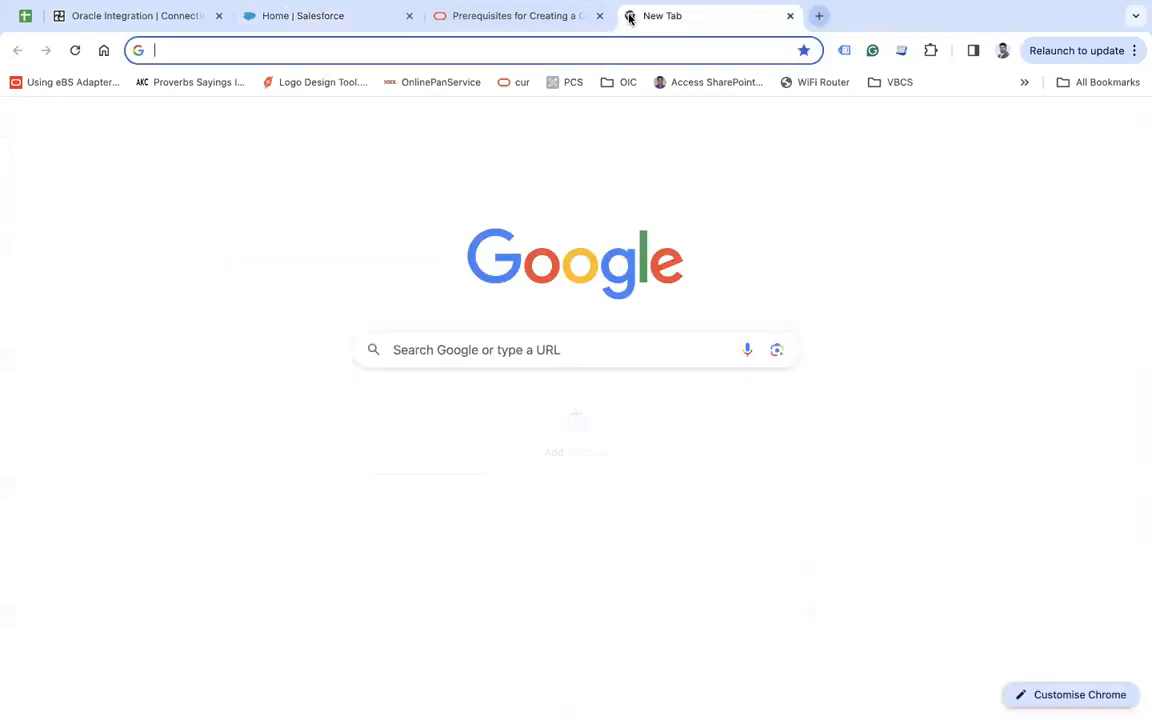
# - Switch Chrome to the already-open Home | Salesforce Service Setup tab
pyautogui.write('demo.sa')
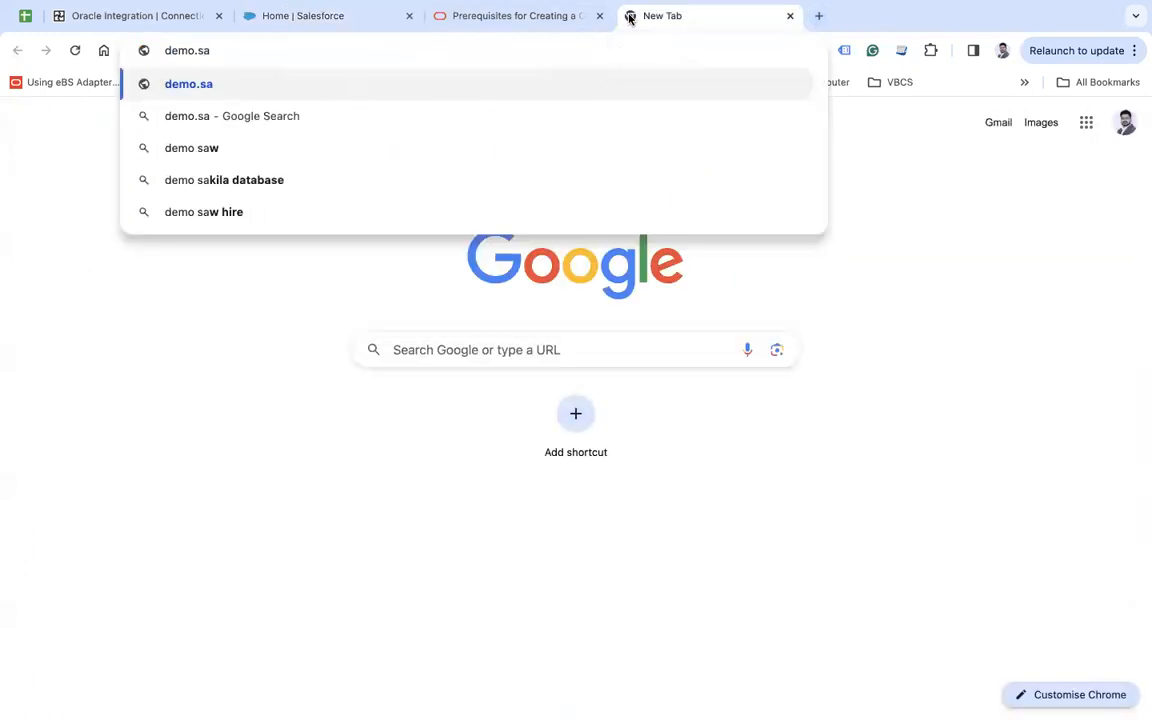
pyautogui.write('d')
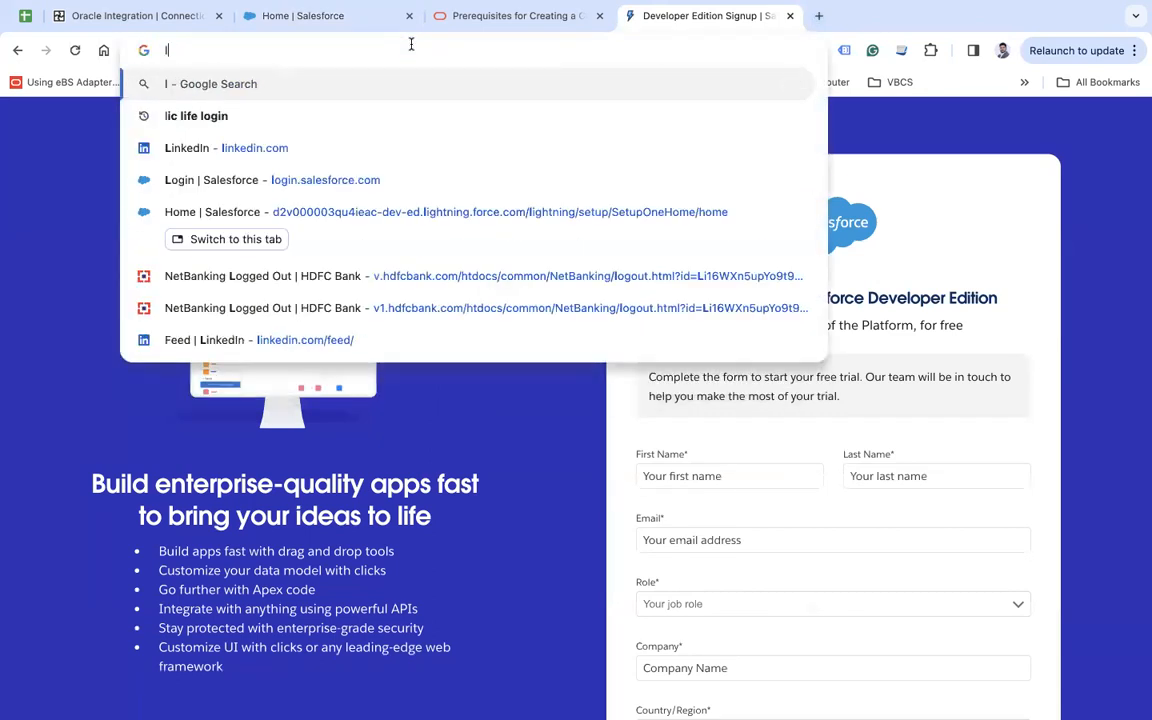
pyautogui.click(325, 180)
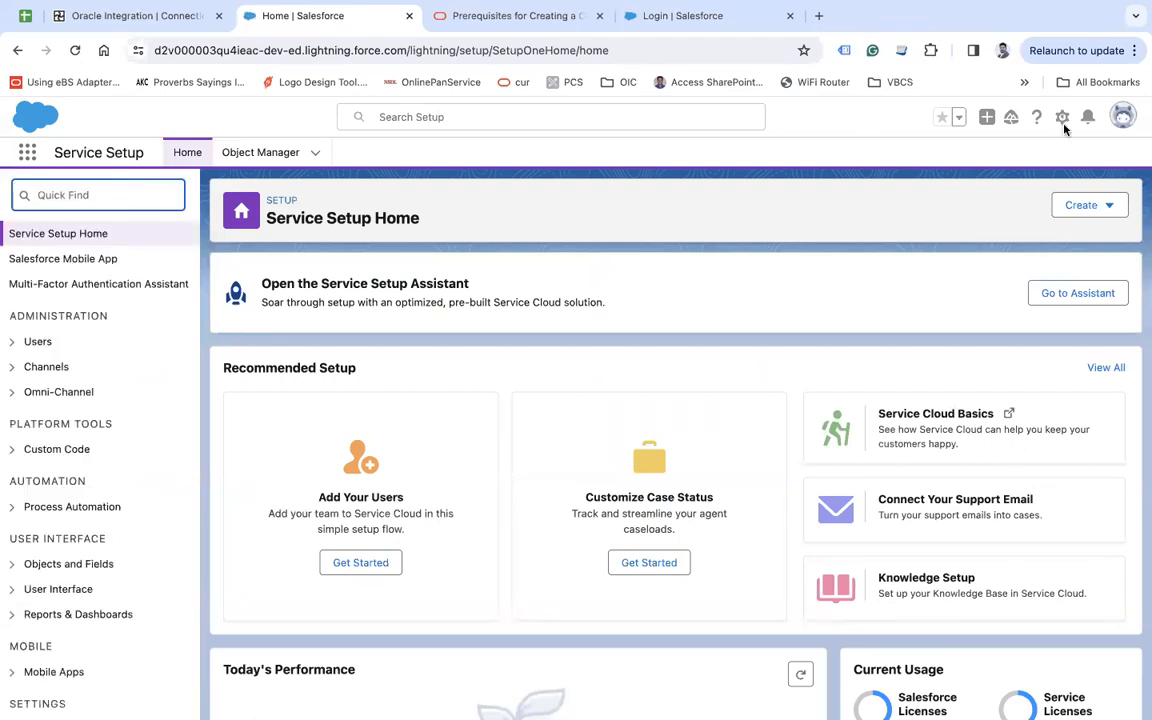
# - Open Salesforce Setup in a new tab and reach App Manager through Quick Find
pyautogui.click(1062, 117)
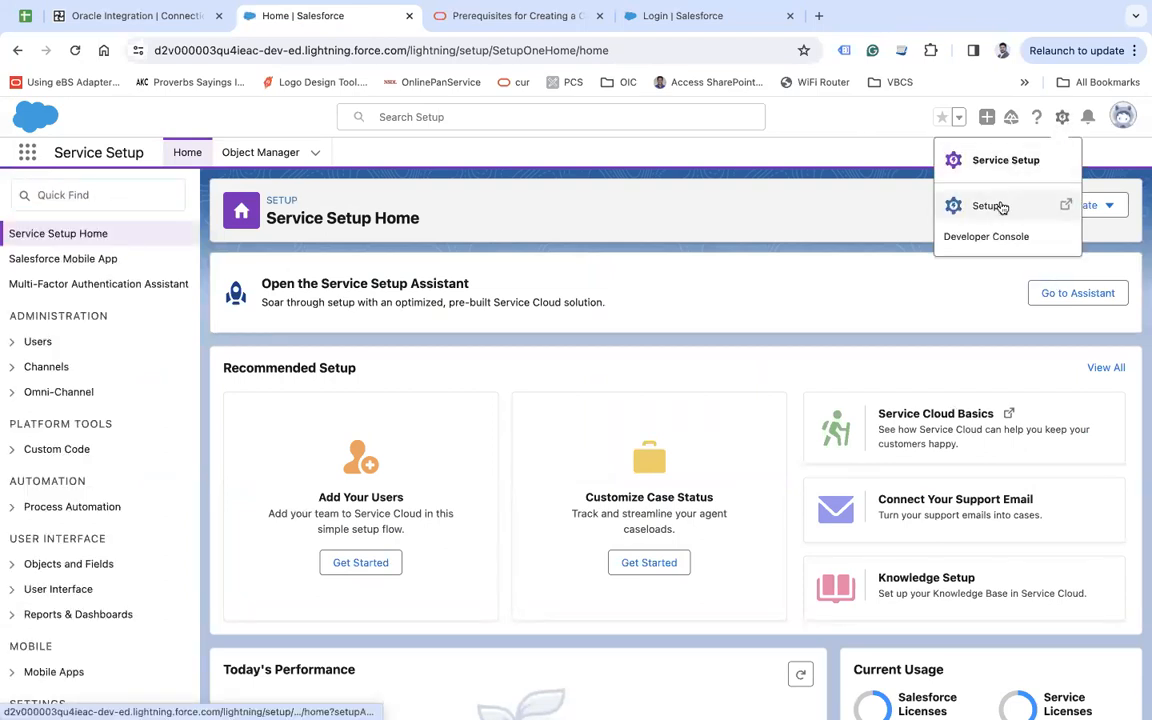
pyautogui.click(990, 205)
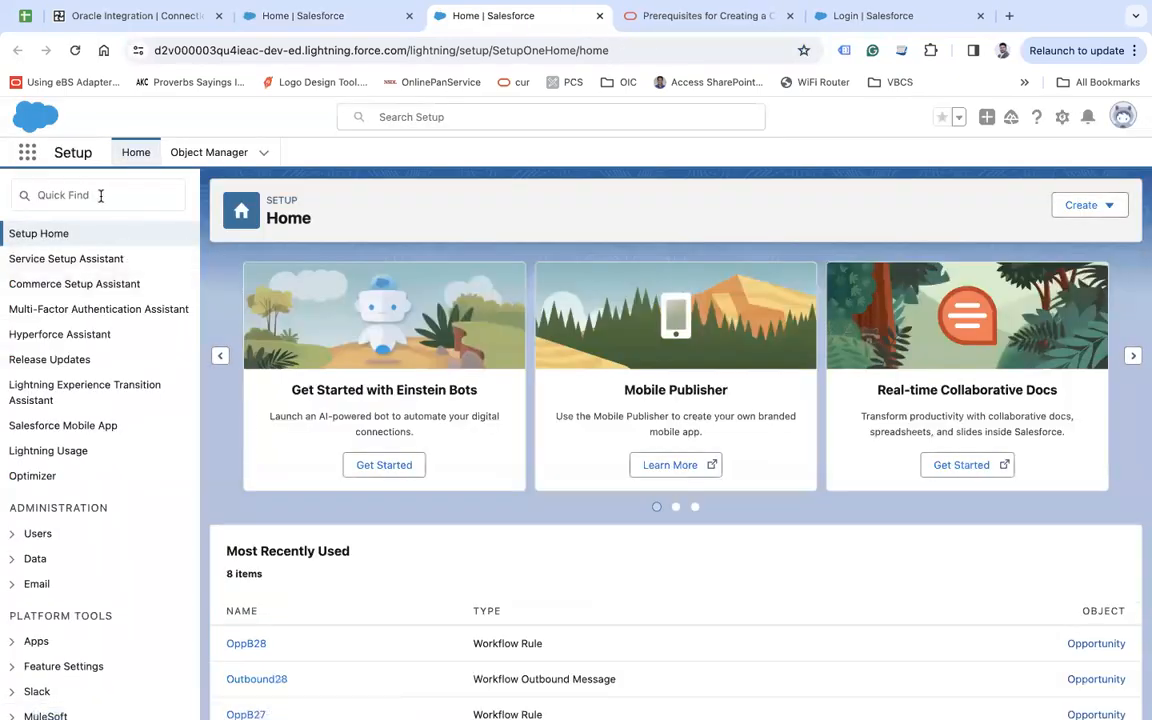
pyautogui.write('app manager')
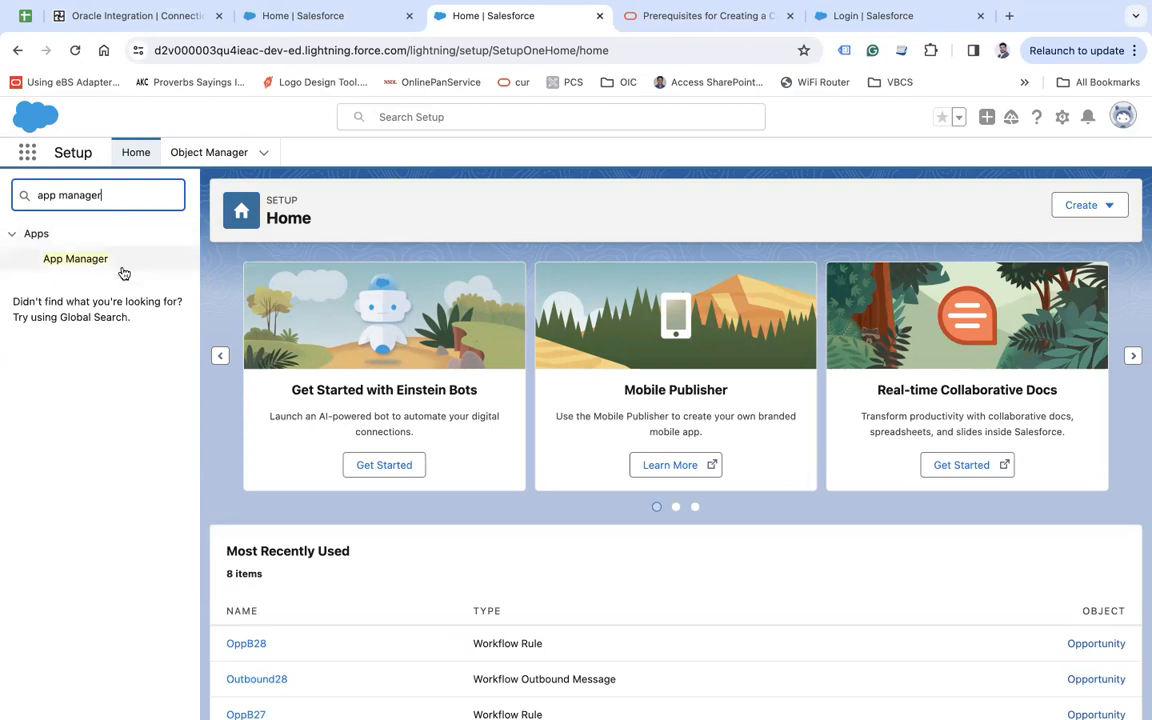
pyautogui.moveTo(75, 258)
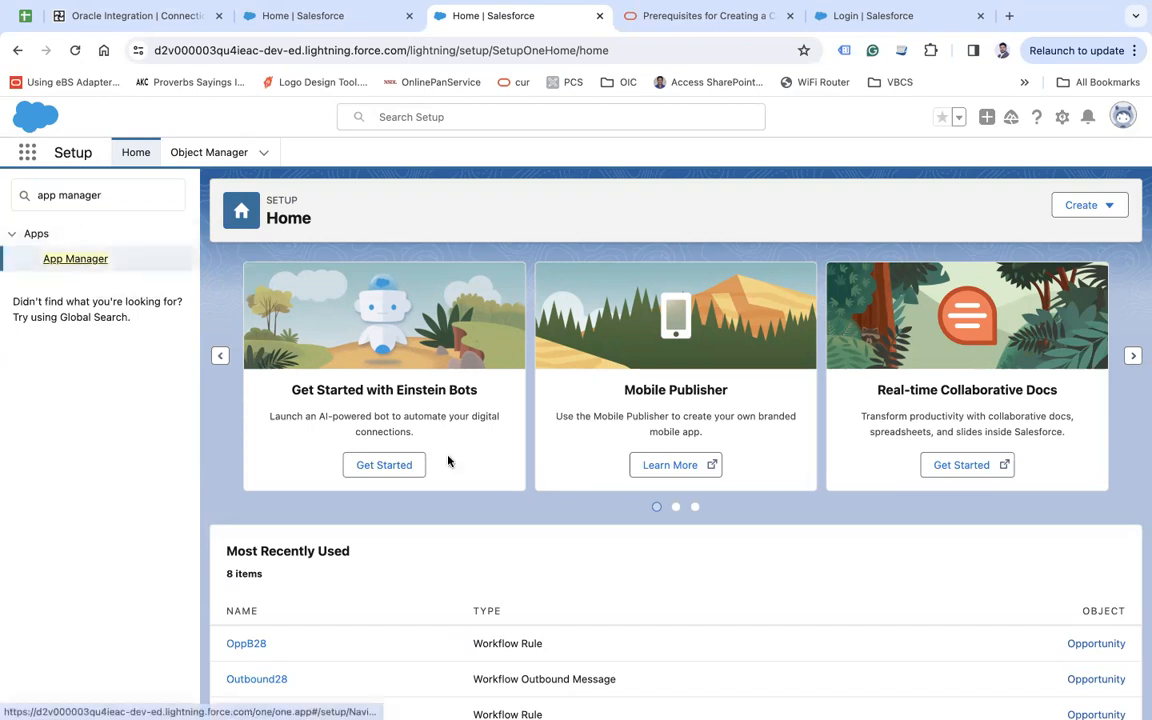
pyautogui.click(75, 258)
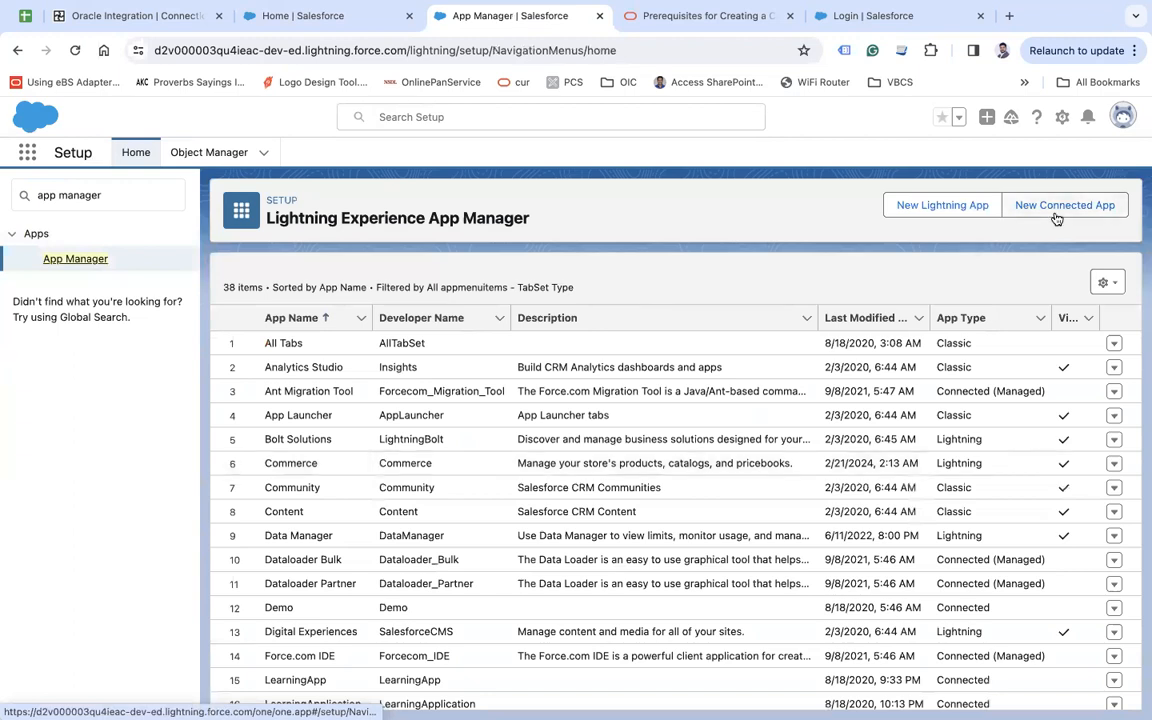
# - Start connected app SFDC_connected_app_for_oic with matching API name and contact email
pyautogui.click(1064, 205)
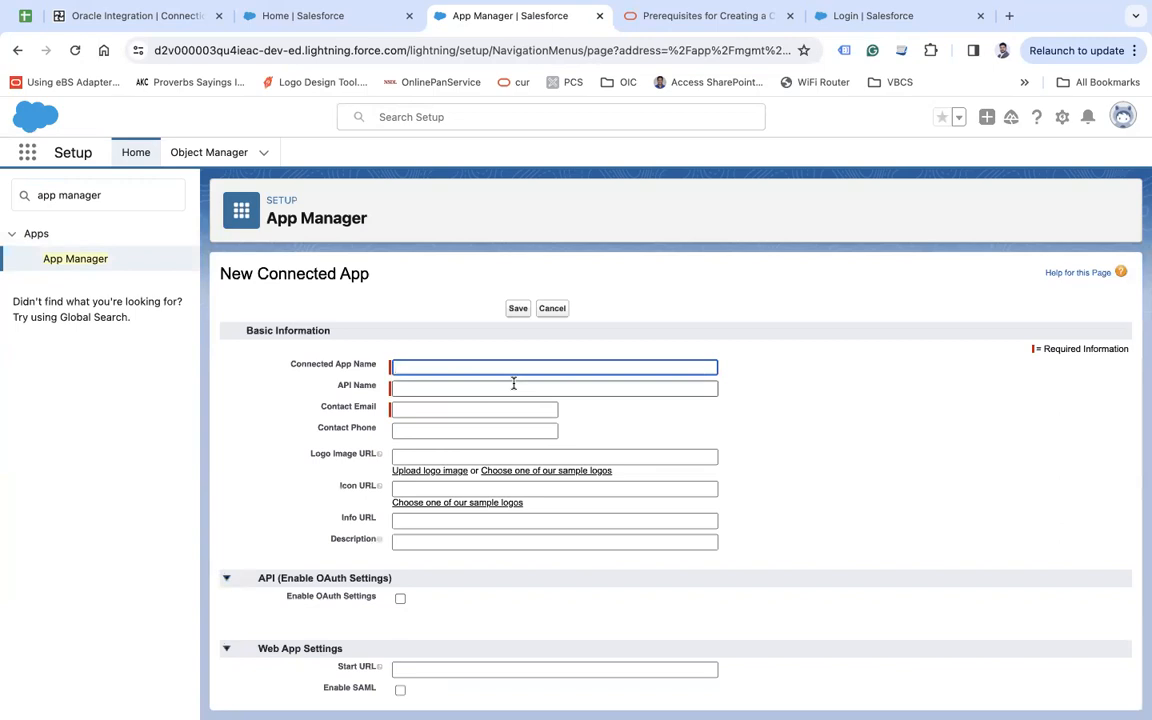
pyautogui.write('Sale')
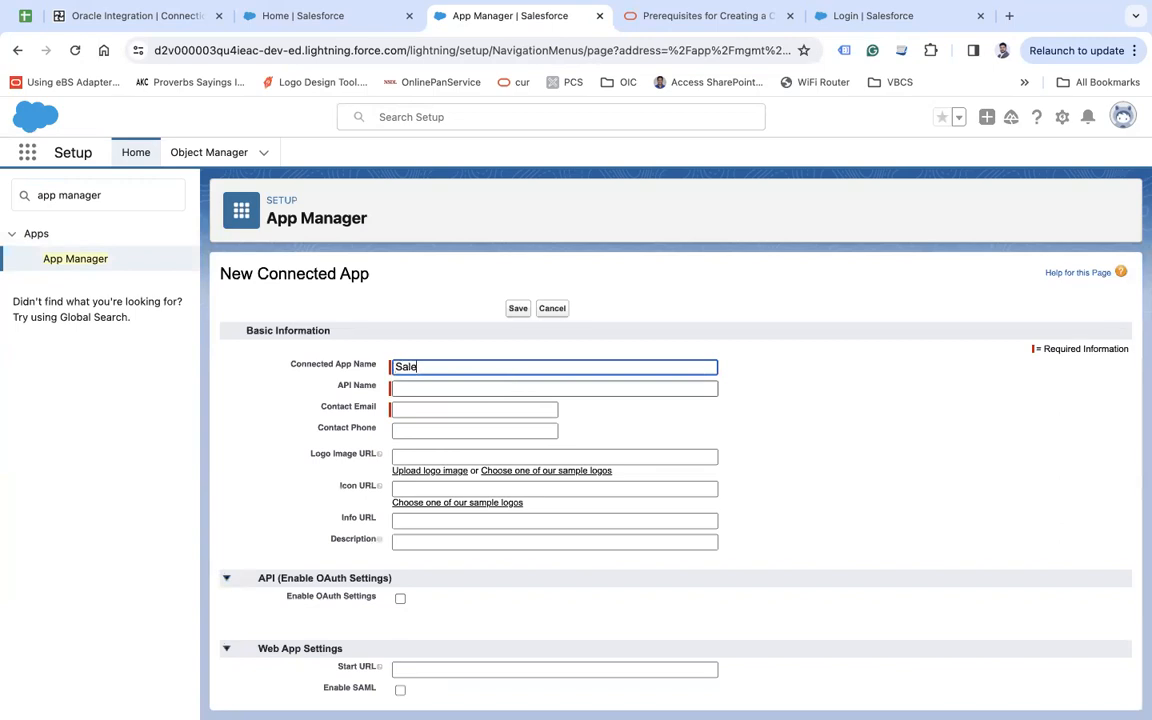
pyautogui.write('SFDCC')
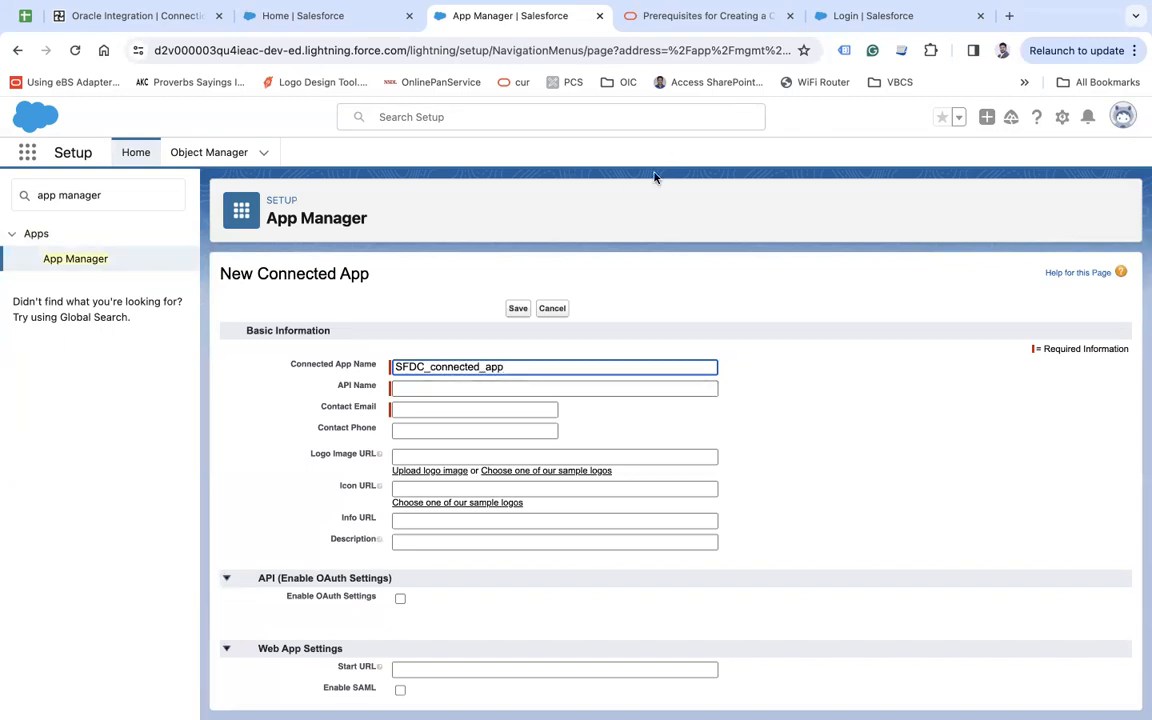
pyautogui.moveTo(995, 198)
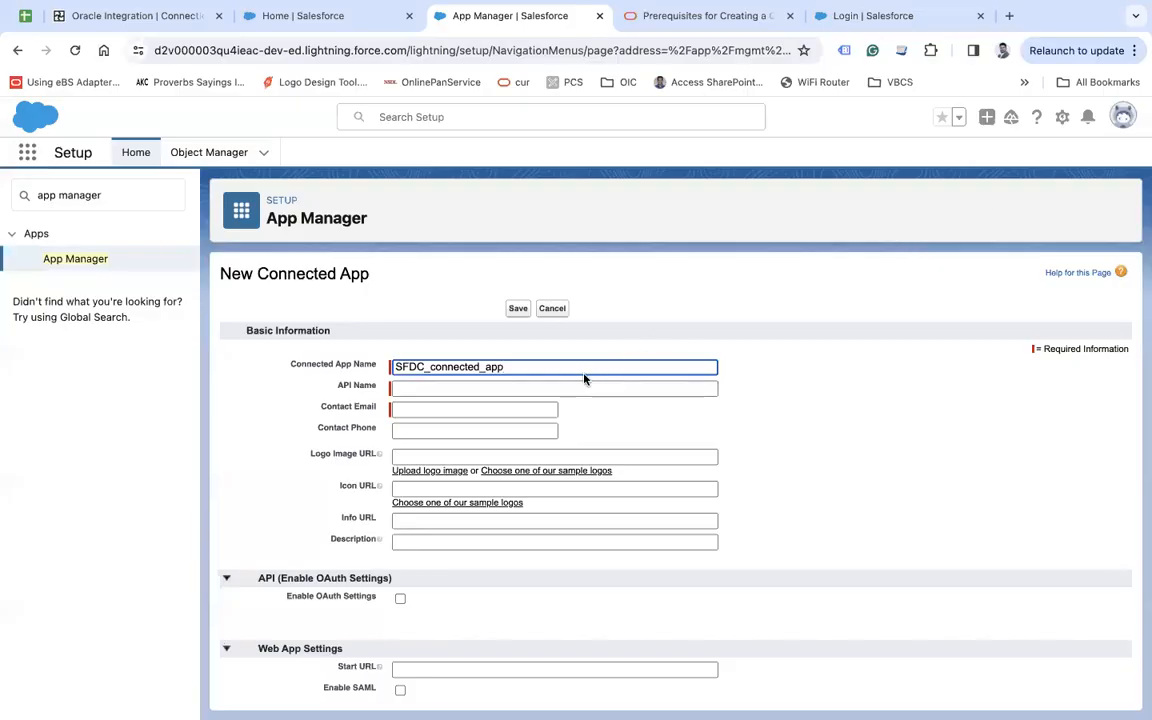
pyautogui.moveTo(547, 375)
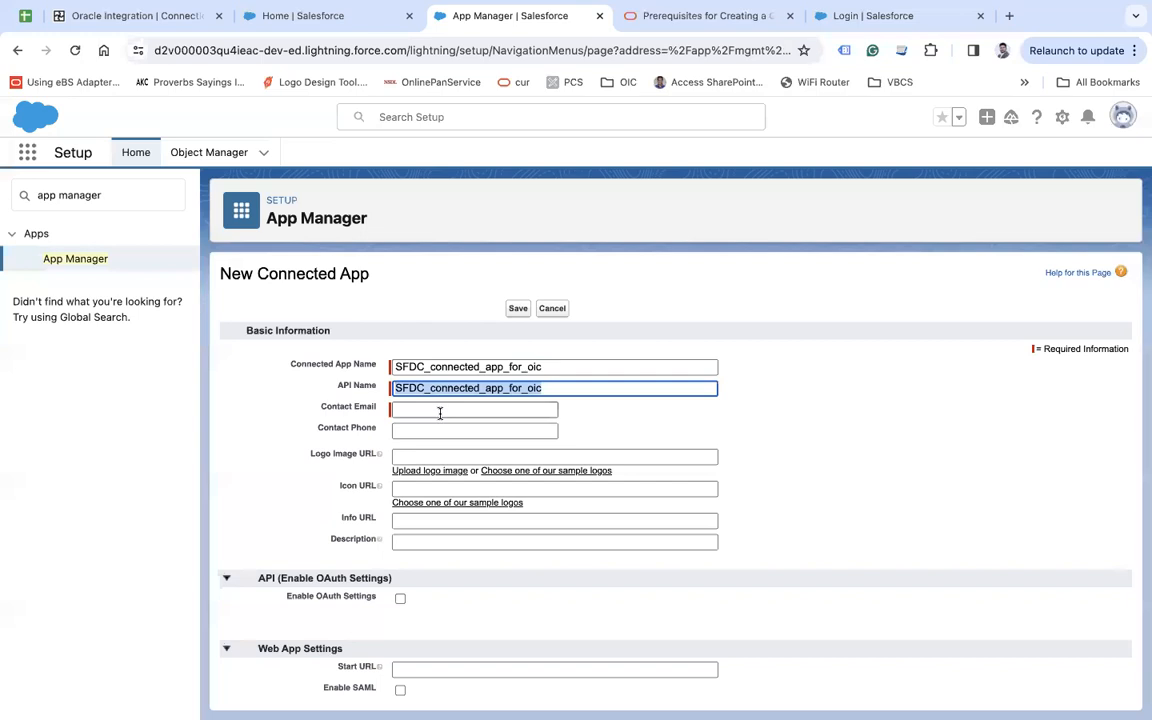
pyautogui.click(474, 410)
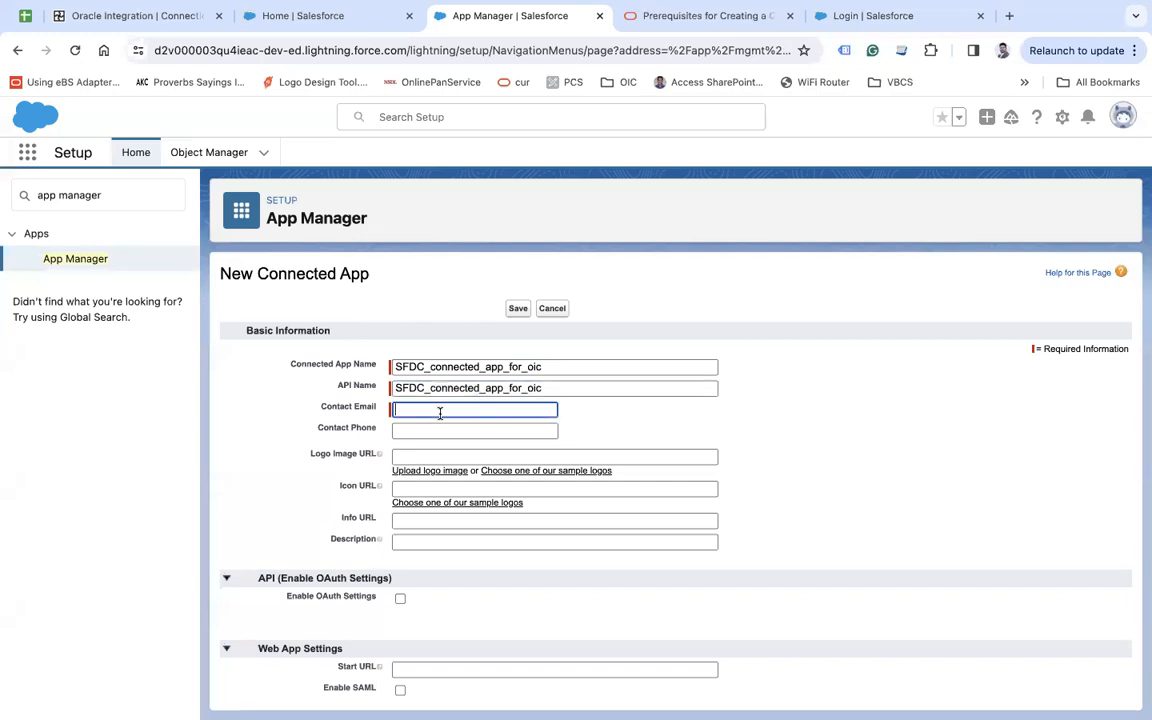
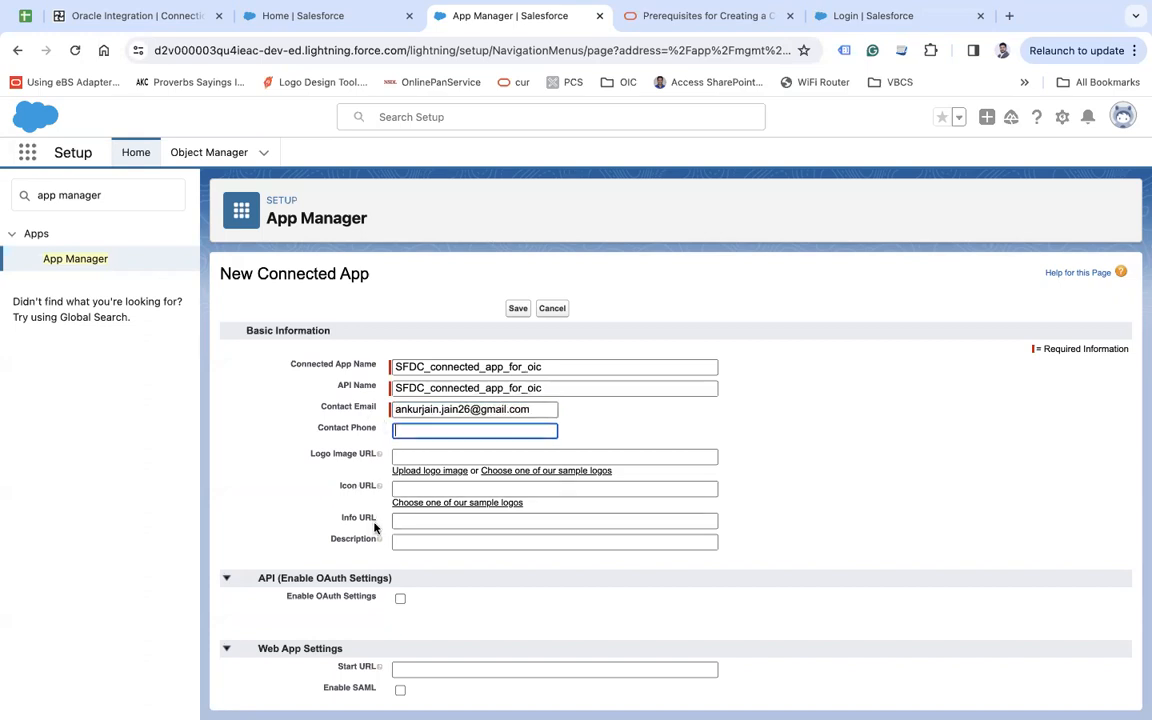
pyautogui.scroll(-3)
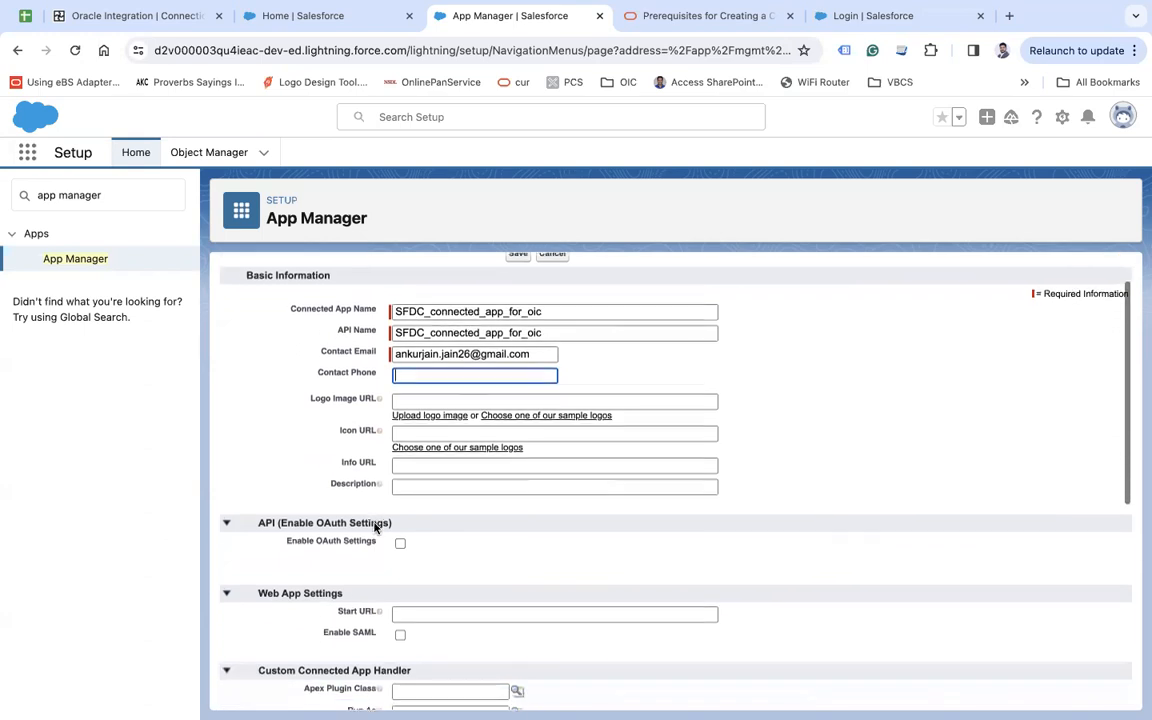
pyautogui.scroll(-3)
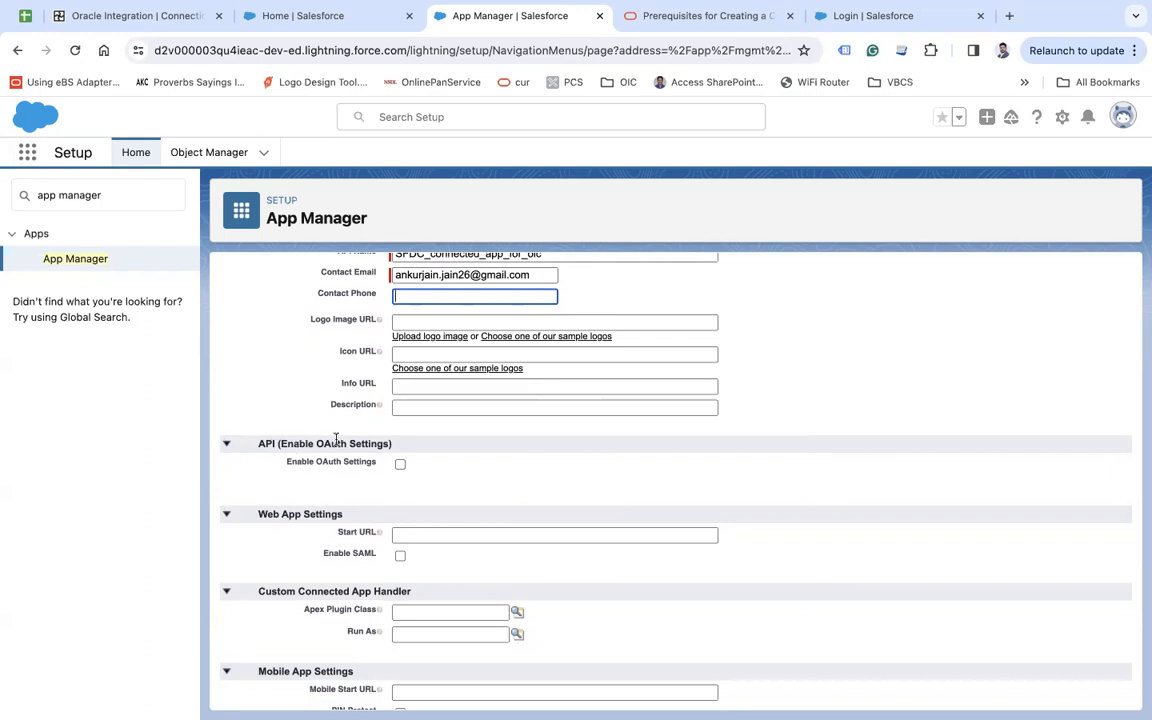
pyautogui.click(399, 463)
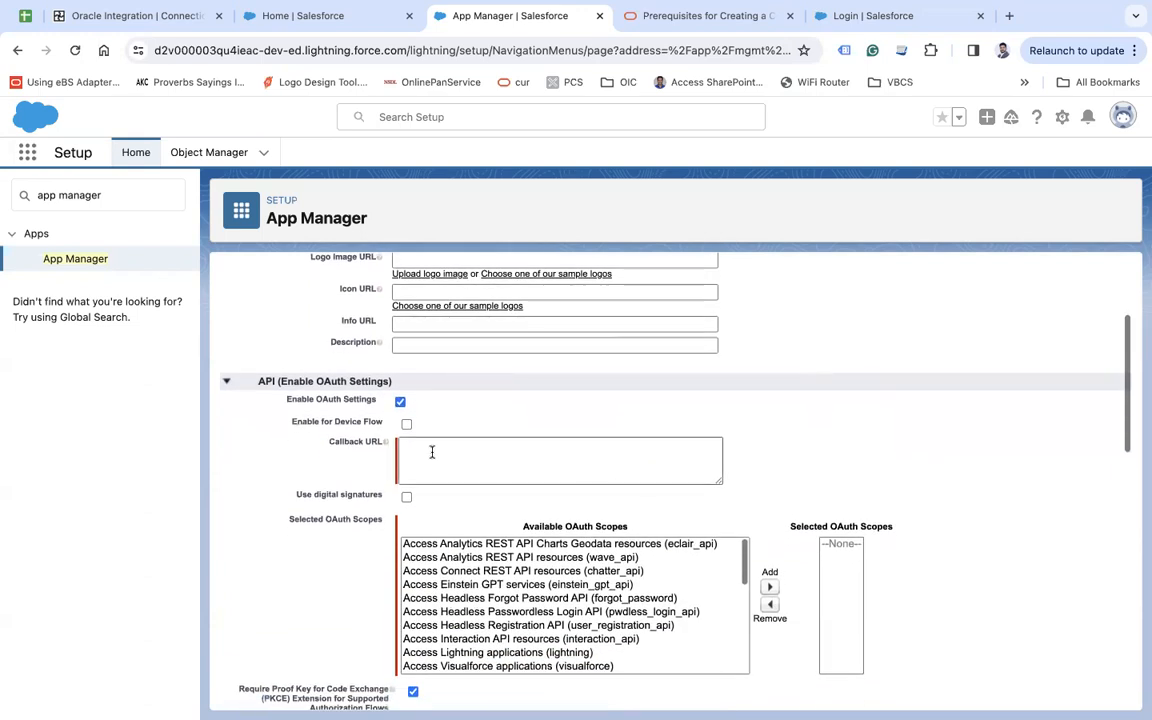
pyautogui.click(476, 462)
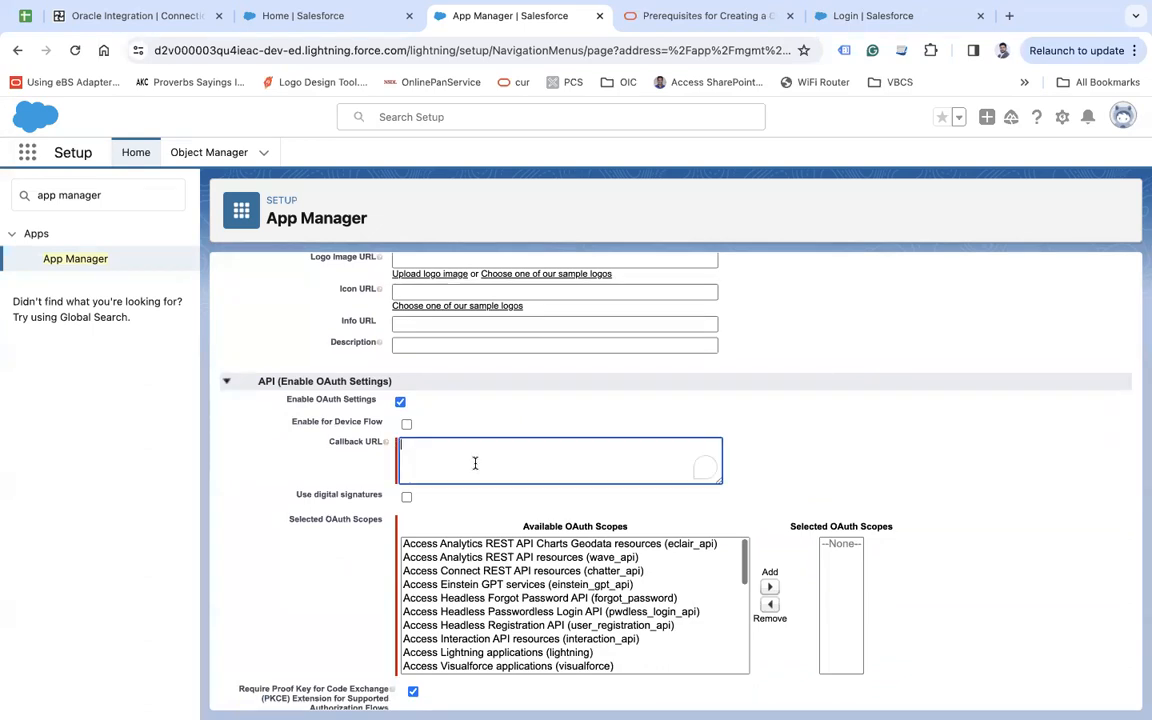
pyautogui.write('https://')
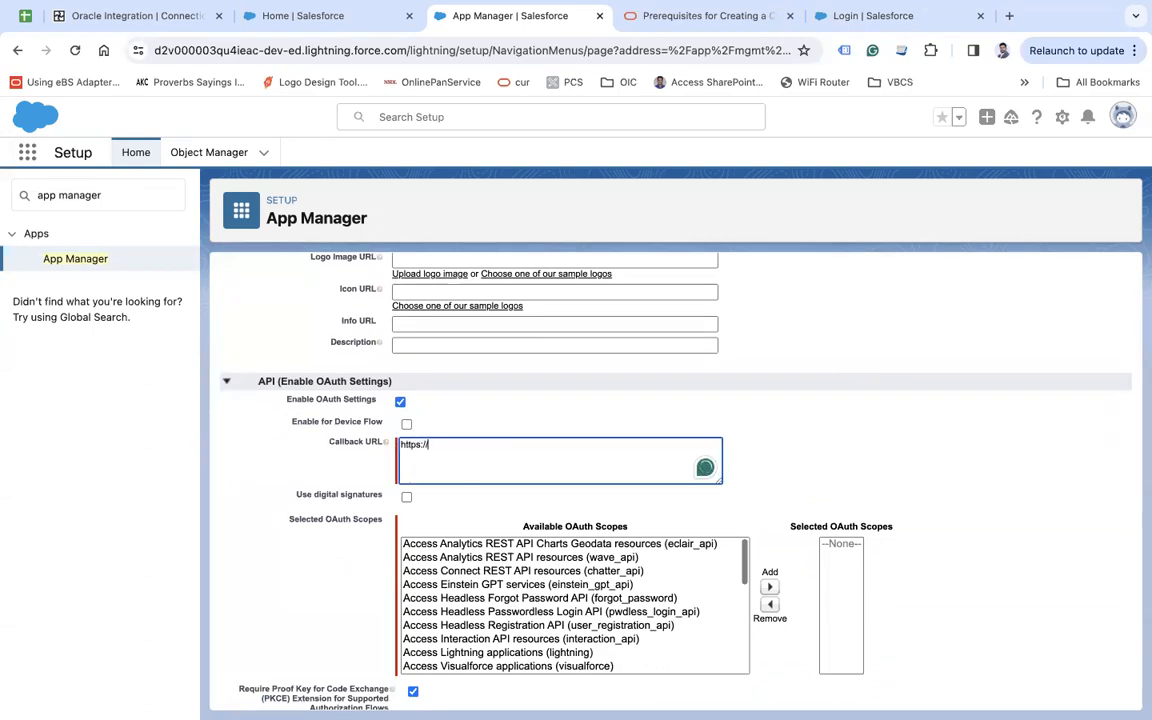
pyautogui.write('localhost')
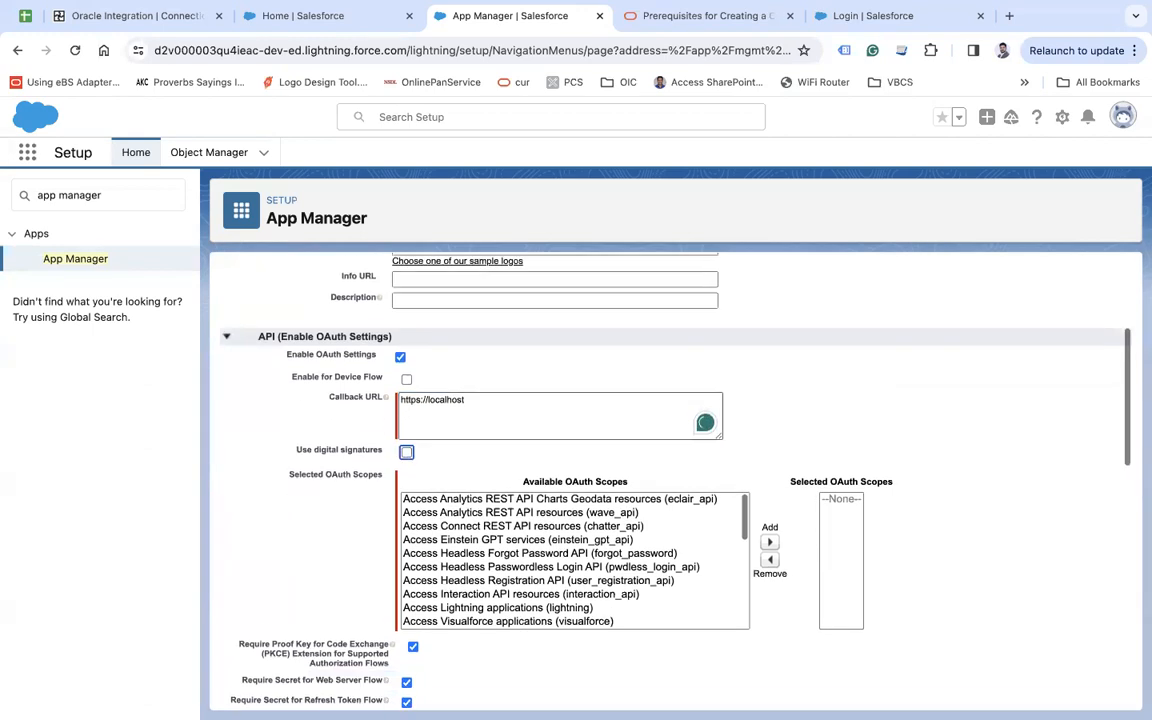
# - Add the identity URL, api and refresh_token OAuth scopes to the selected scopes
pyautogui.scroll(-3)
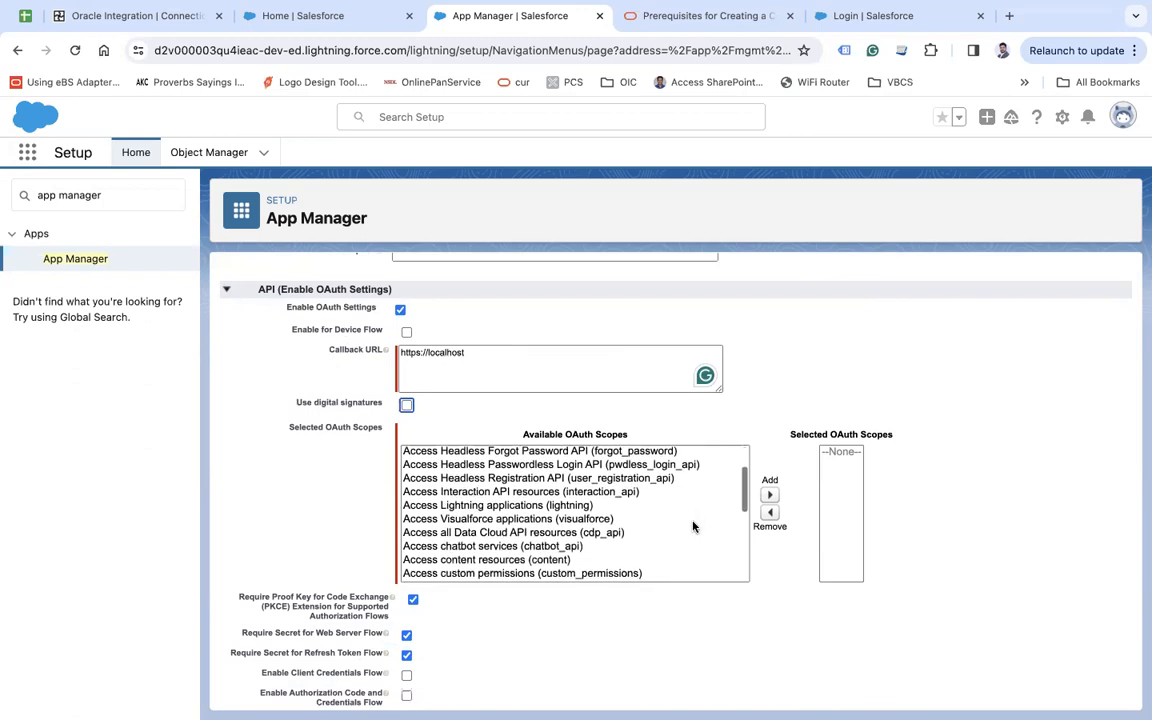
pyautogui.scroll(-3)
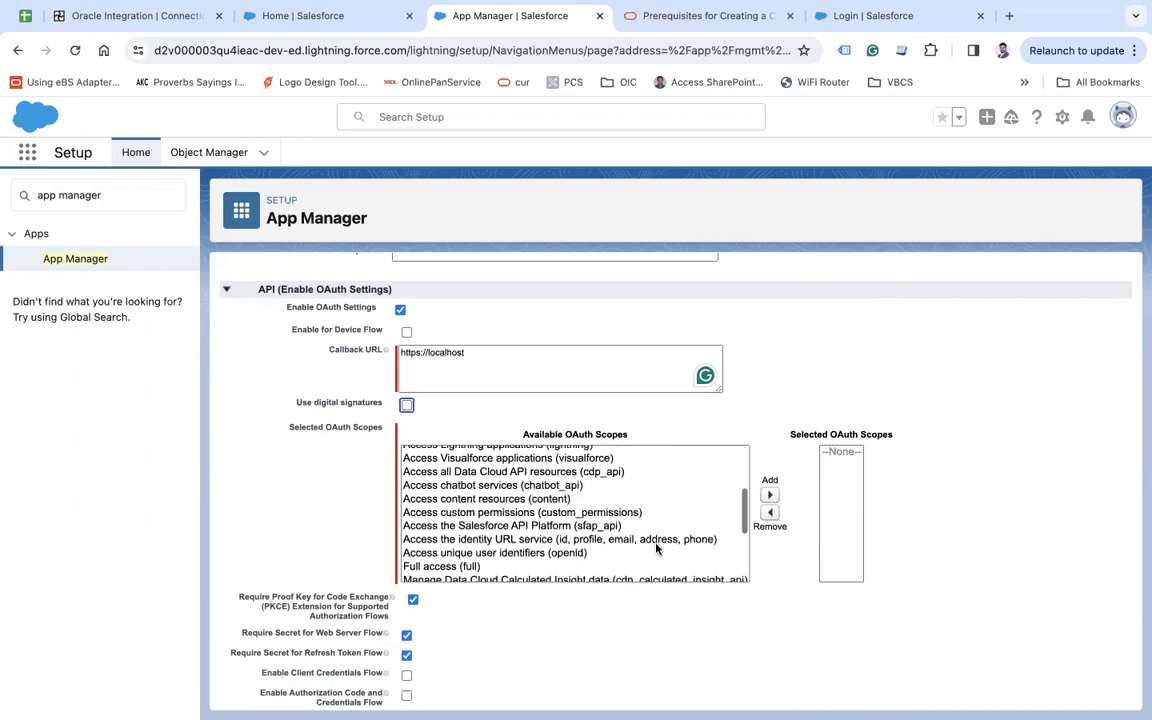
pyautogui.click(559, 539)
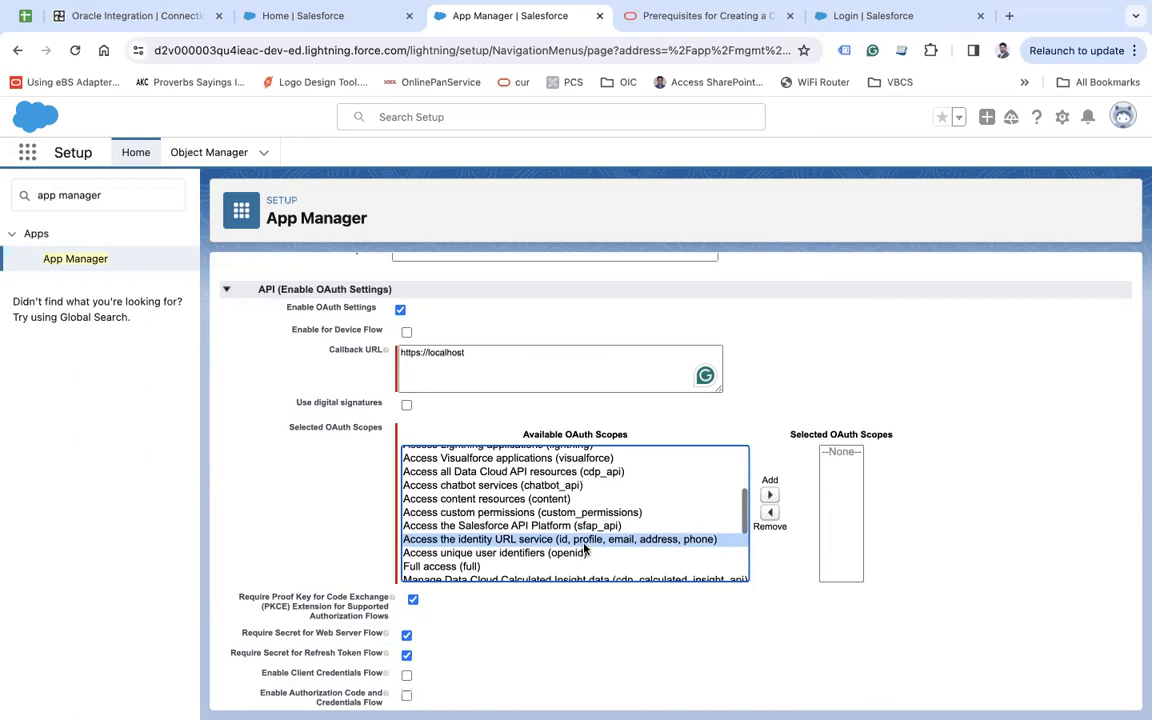
pyautogui.click(769, 494)
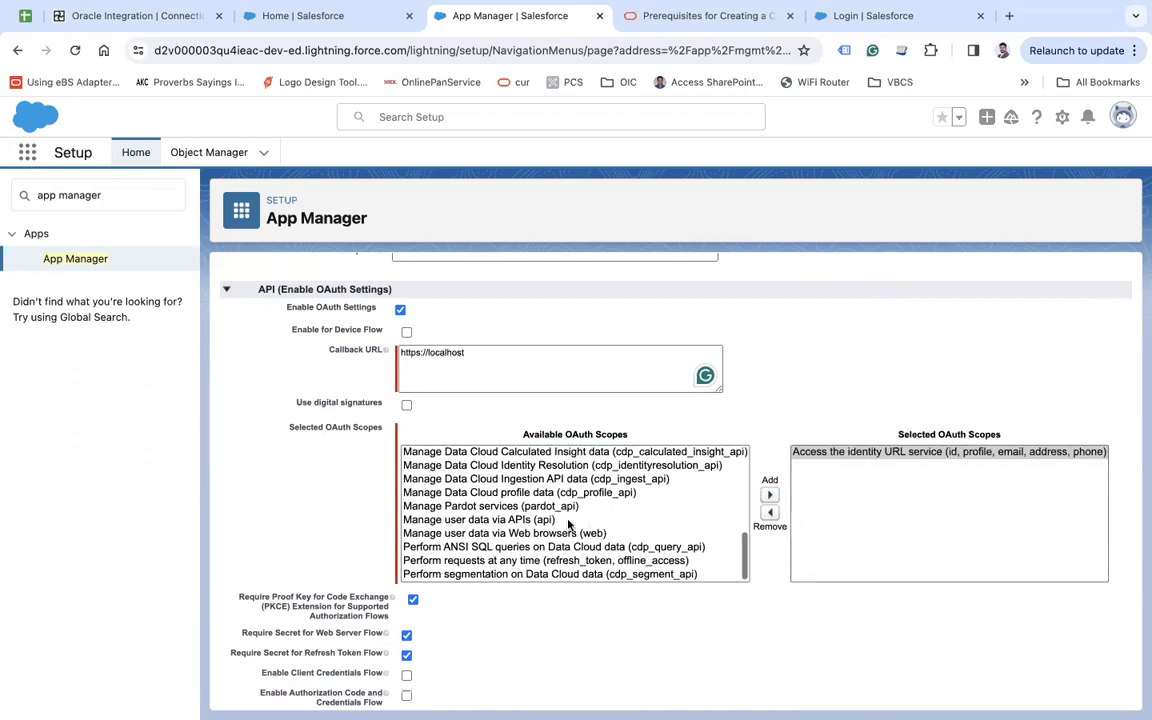
pyautogui.click(479, 519)
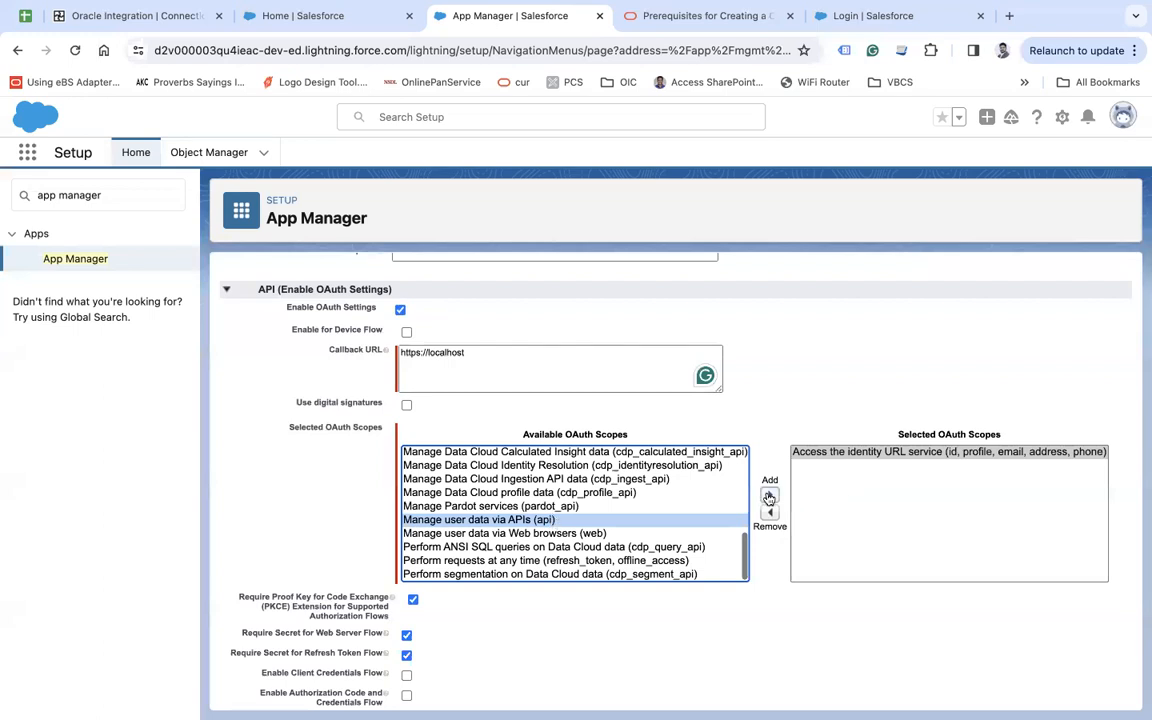
pyautogui.click(769, 494)
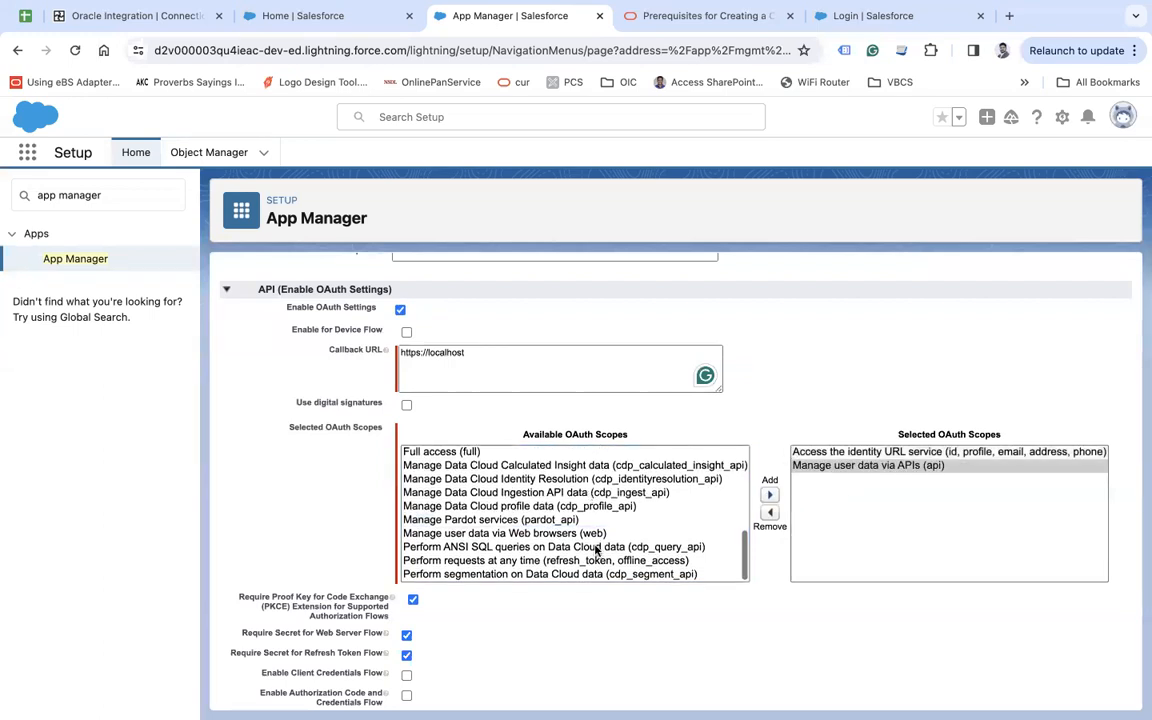
pyautogui.click(770, 480)
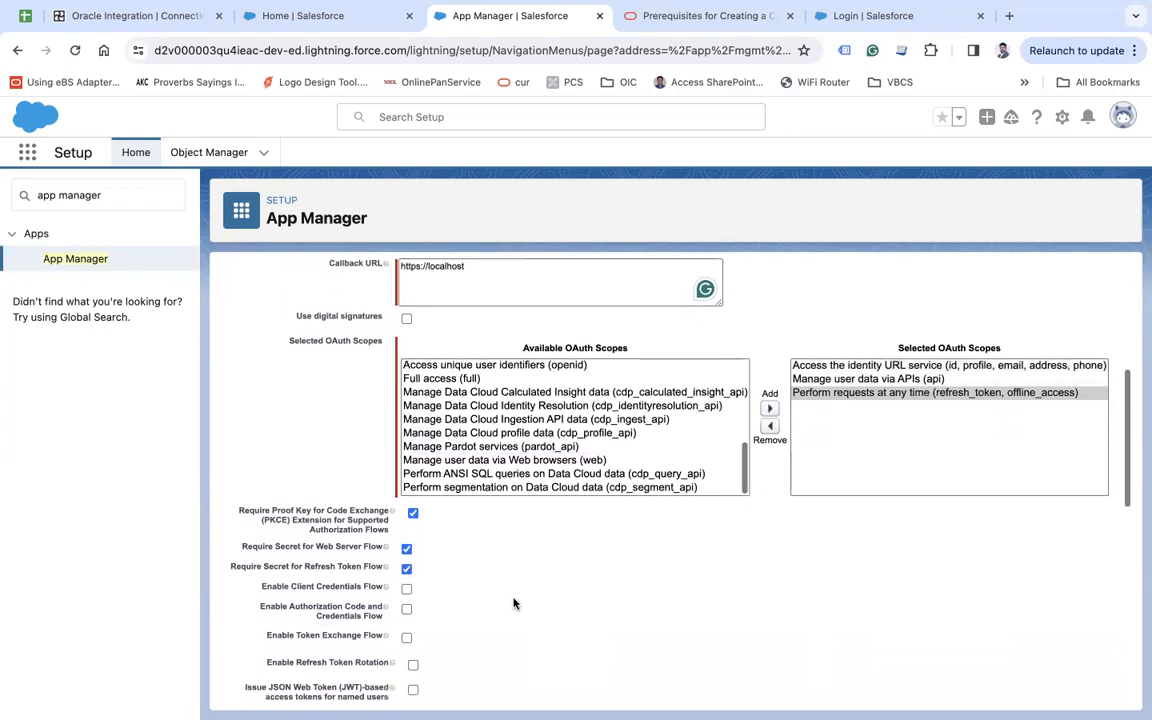
# - Turn on Client Credentials Flow, accept the warning, and save the connected app
pyautogui.scroll(-3)
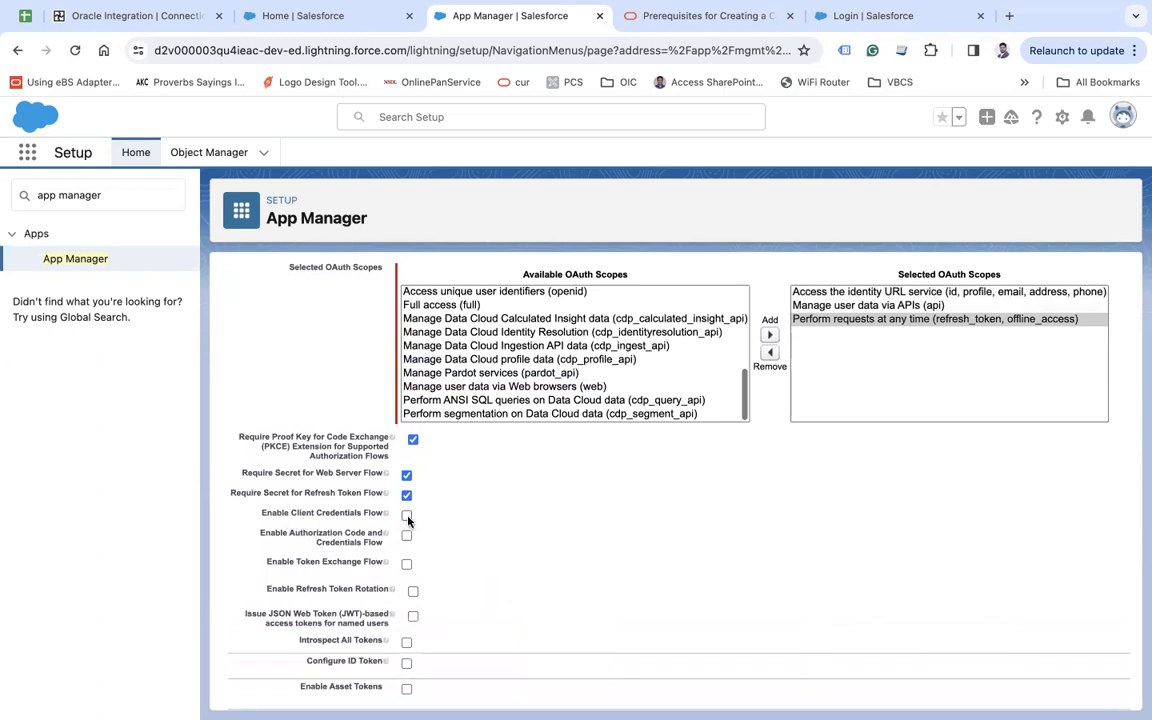
pyautogui.click(406, 514)
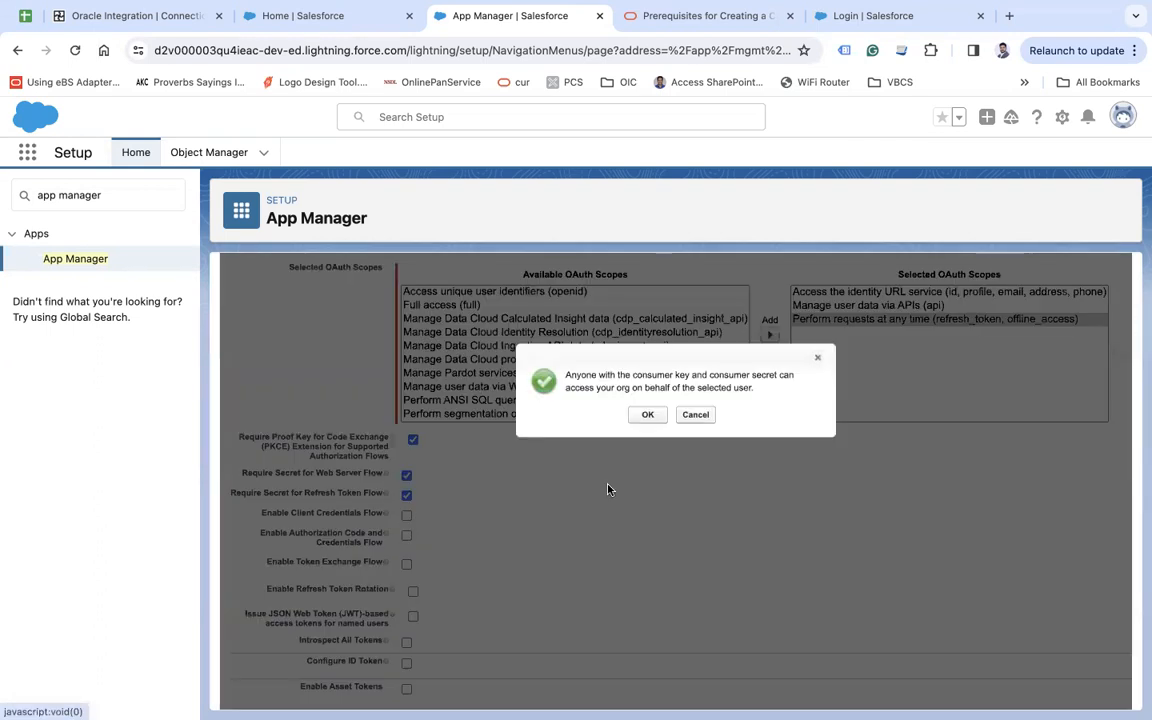
pyautogui.moveTo(685, 397)
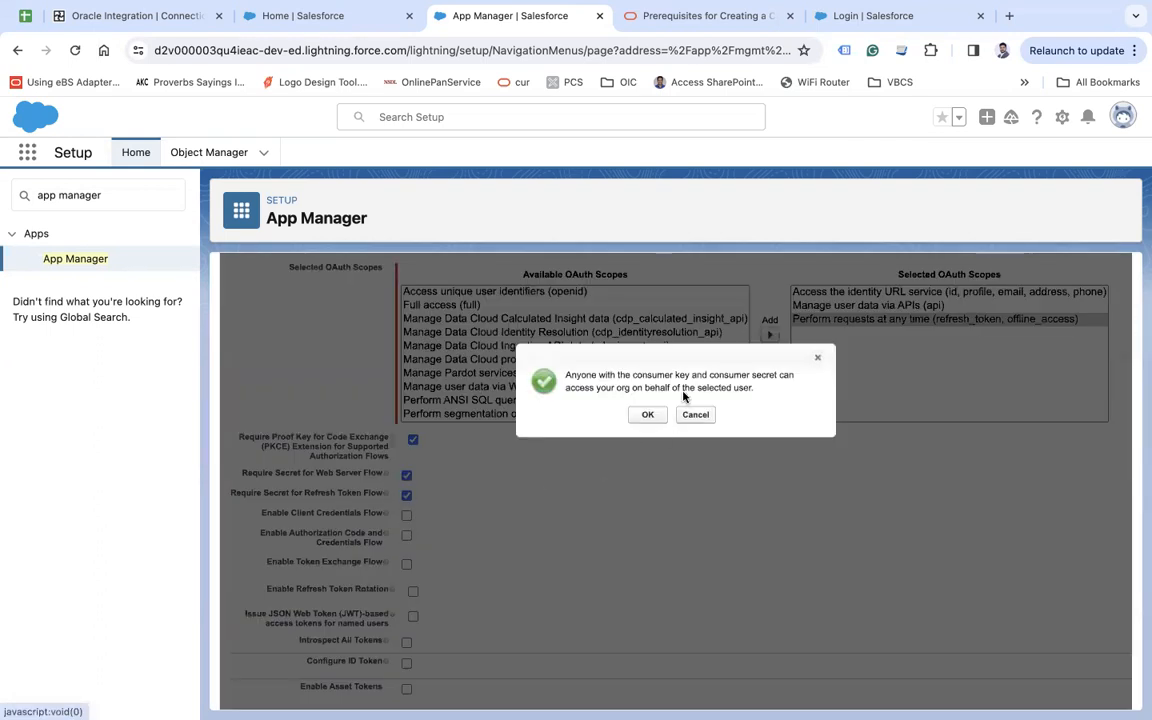
pyautogui.click(647, 414)
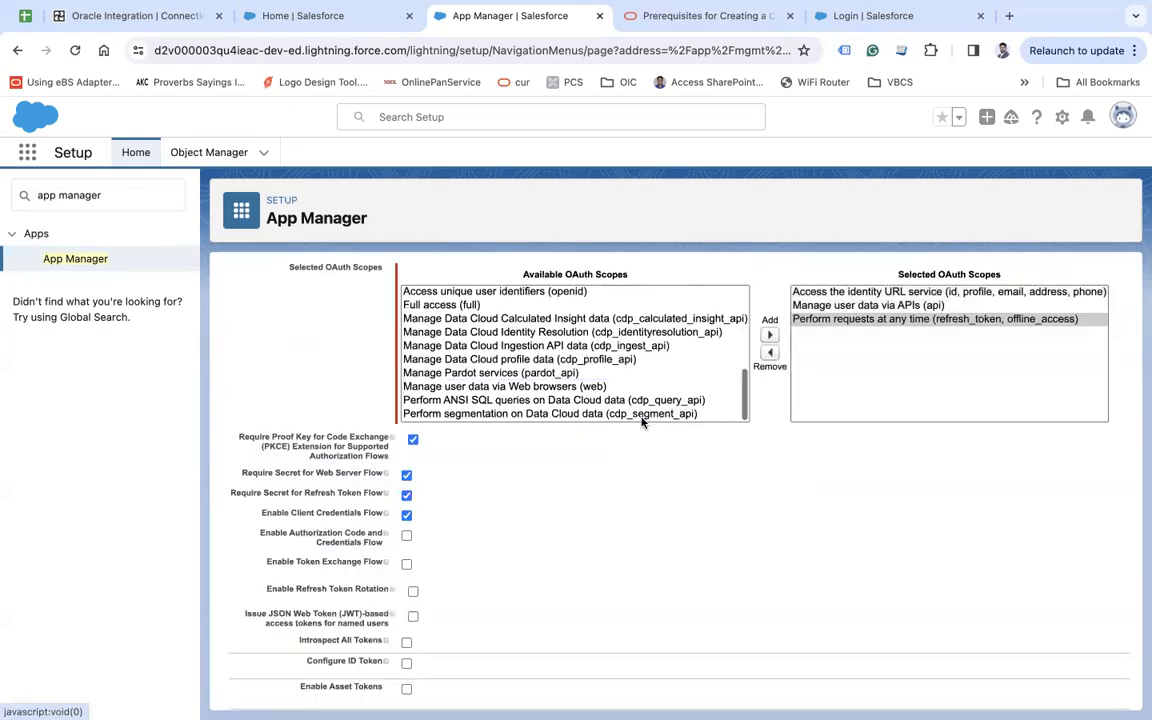
pyautogui.scroll(-3)
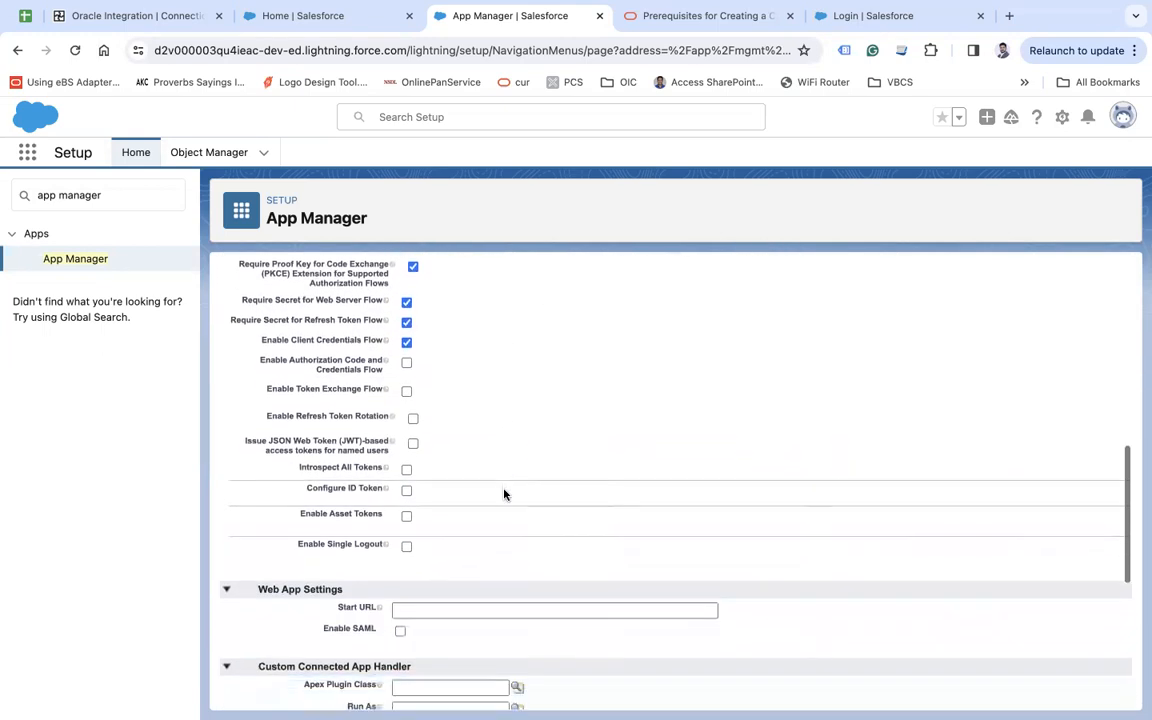
pyautogui.scroll(-3)
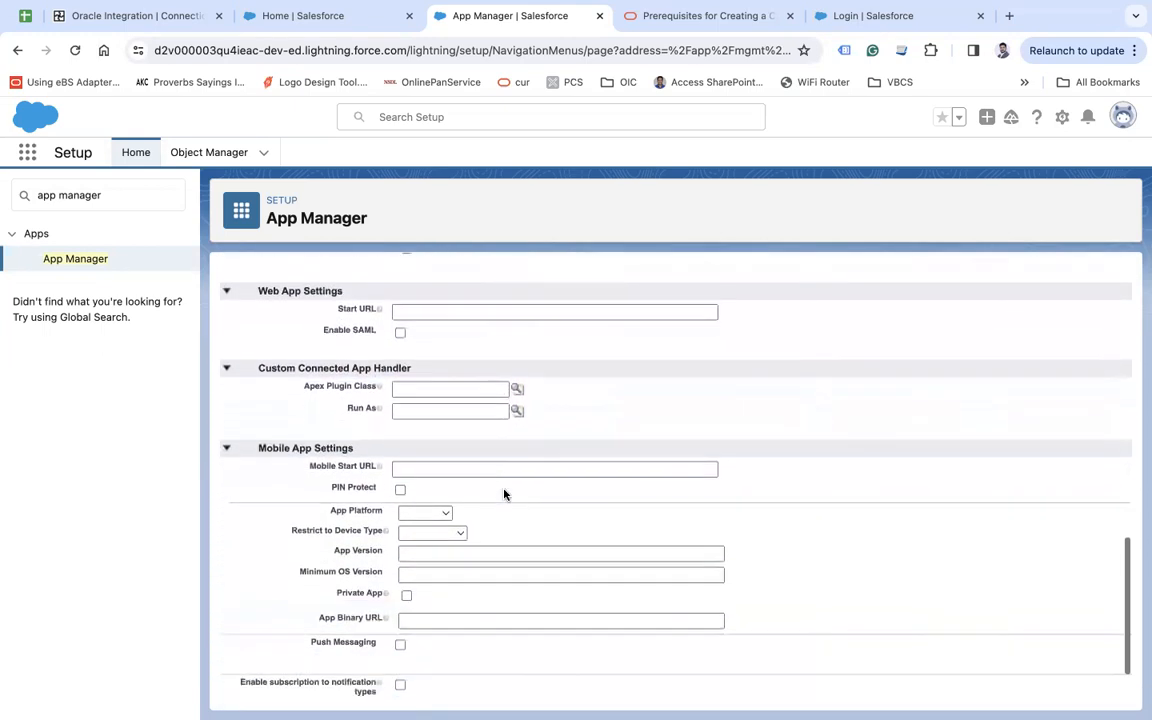
pyautogui.scroll(-3)
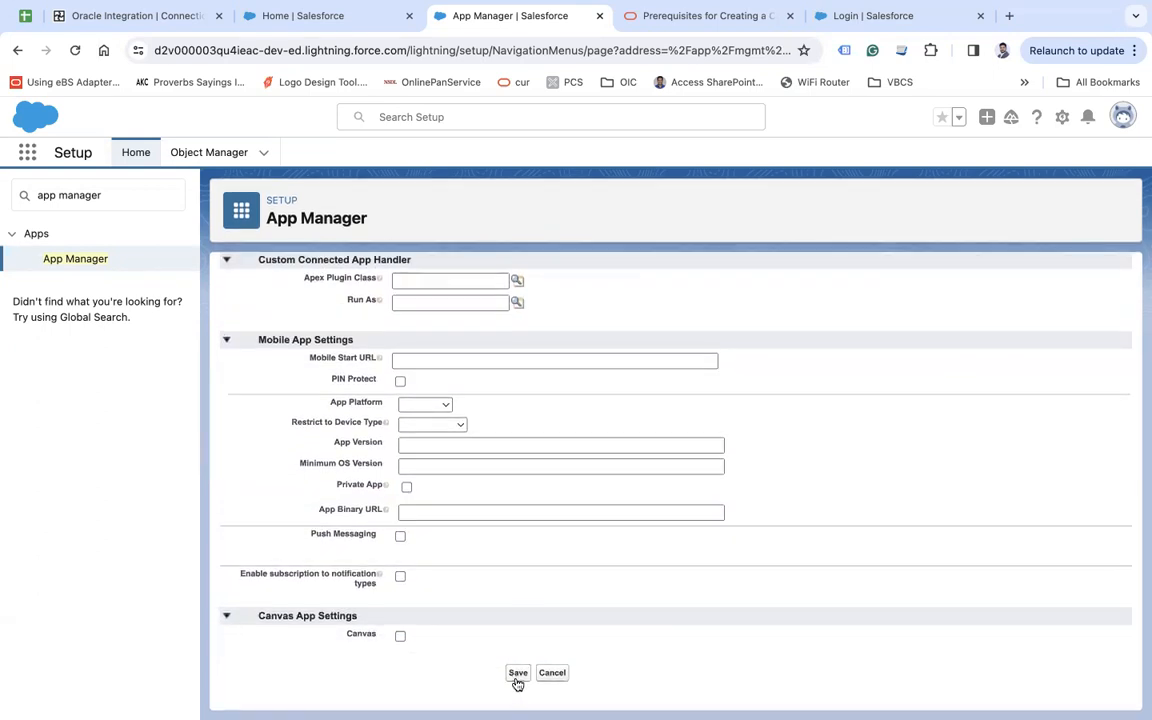
pyautogui.click(518, 672)
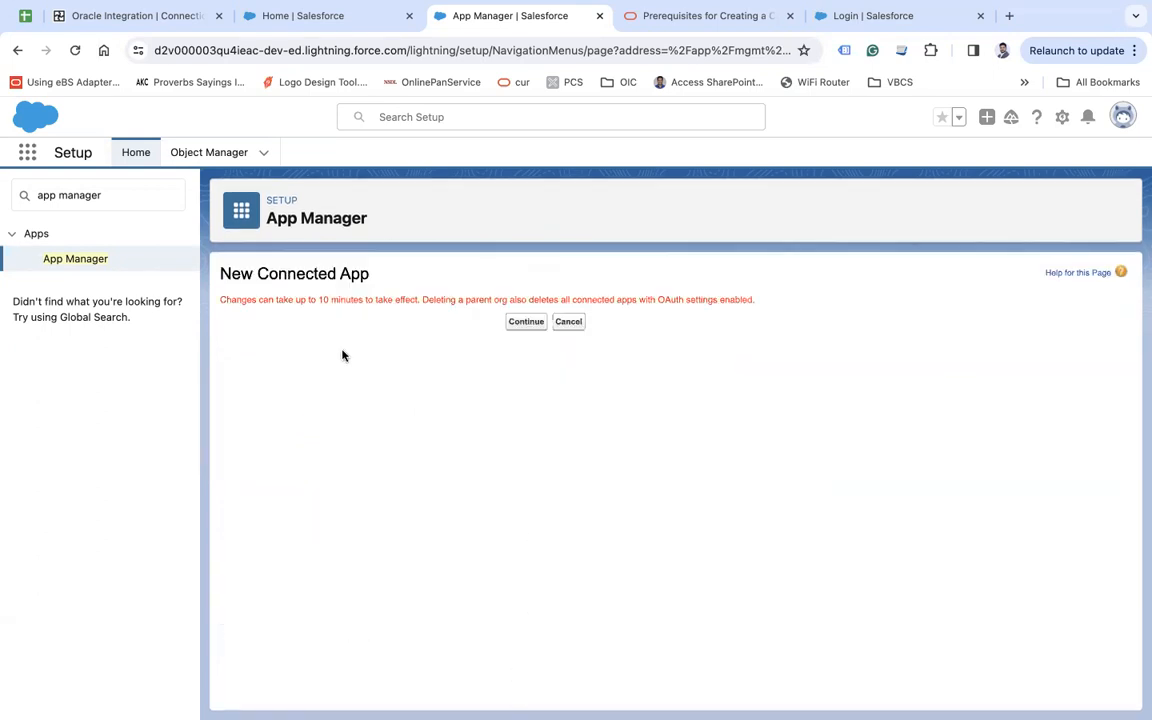
pyautogui.moveTo(420, 407)
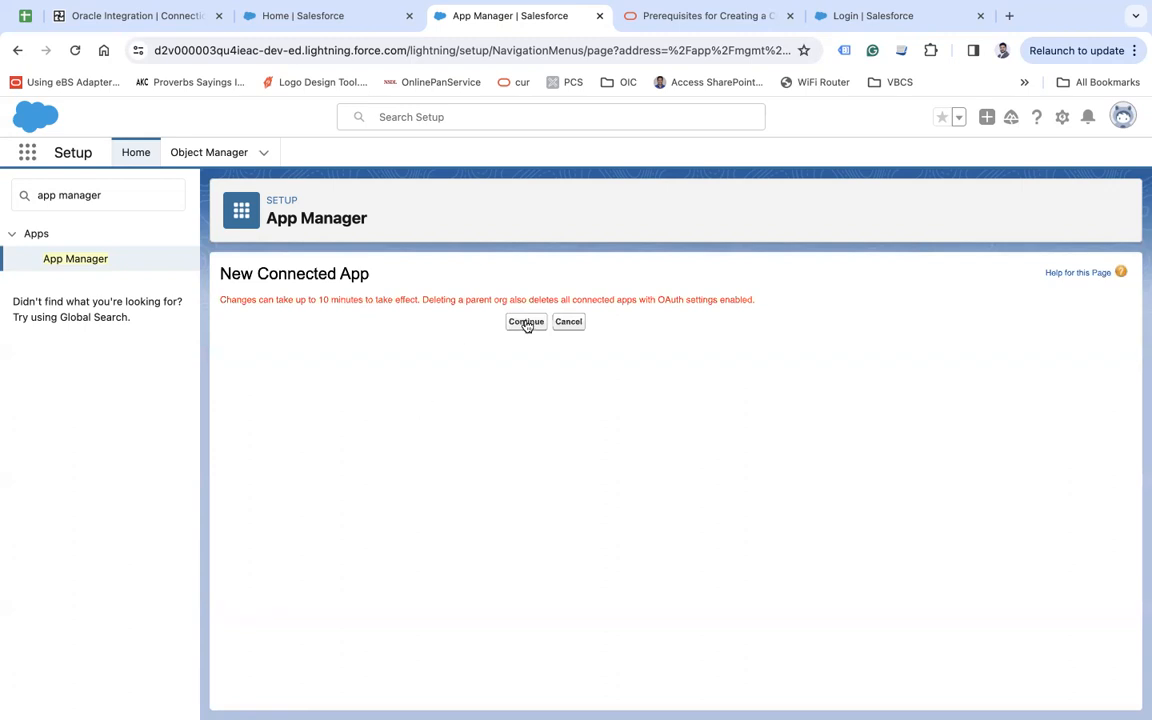
# - Continue past the change notice and open Manage Consumer Details for SFDC_connected_app_for_oic
pyautogui.click(526, 321)
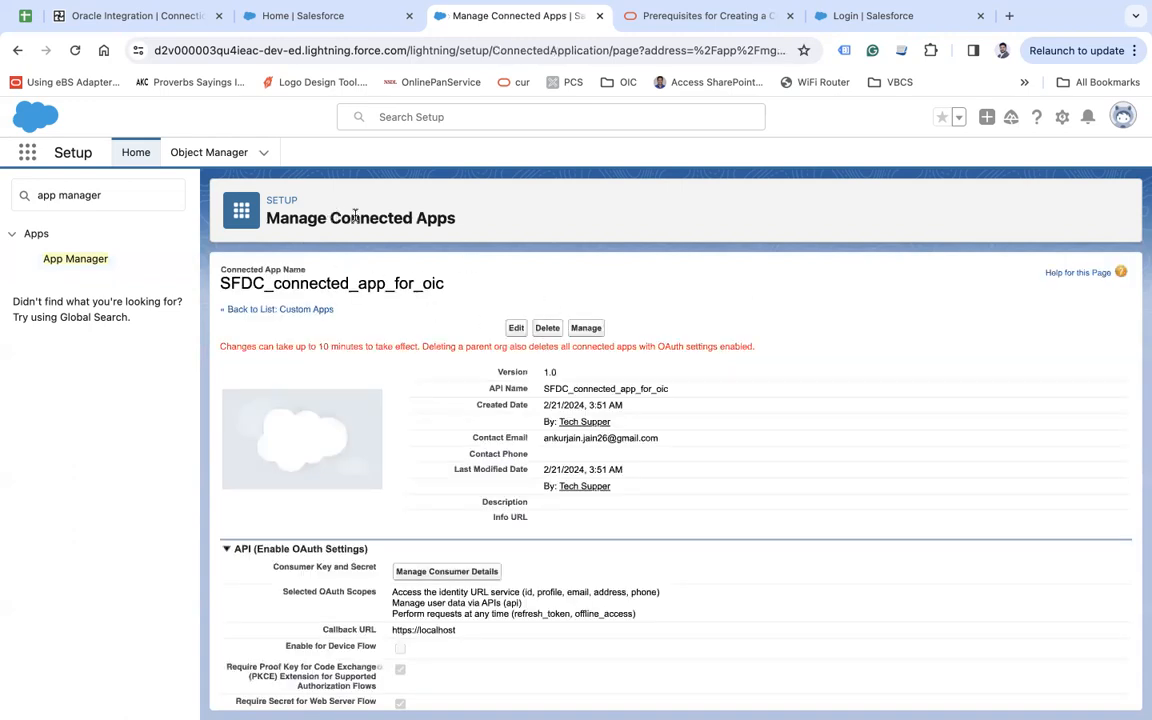
pyautogui.moveTo(611, 340)
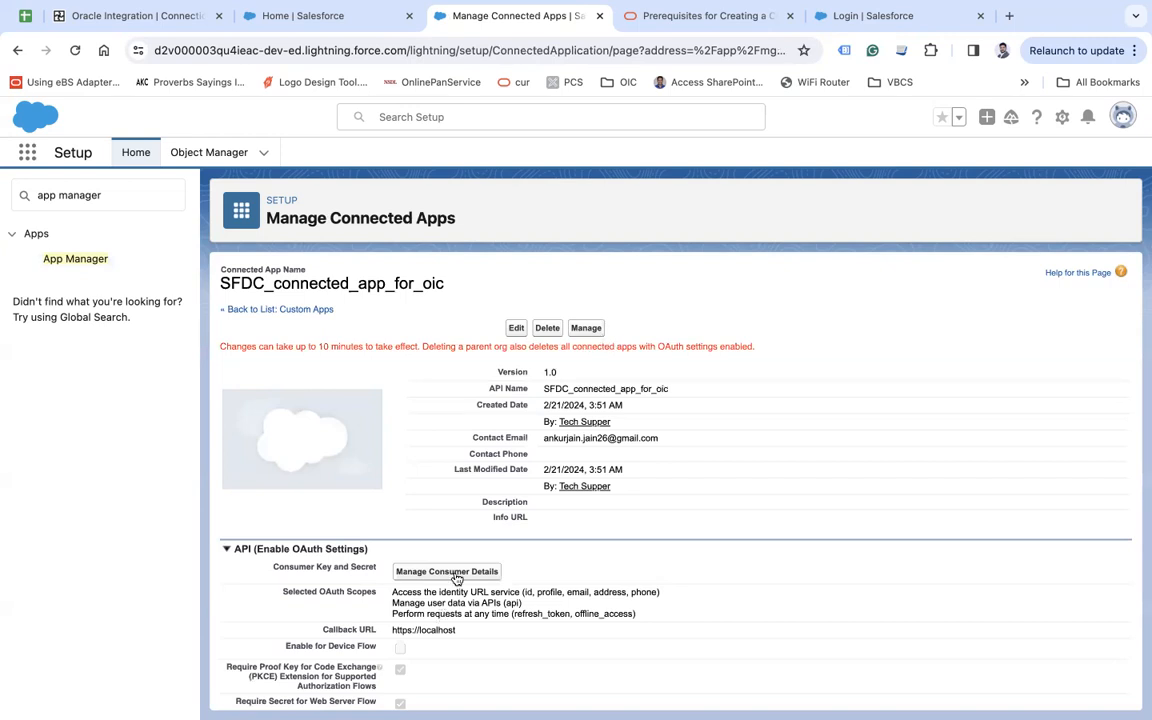
pyautogui.scroll(-3)
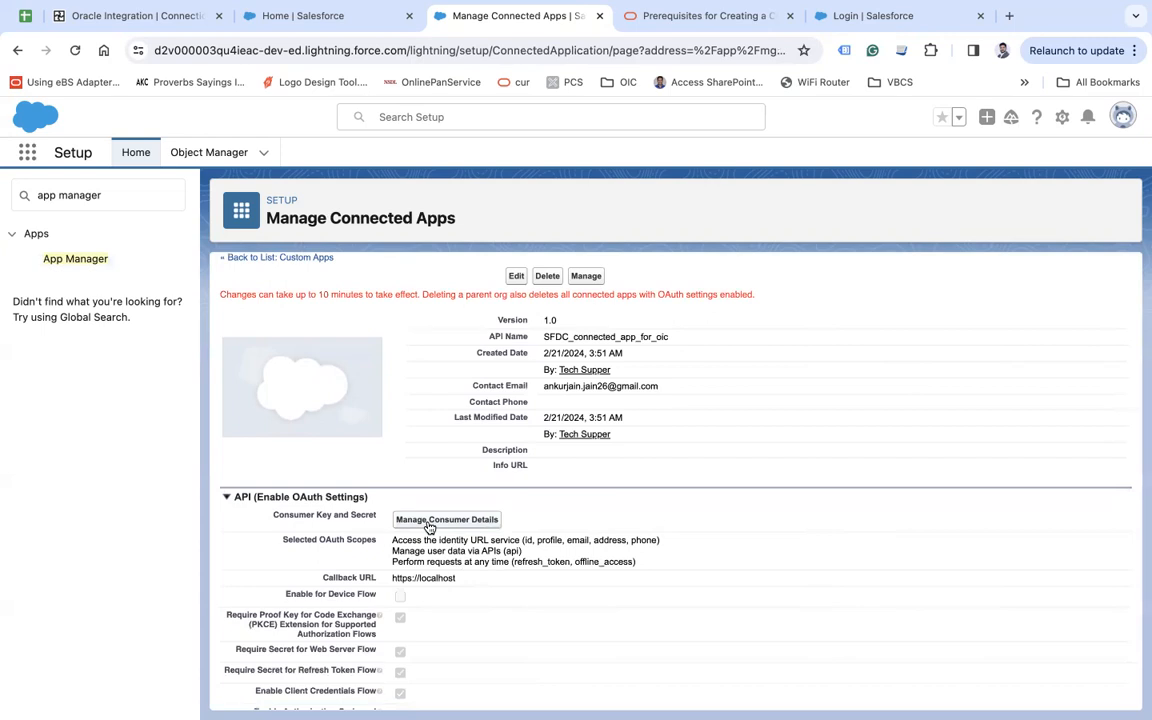
pyautogui.click(447, 519)
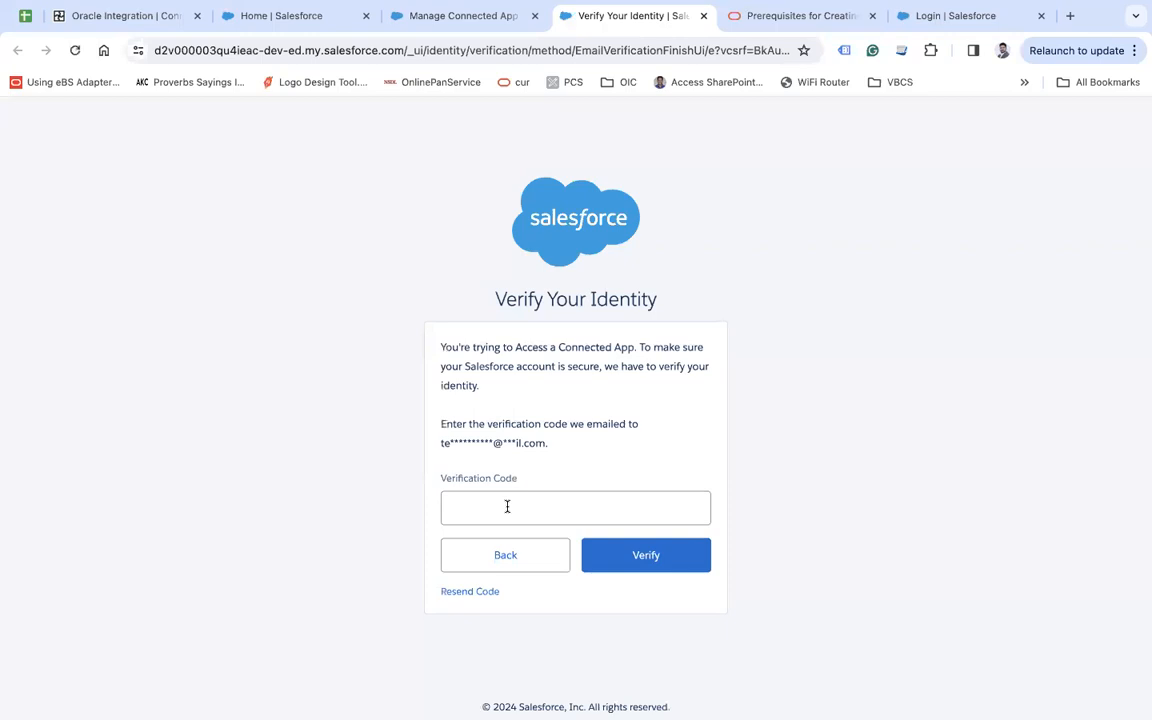
pyautogui.moveTo(516, 445)
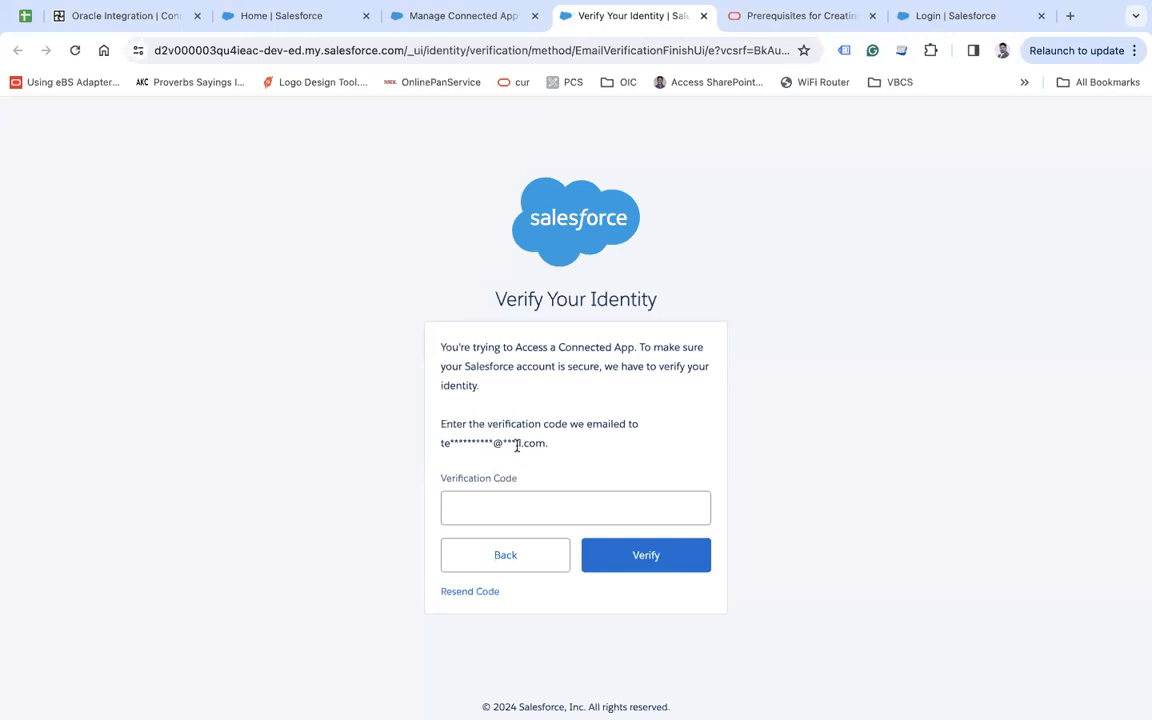
pyautogui.moveTo(738, 160)
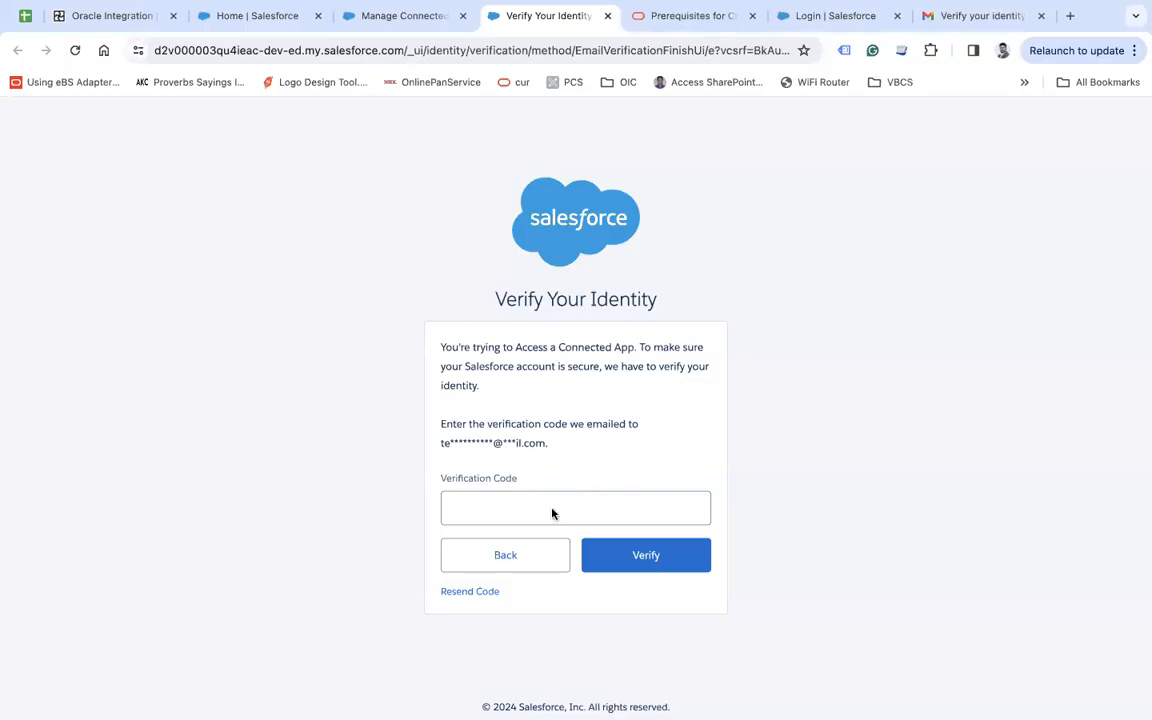
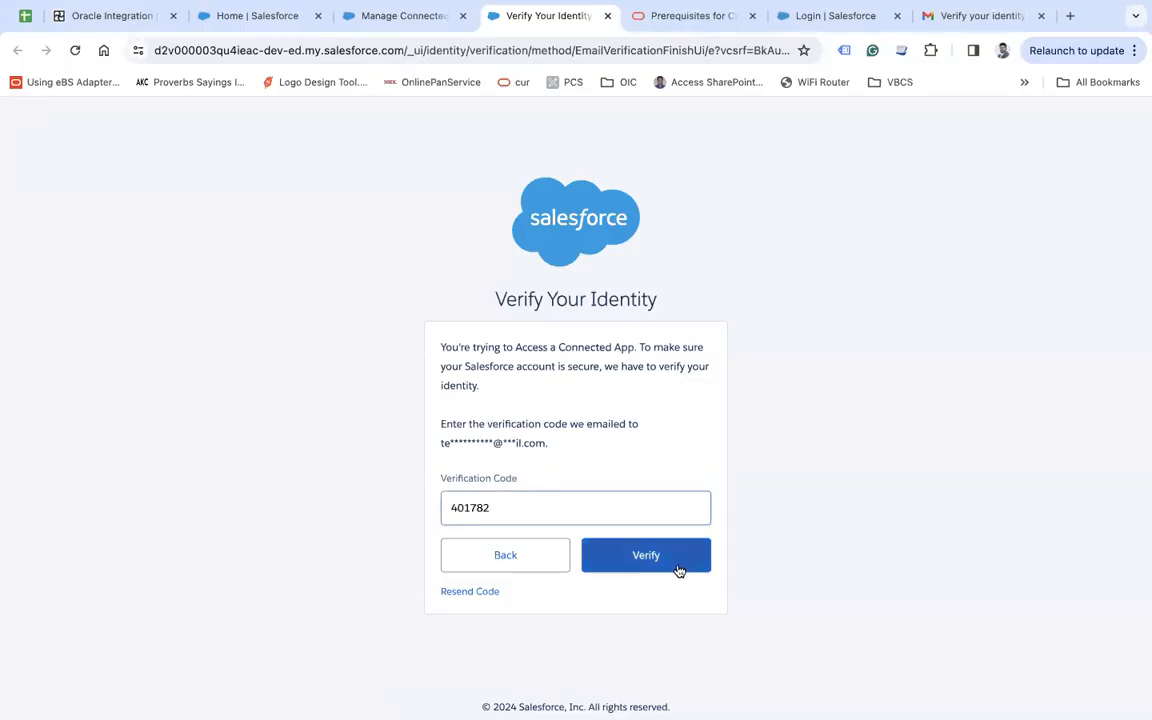
pyautogui.click(645, 555)
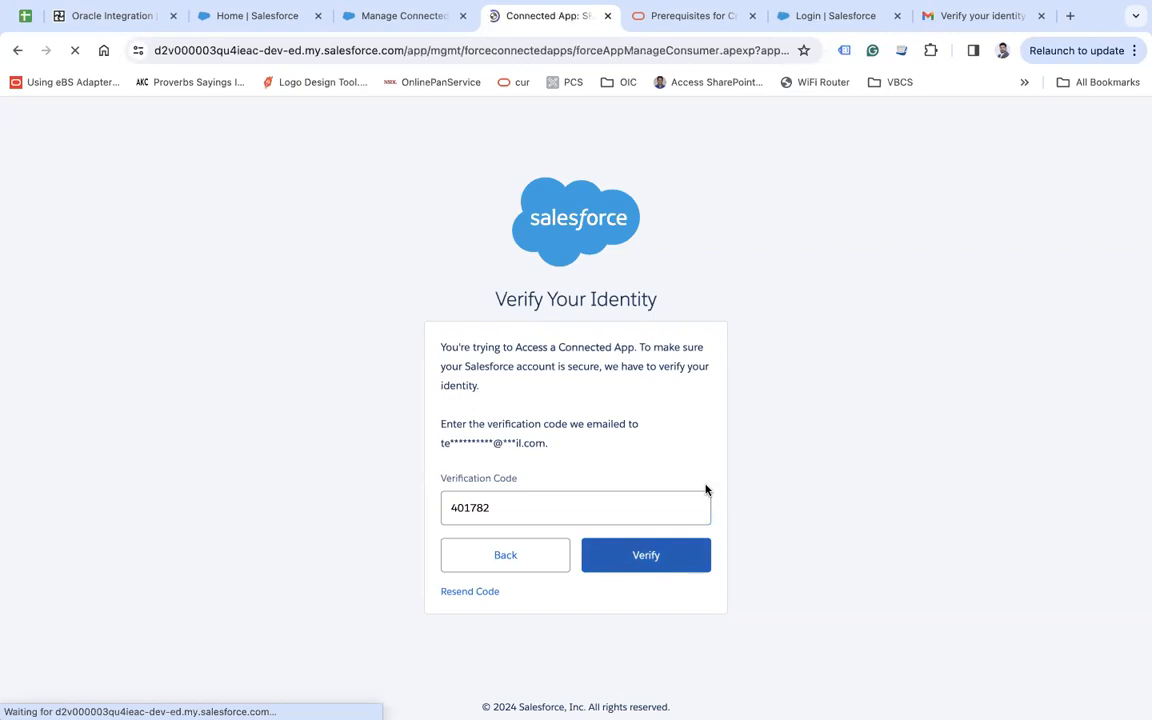
pyautogui.click(645, 555)
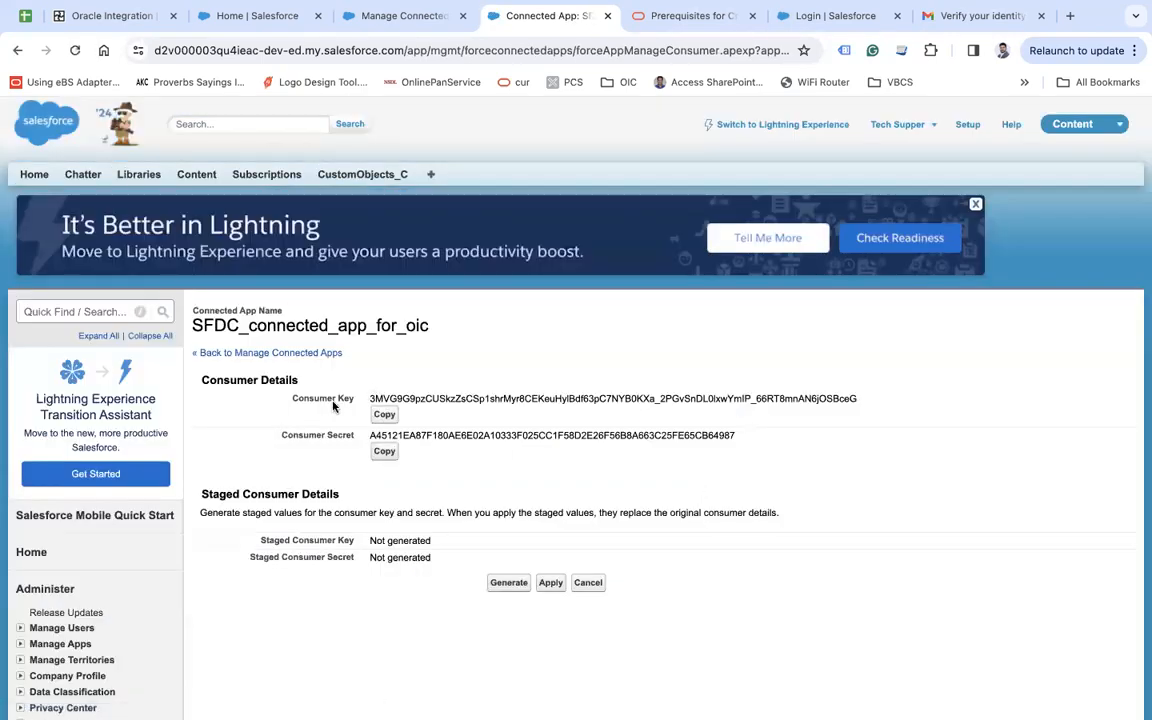
pyautogui.moveTo(623, 462)
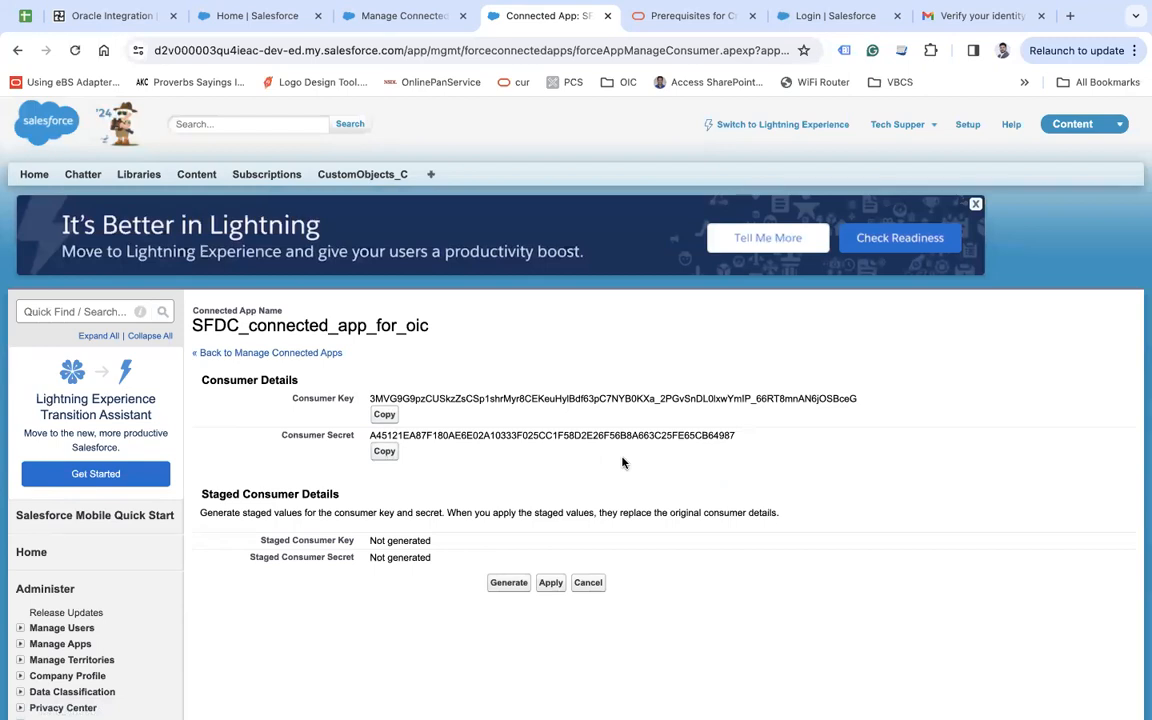
pyautogui.moveTo(153, 218)
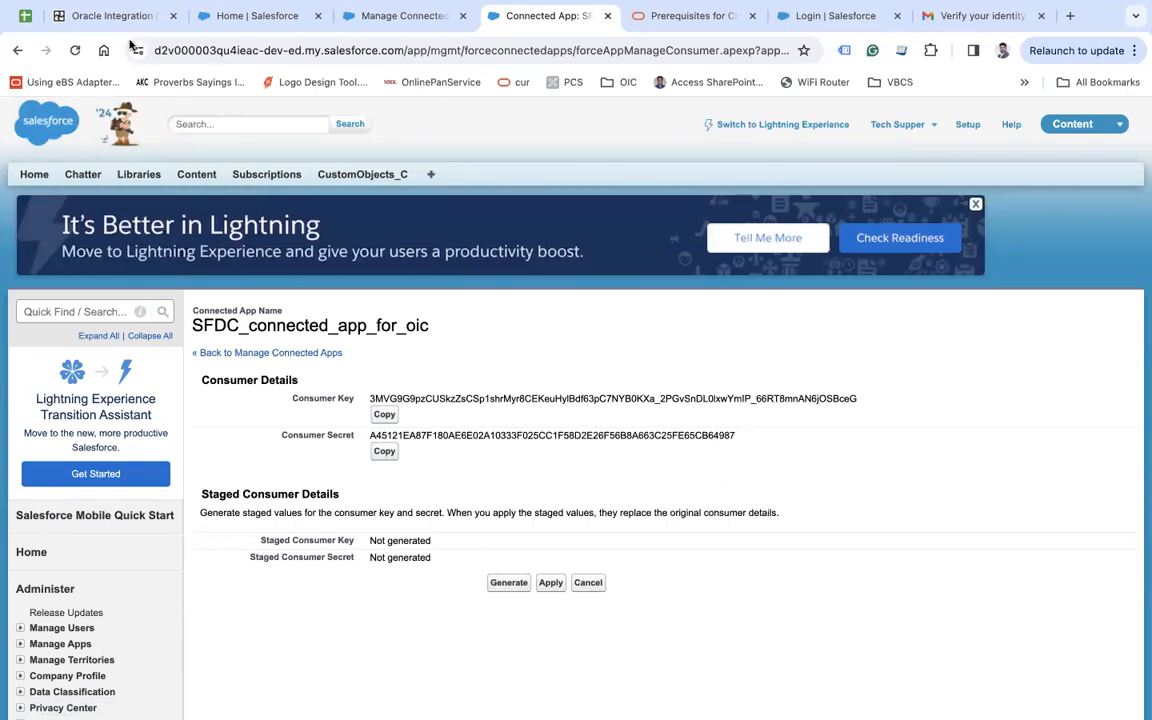
# - Create a Salesforce-REST adapter connection named 'Salesforce REST Connection' in Oracle Integration
pyautogui.click(110, 15)
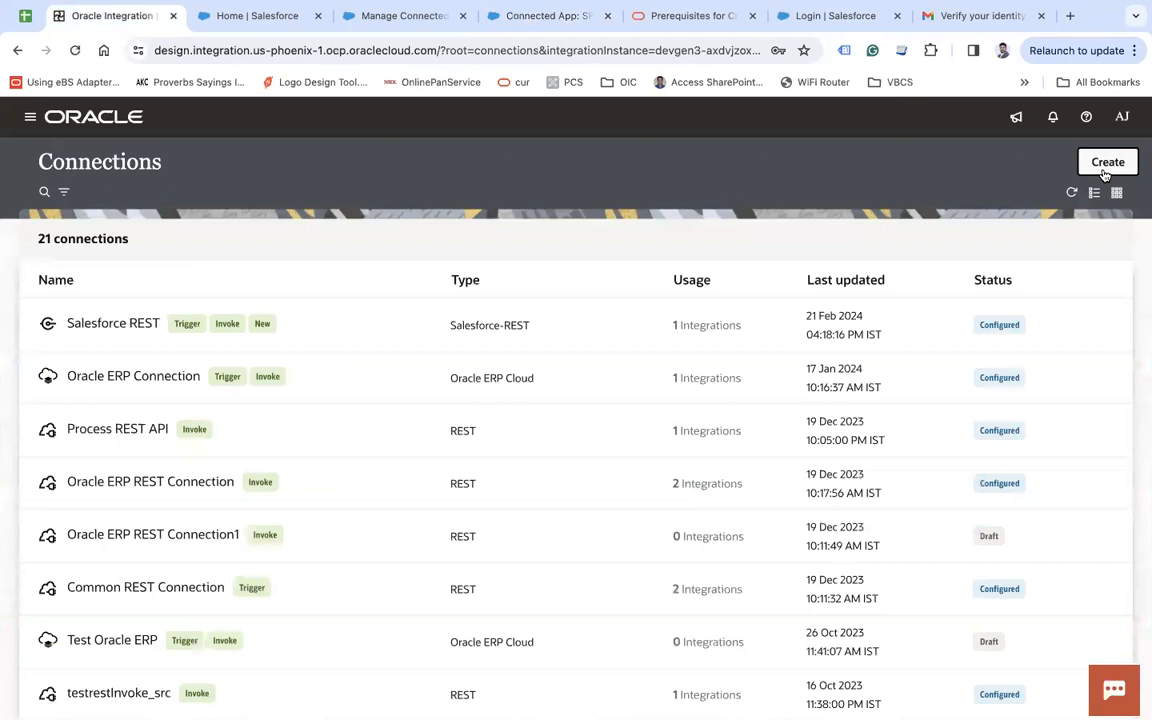
pyautogui.click(1107, 161)
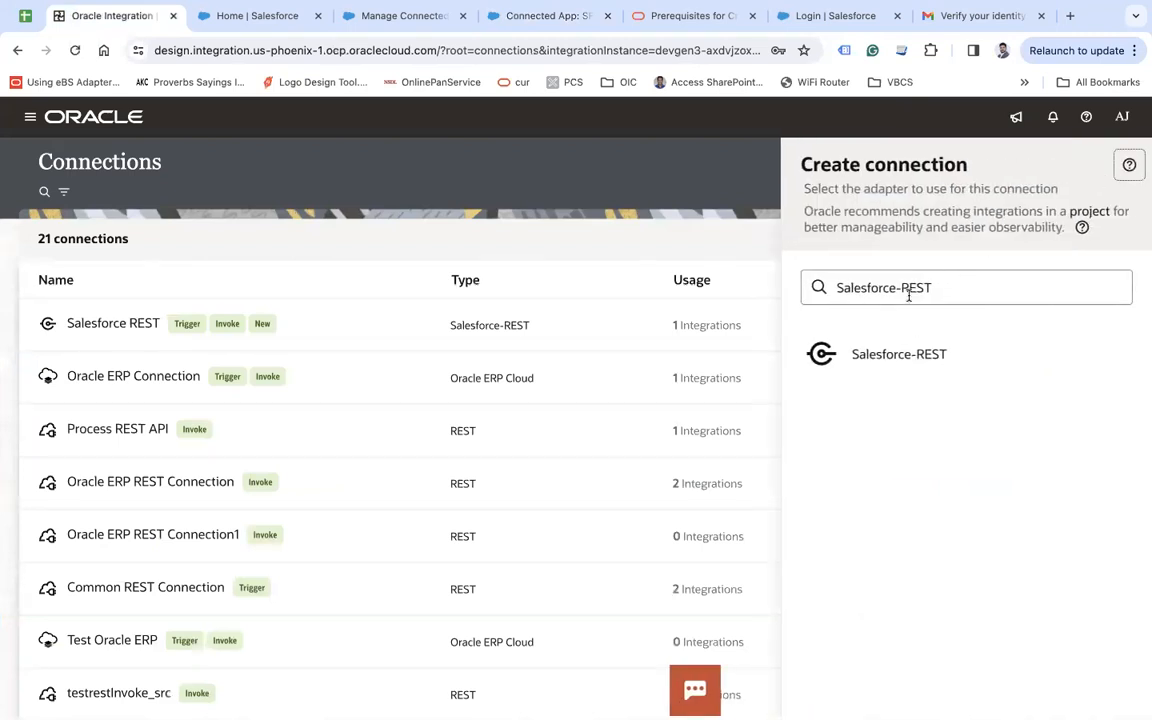
pyautogui.click(898, 354)
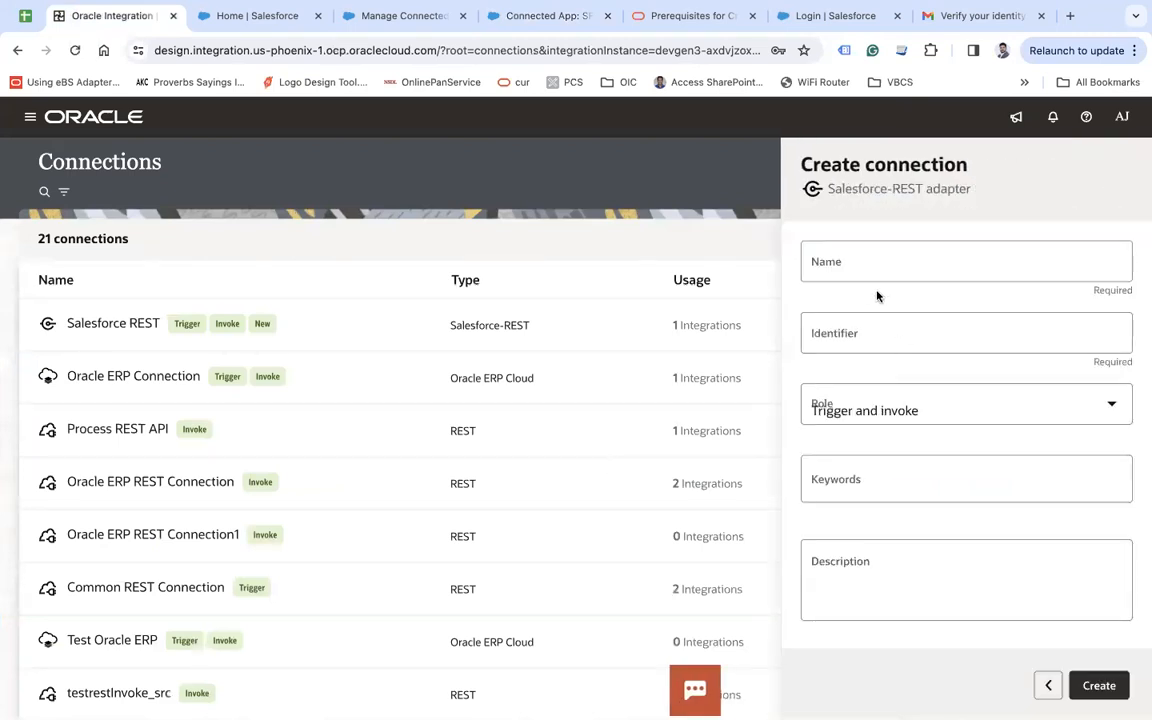
pyautogui.write('Salesforce REST Connection')
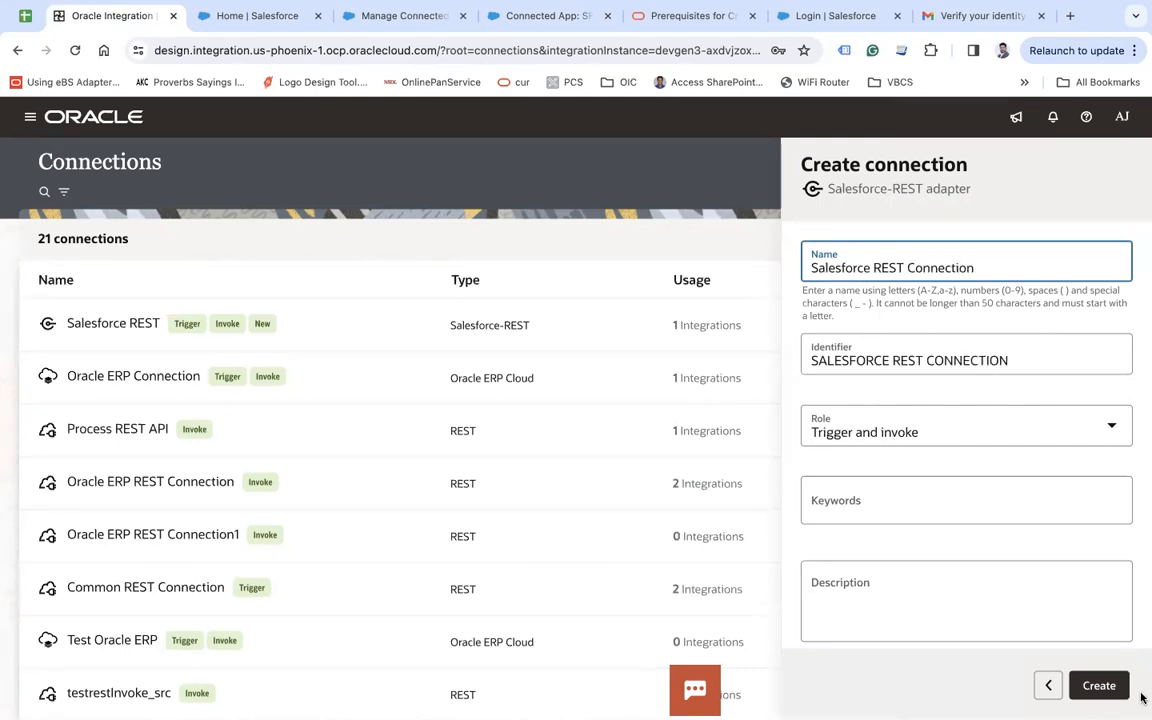
pyautogui.click(1098, 685)
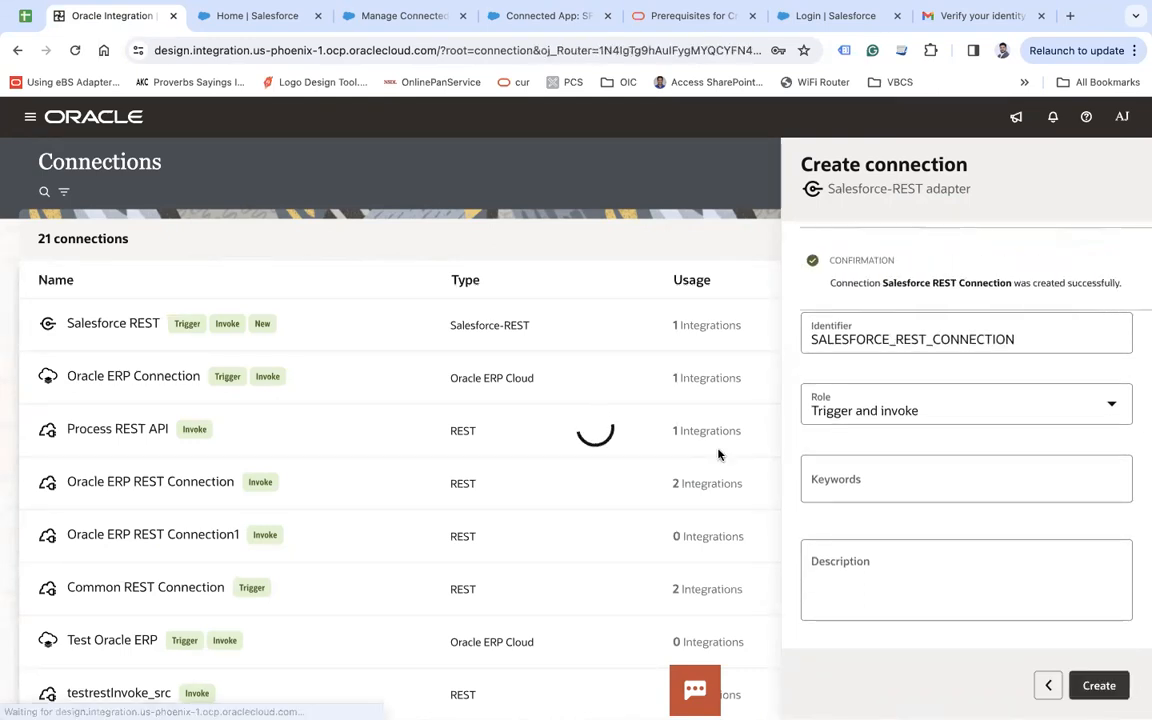
pyautogui.click(1098, 685)
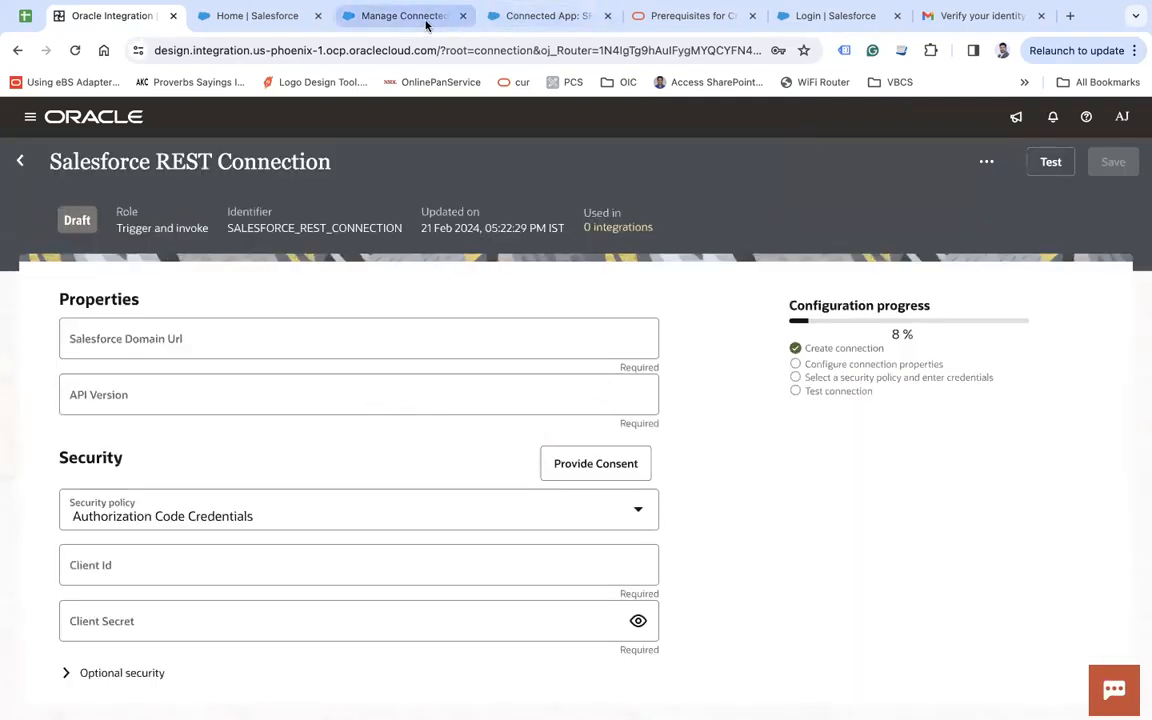
pyautogui.click(400, 16)
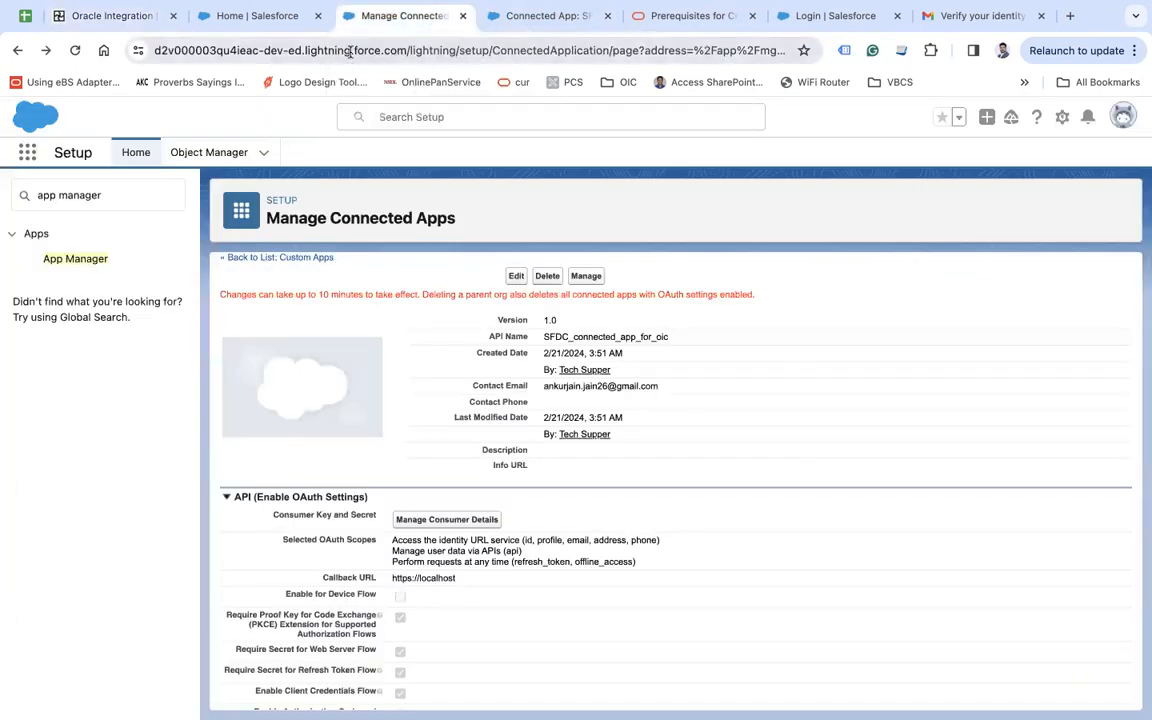
pyautogui.click(470, 50)
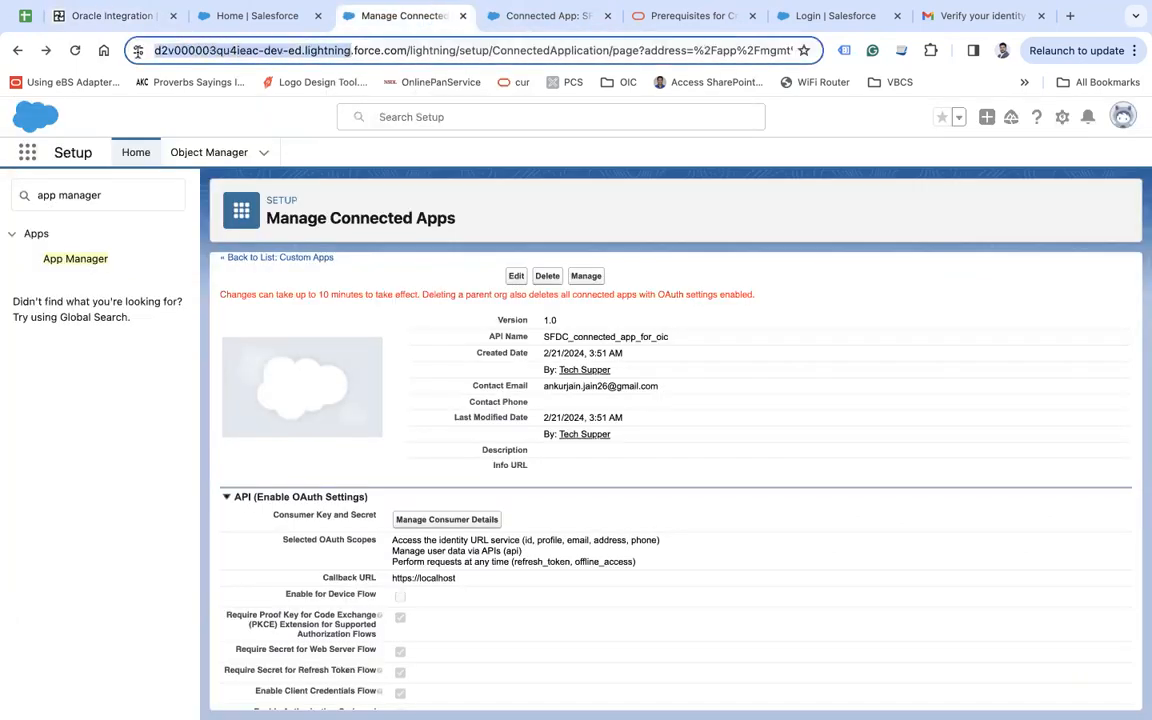
pyautogui.click(480, 50)
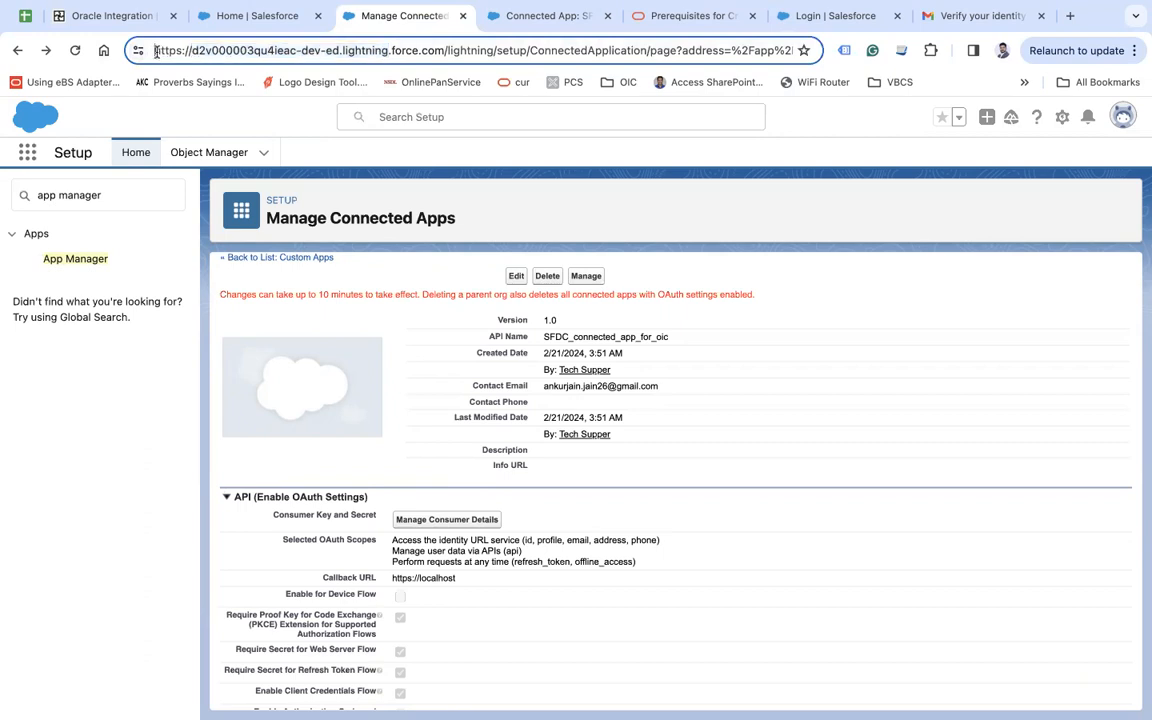
pyautogui.click(400, 50)
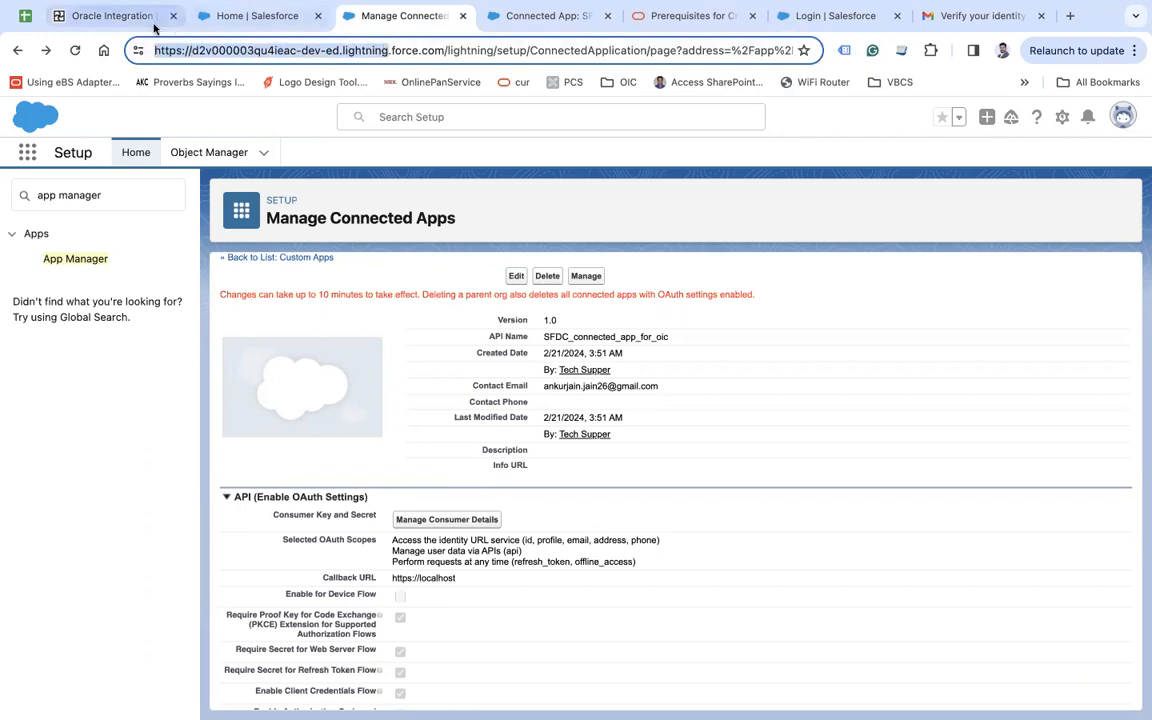
pyautogui.click(110, 15)
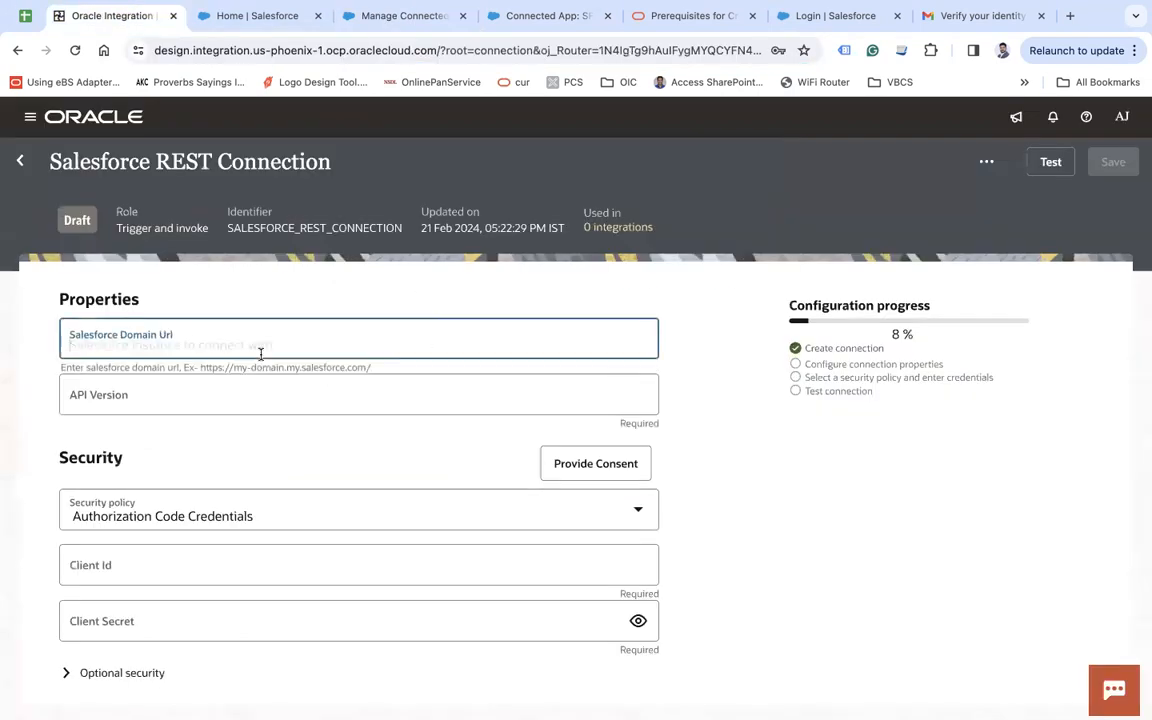
pyautogui.write('https://d2v000003qu4ieac-dev-ed.lightning')
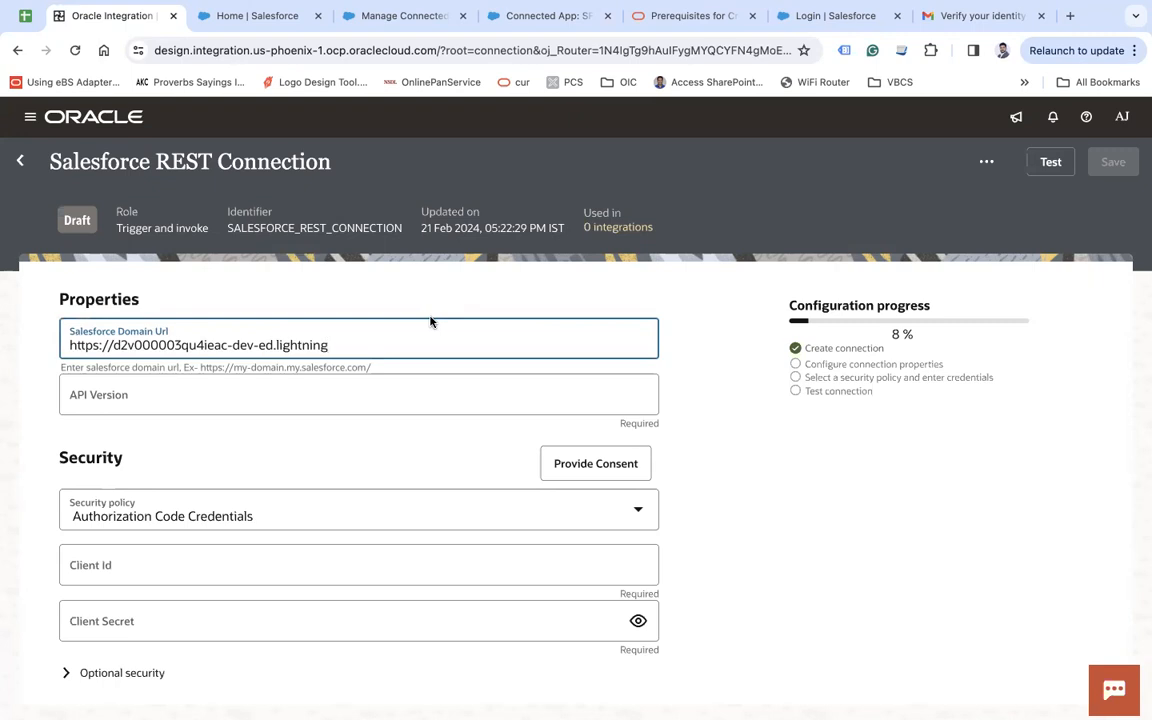
pyautogui.write('.my.')
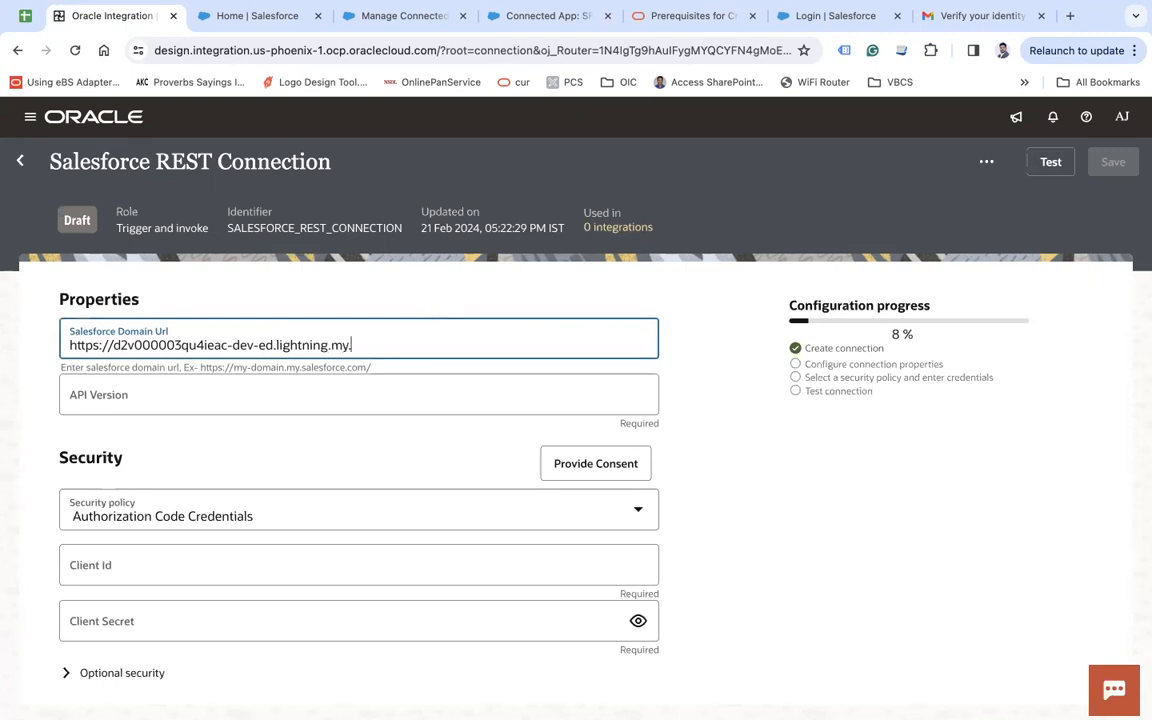
pyautogui.write('salesforc')
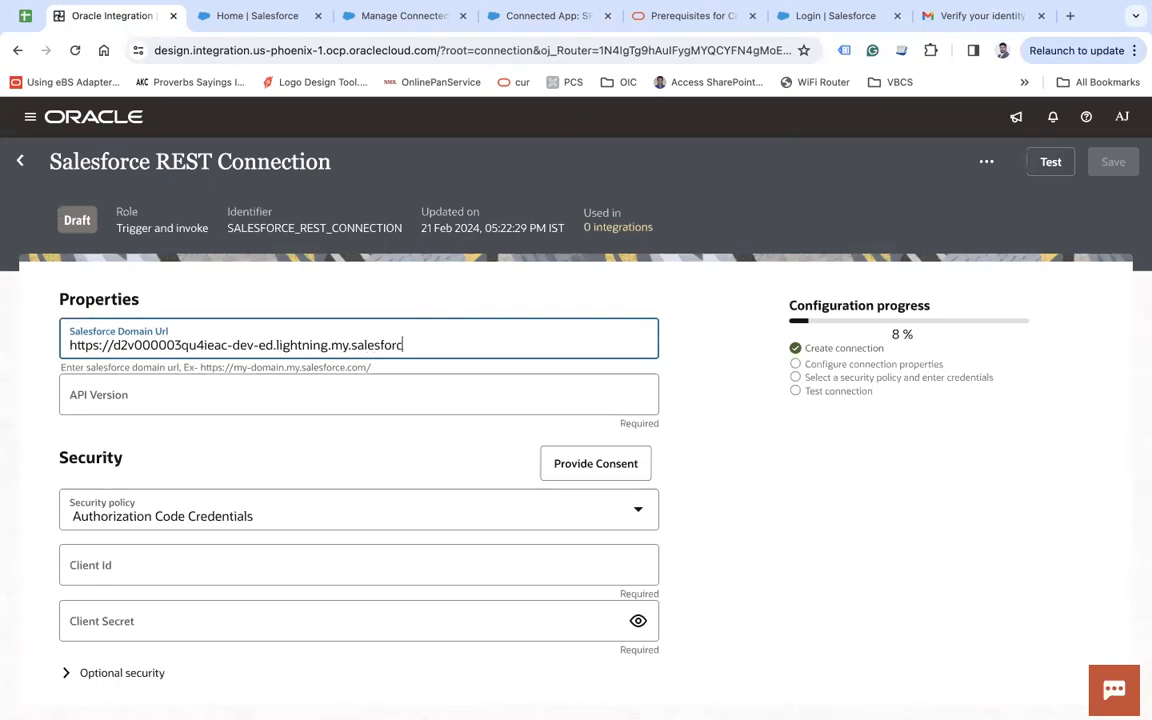
pyautogui.write('e.com/')
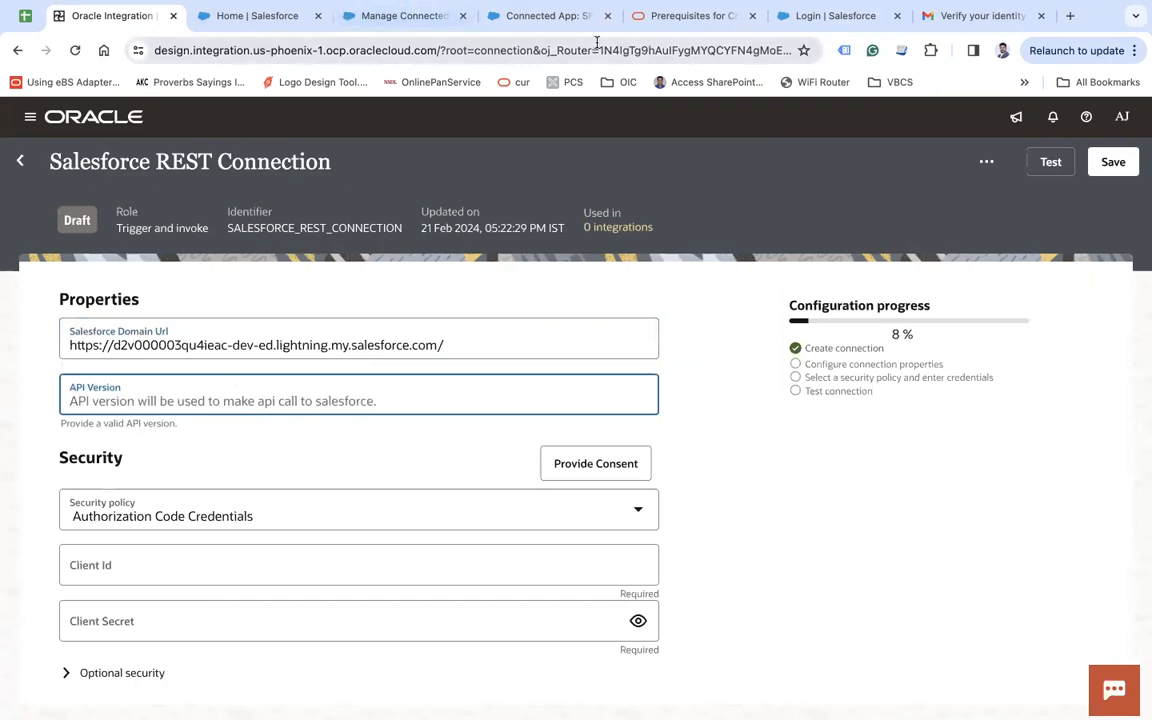
# - Find 'Obtain the Current Salesforce API Version' in the prerequisites docs and select 'API'
pyautogui.click(690, 15)
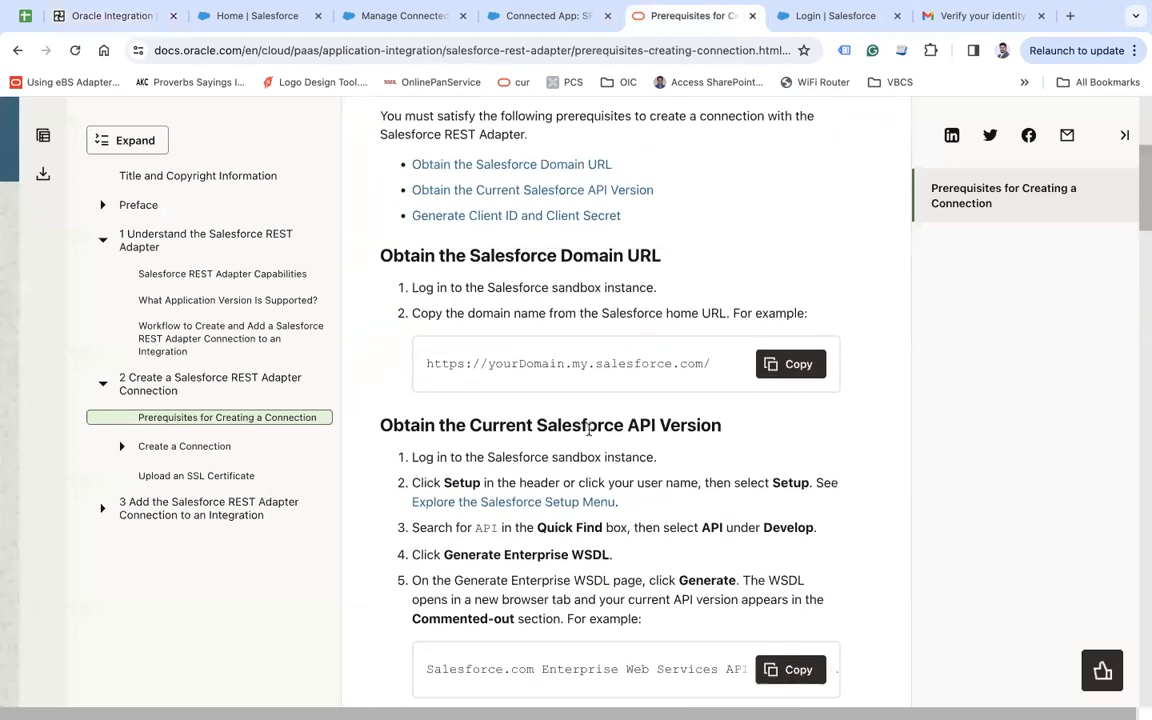
pyautogui.scroll(-3)
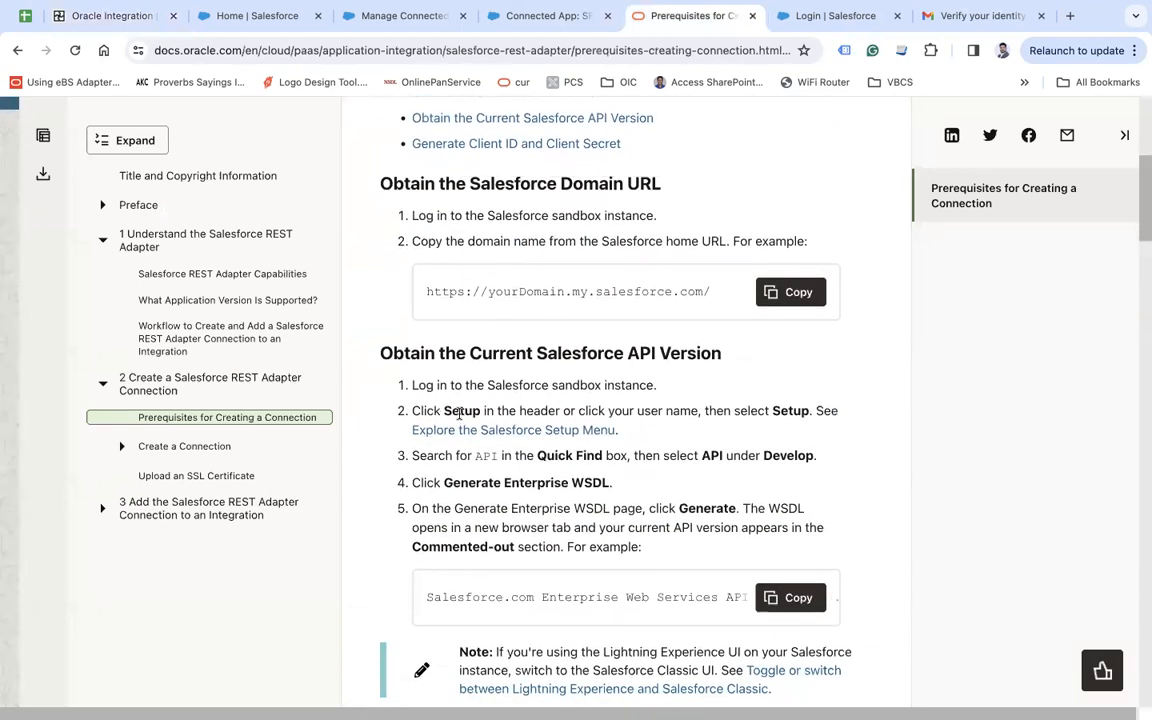
pyautogui.doubleClick(790, 410)
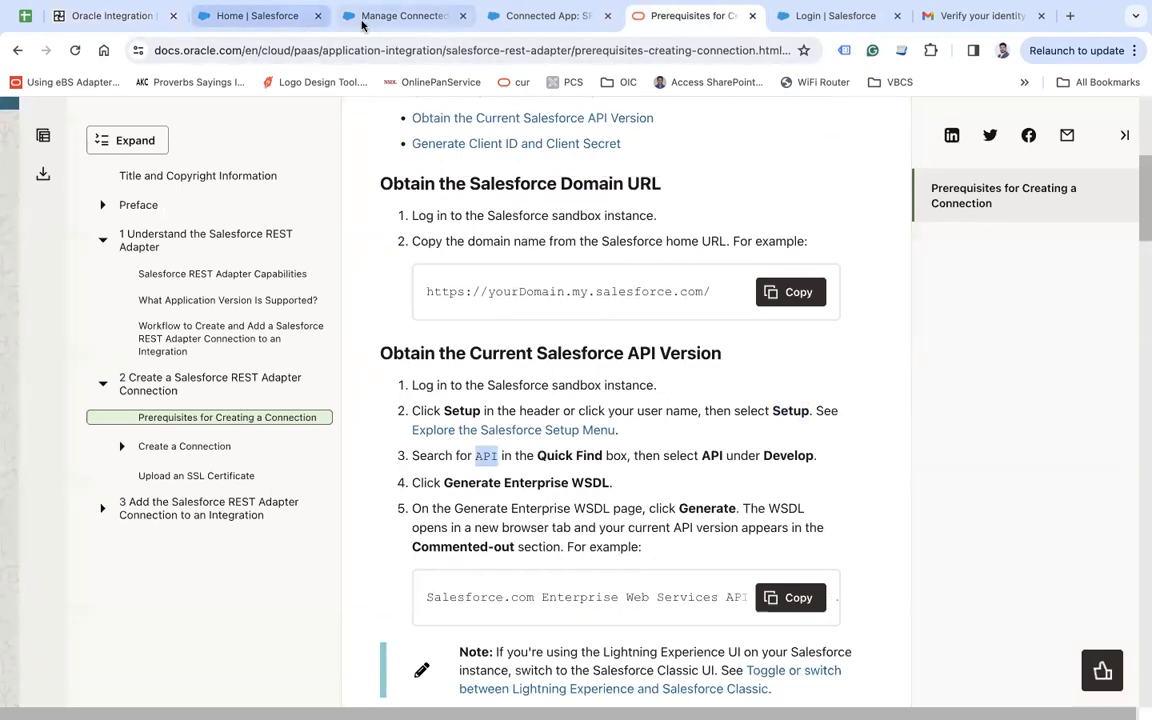
# - Generate Salesforce's Enterprise WSDL from the API setup page and copy API version 60.0
pyautogui.click(400, 16)
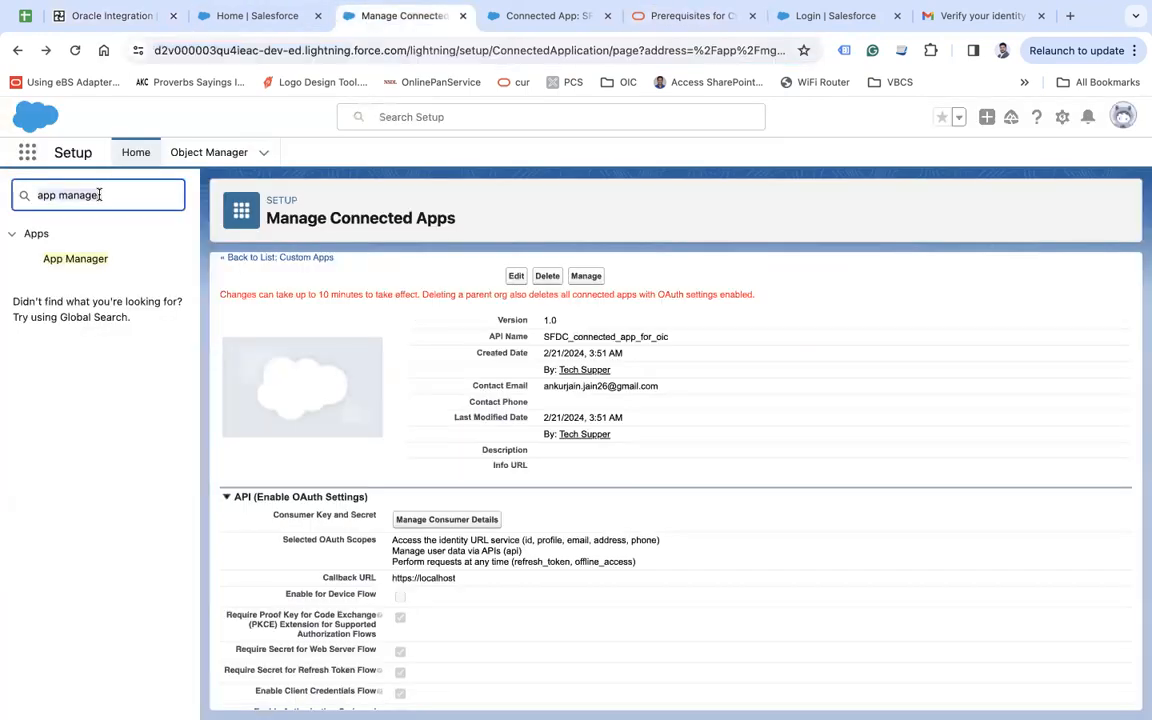
pyautogui.write('api')
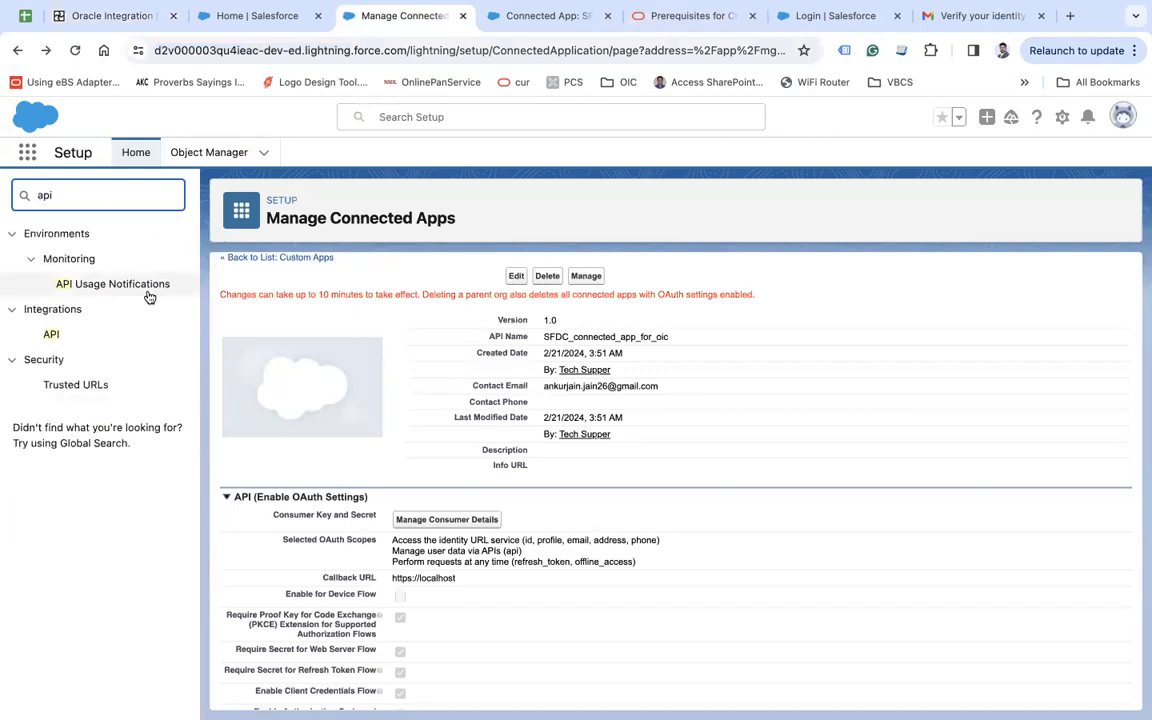
pyautogui.click(51, 334)
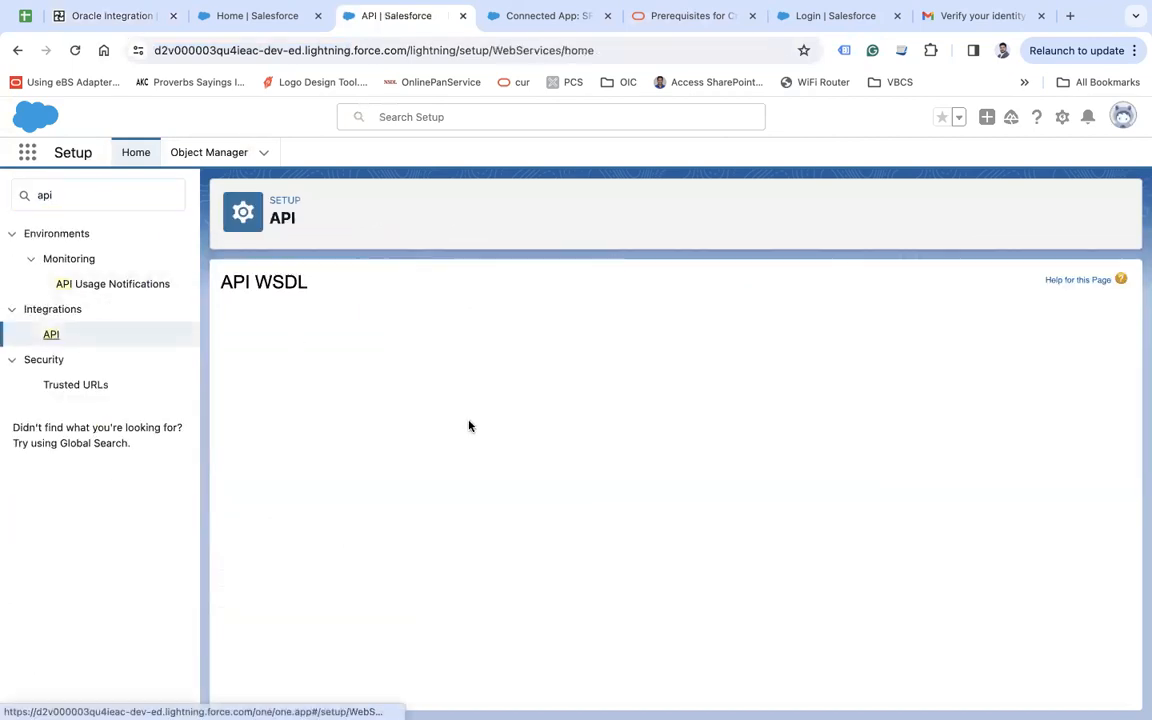
pyautogui.moveTo(470, 426)
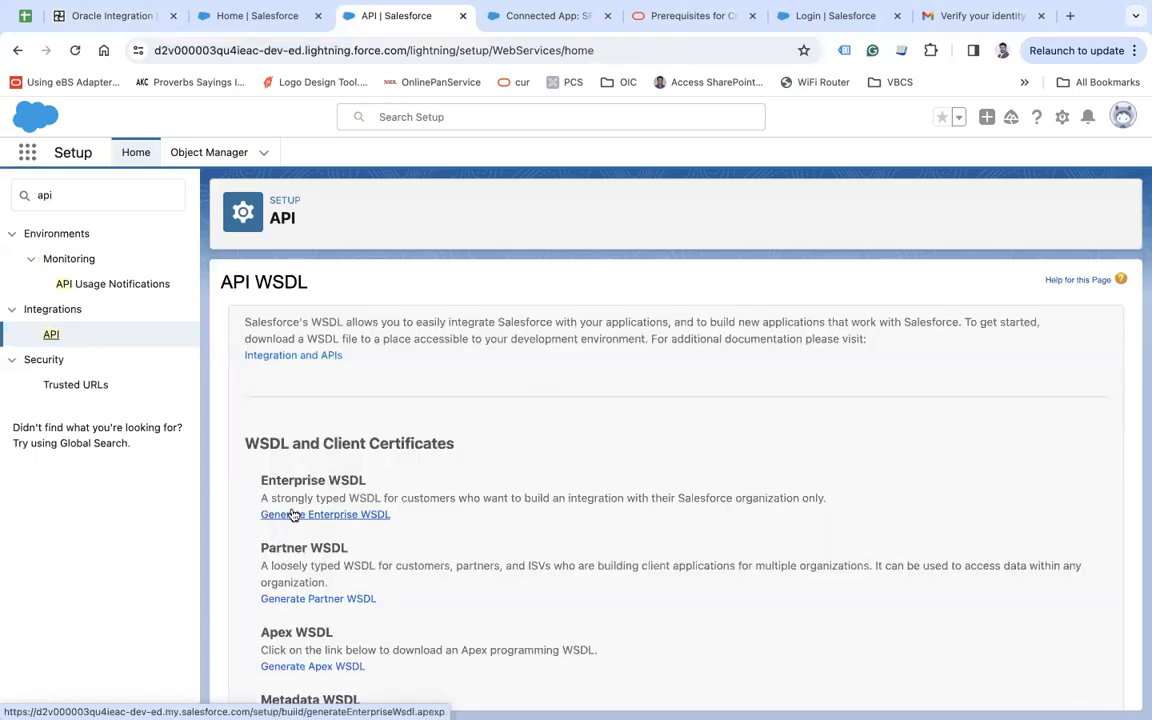
pyautogui.click(325, 514)
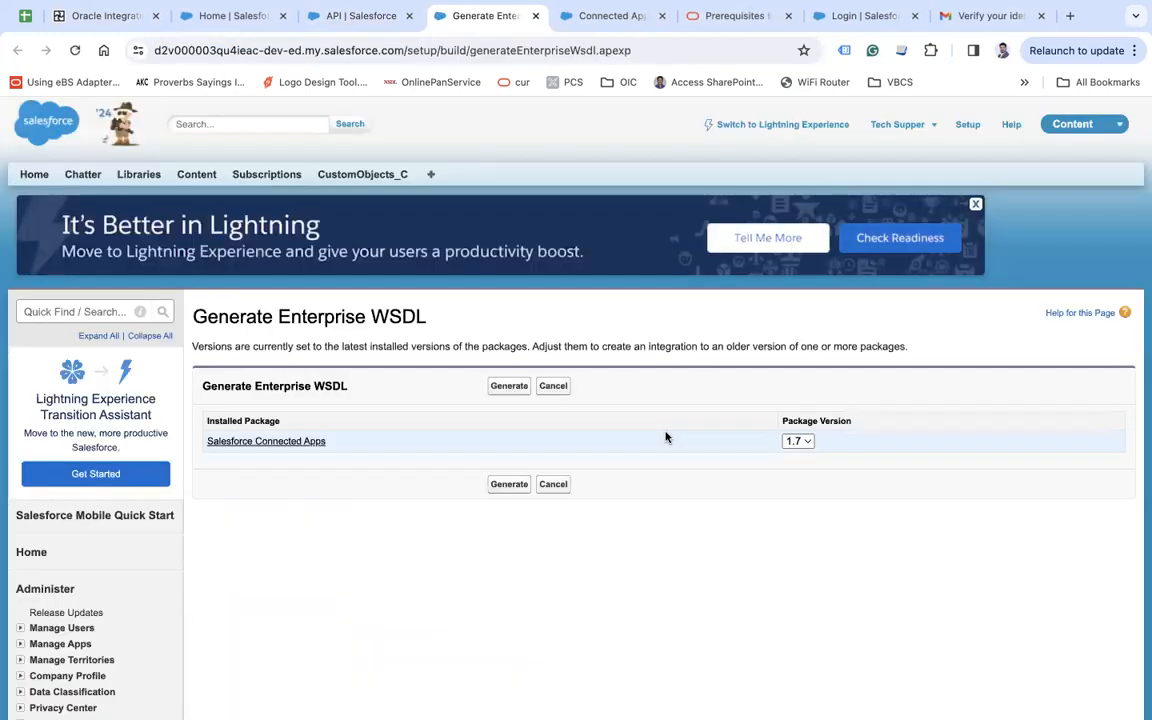
pyautogui.click(508, 386)
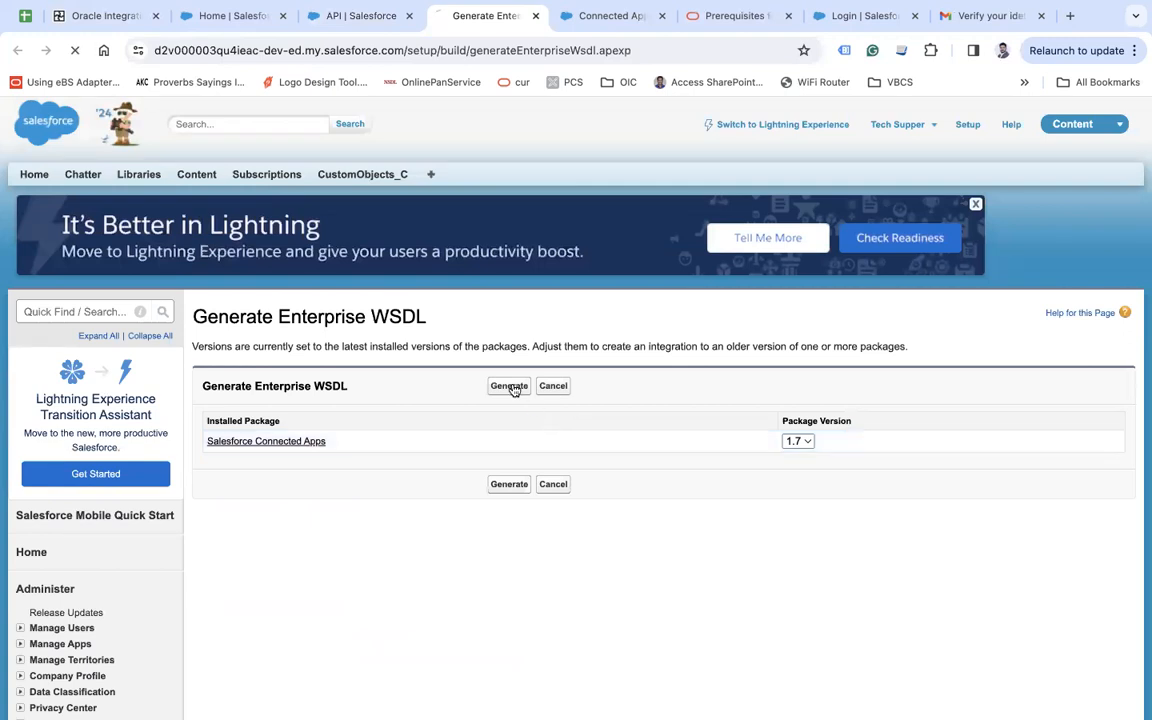
pyautogui.click(508, 385)
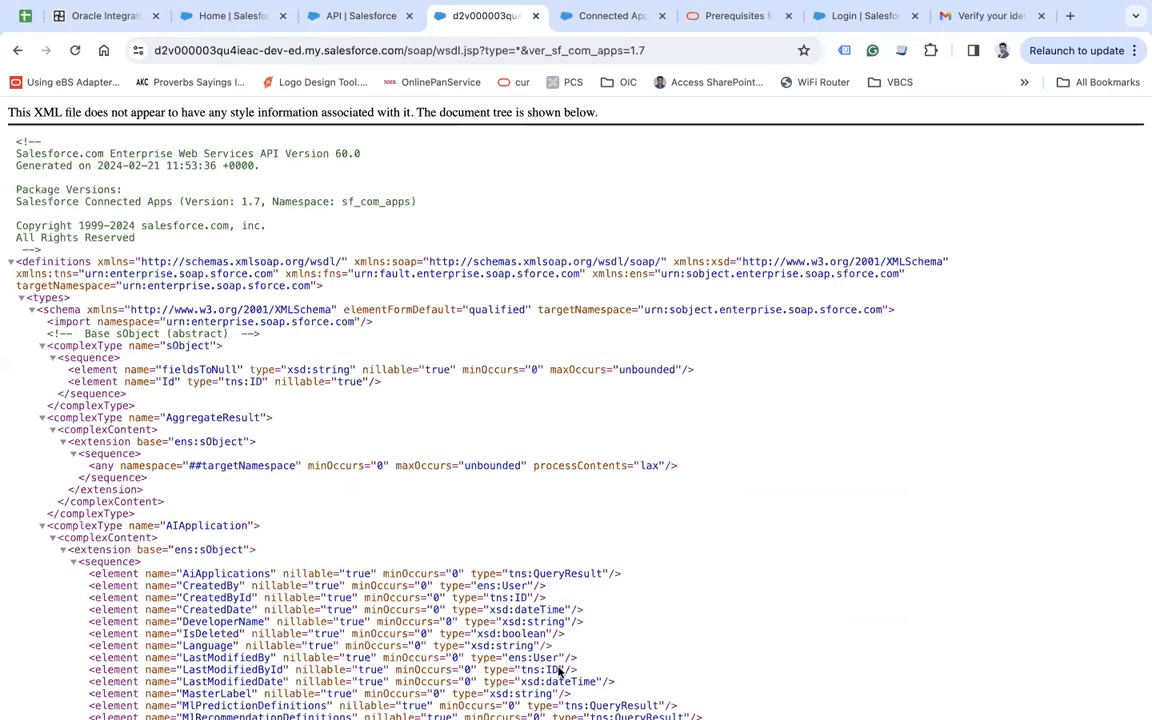
pyautogui.doubleClick(344, 153)
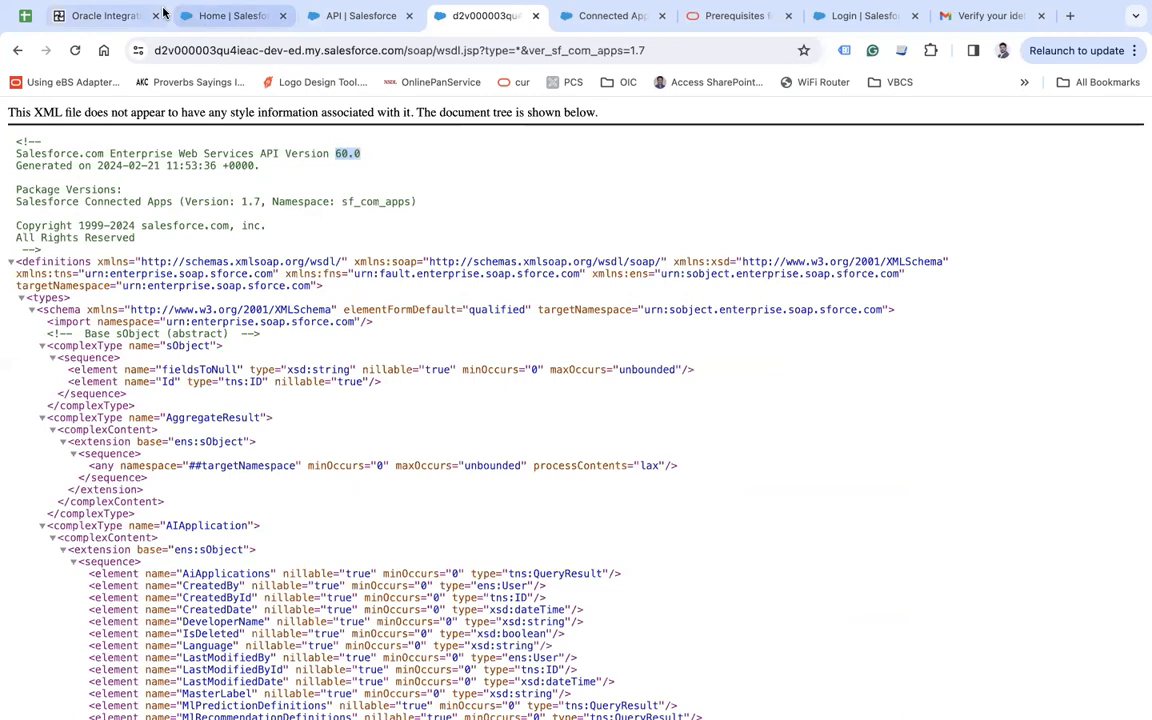
pyautogui.click(100, 15)
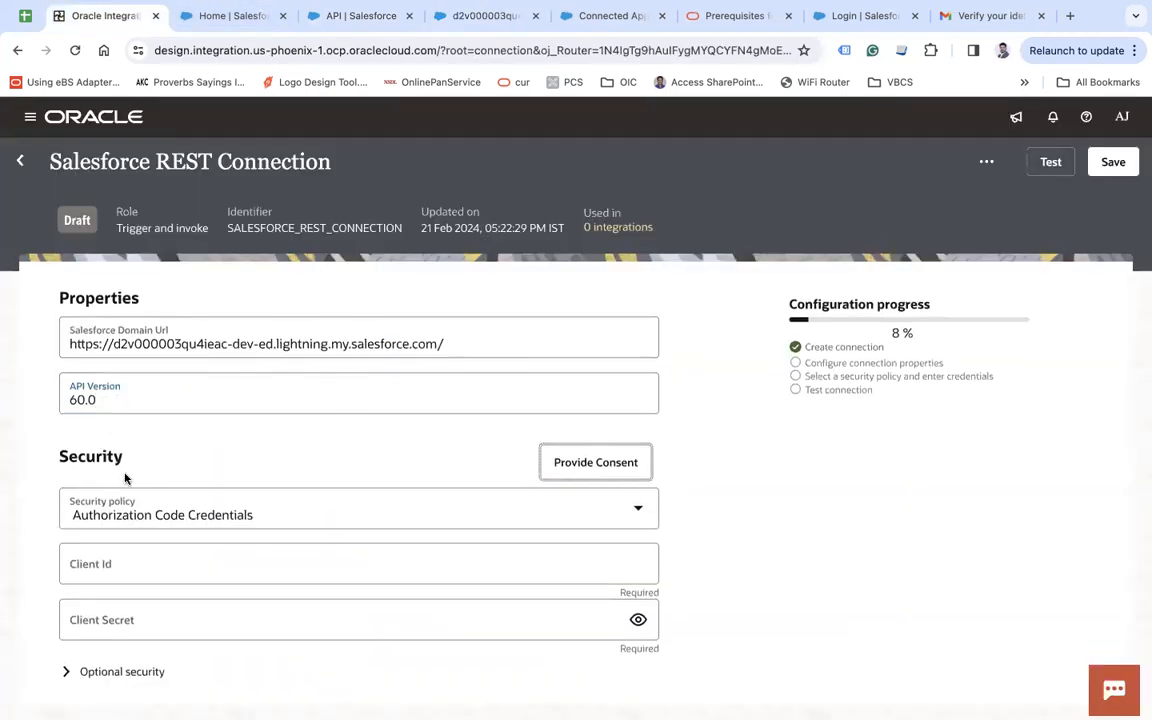
# - Select the Client Credentials policy, enter the Salesforce client id and secret, and test
pyautogui.click(358, 508)
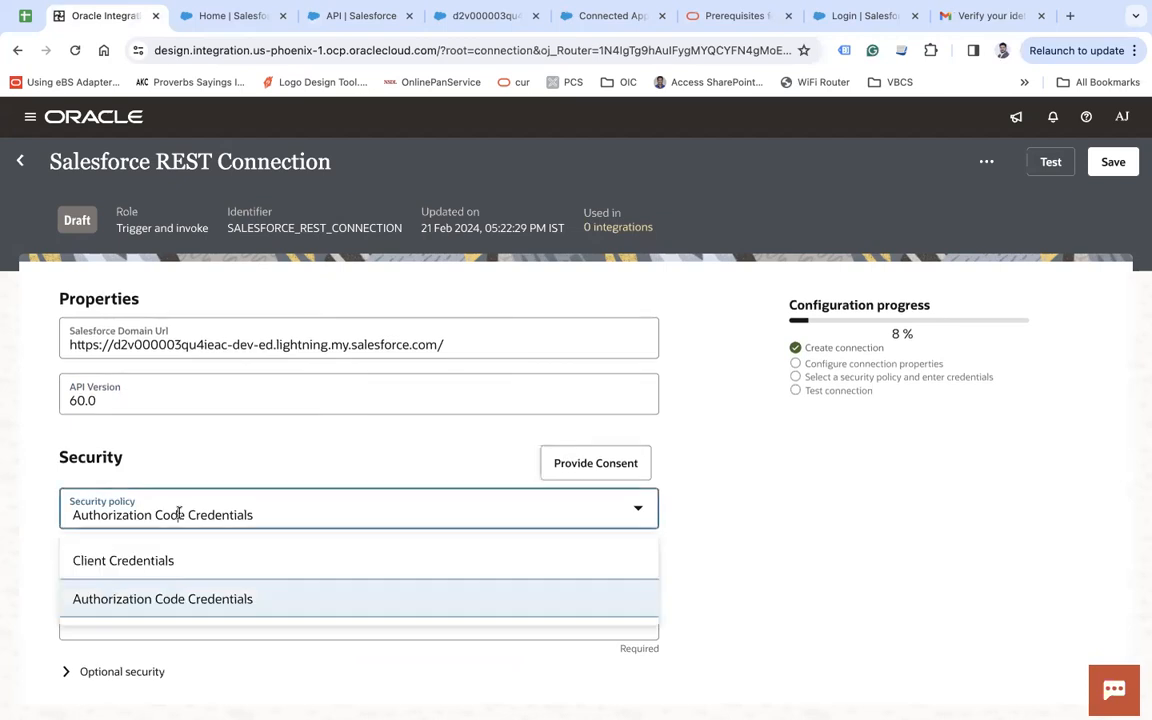
pyautogui.click(123, 560)
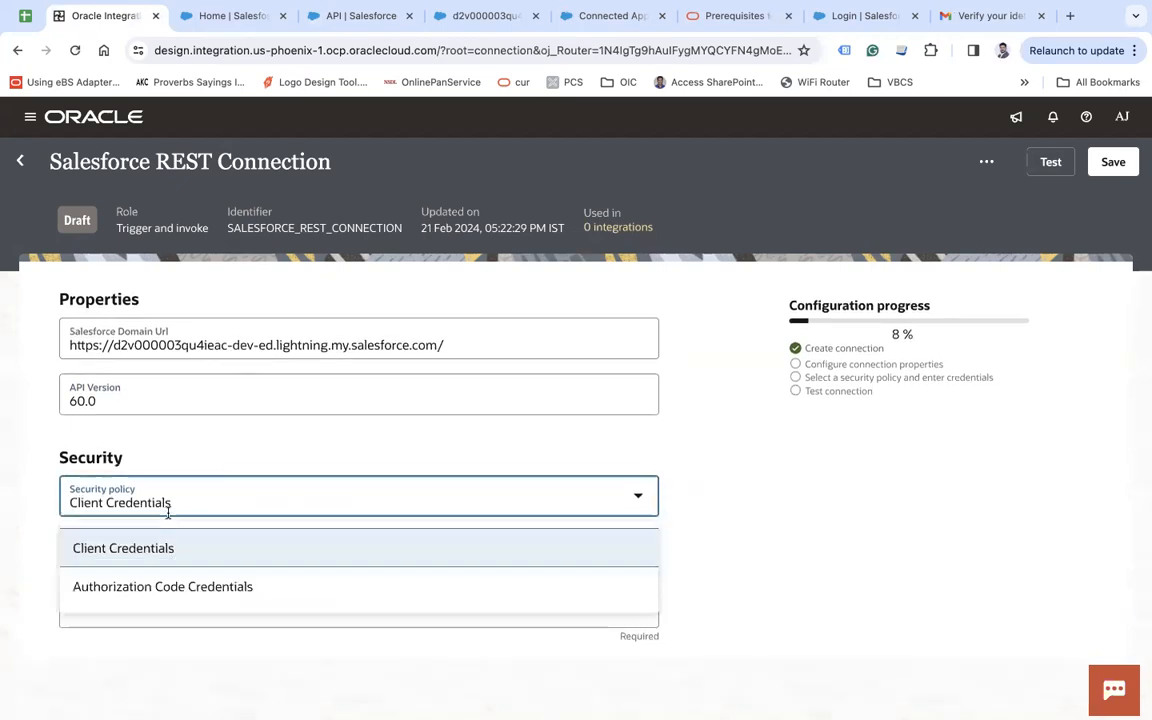
pyautogui.click(162, 586)
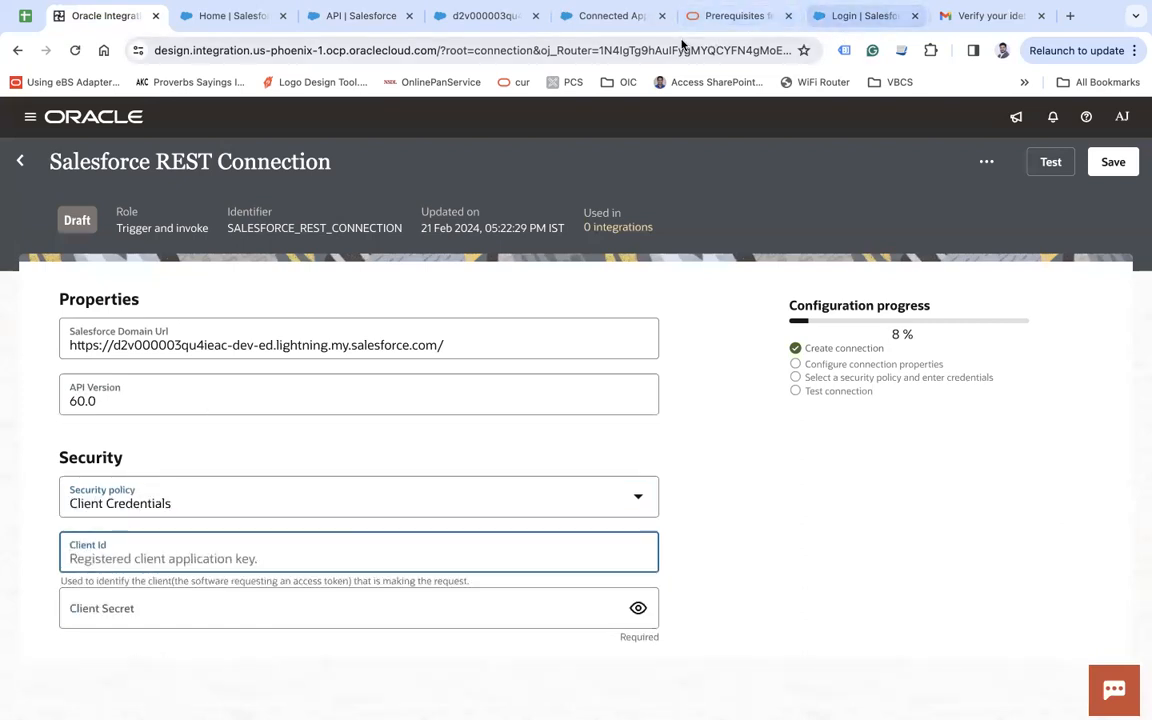
pyautogui.click(610, 16)
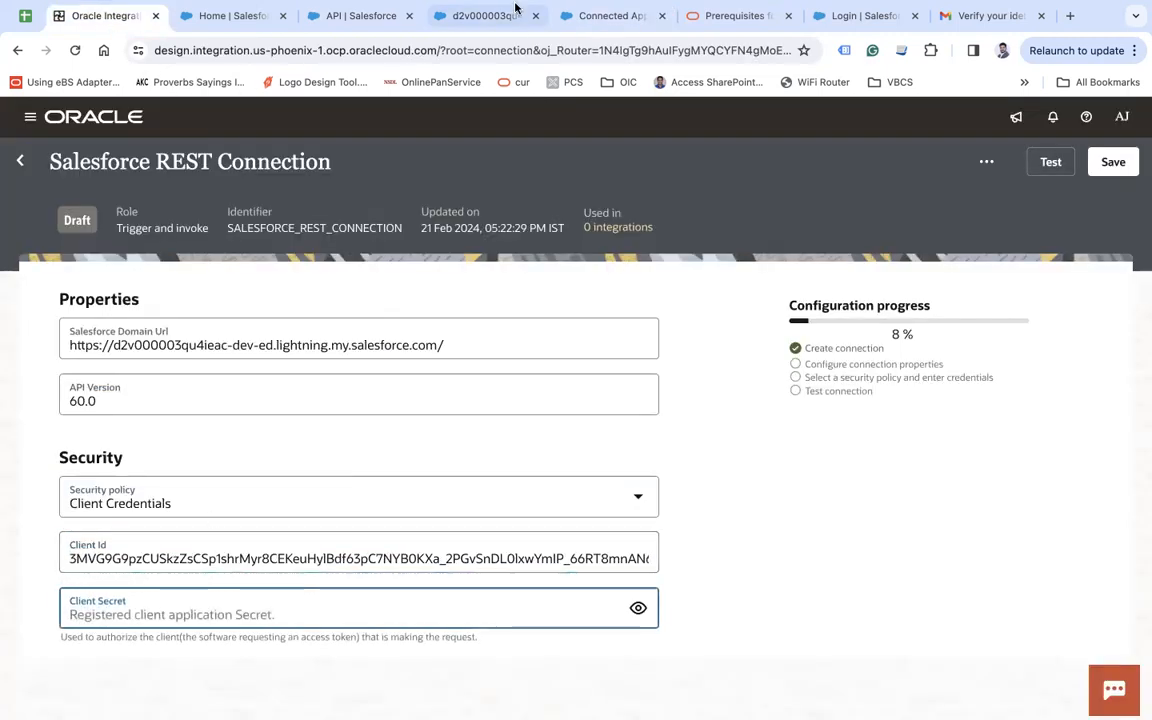
pyautogui.click(610, 15)
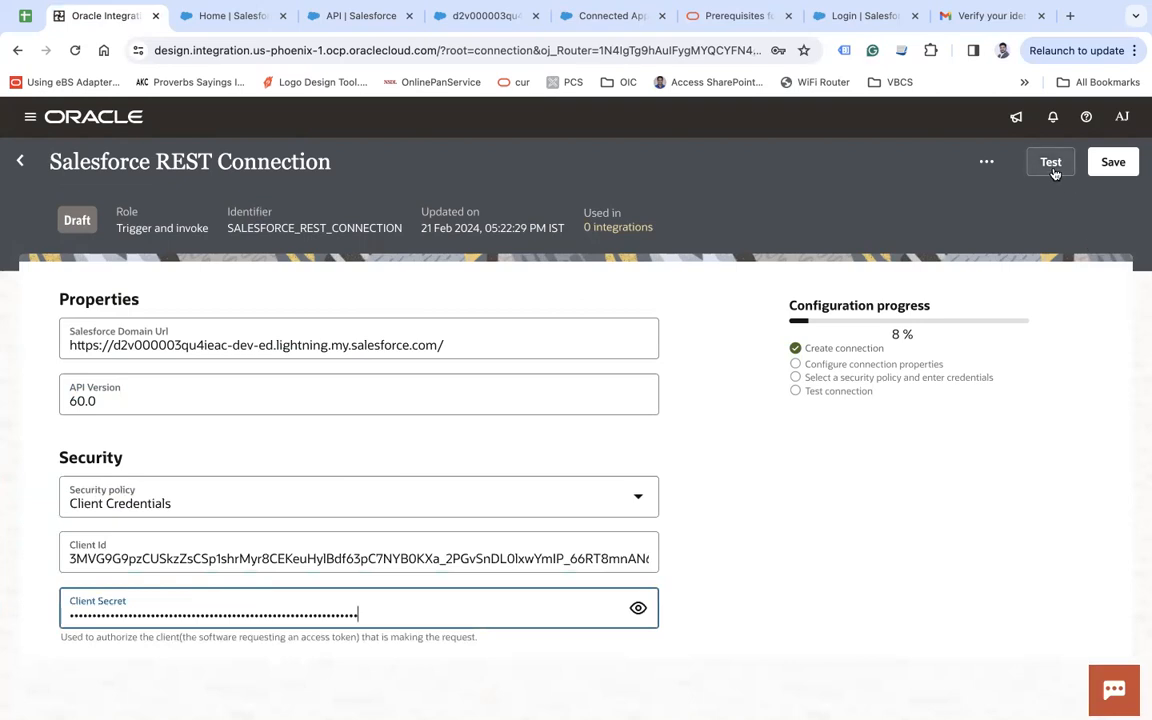
pyautogui.click(1050, 161)
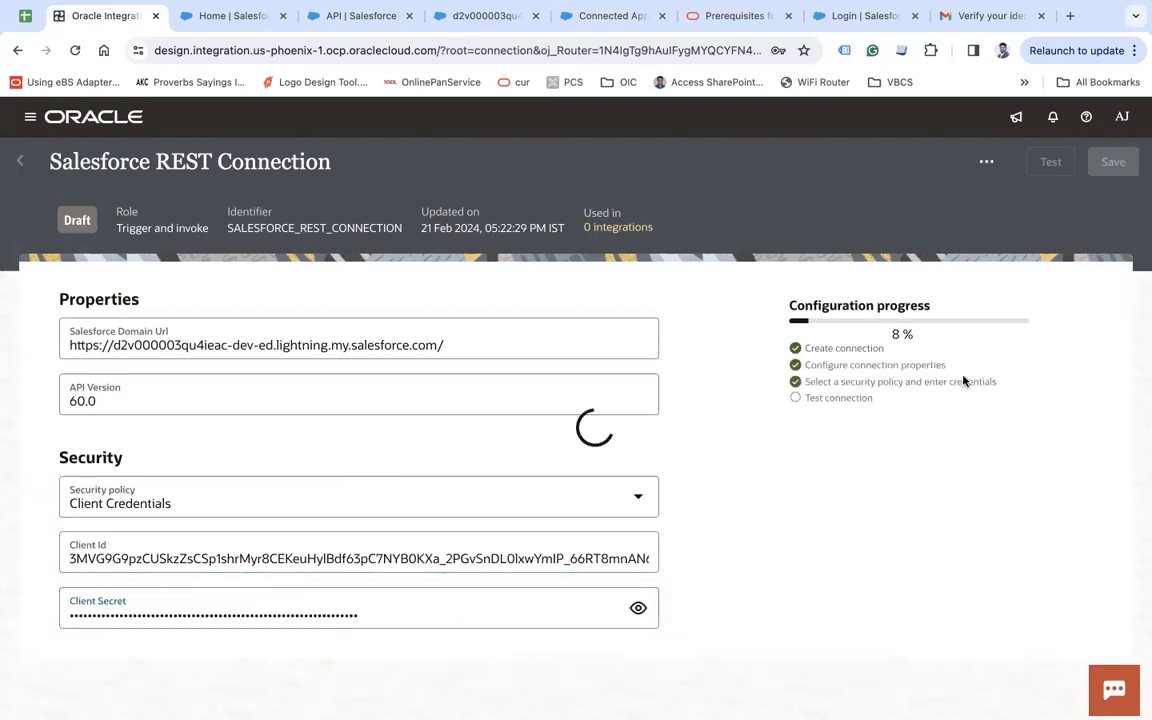
pyautogui.click(1050, 161)
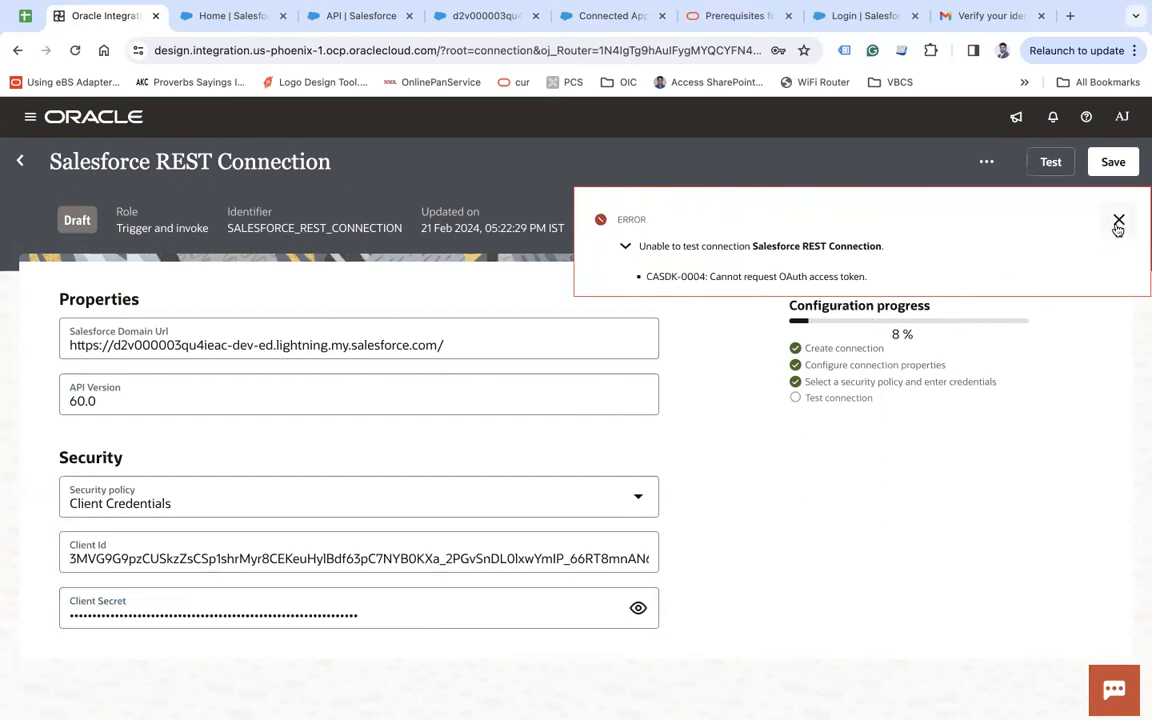
# - Dismiss the OAuth access token error, save the connection at 85%, and reopen the prerequisites docs
pyautogui.click(1118, 219)
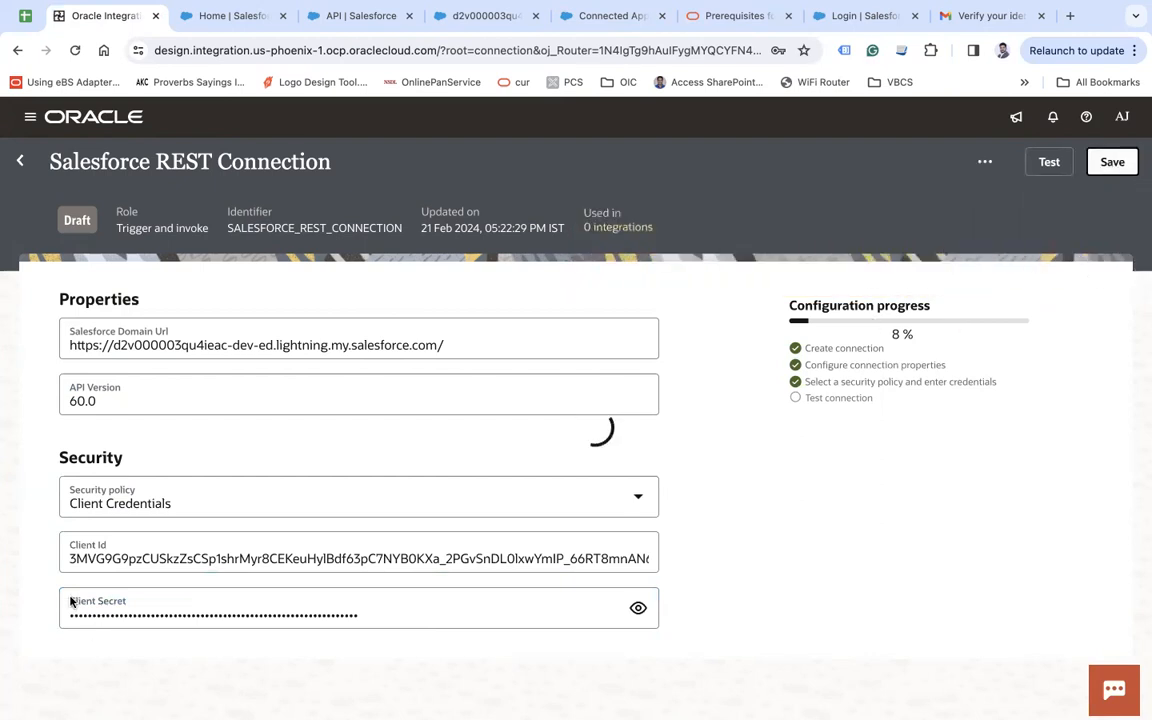
pyautogui.click(1112, 161)
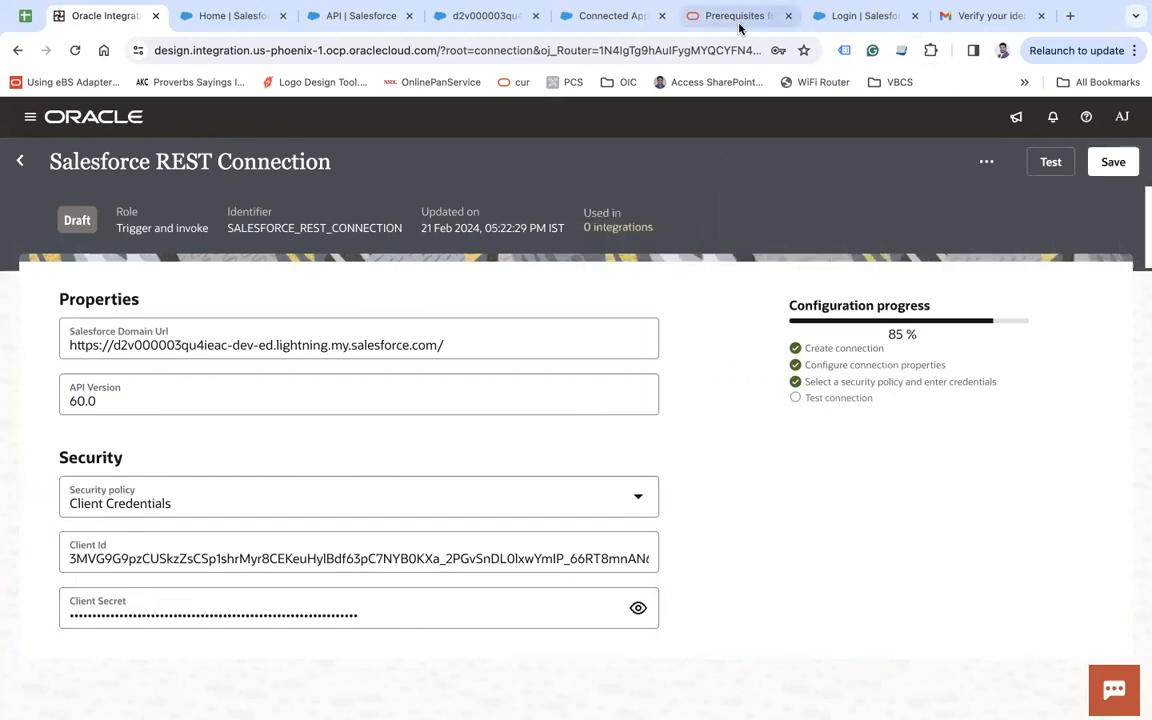
pyautogui.click(738, 16)
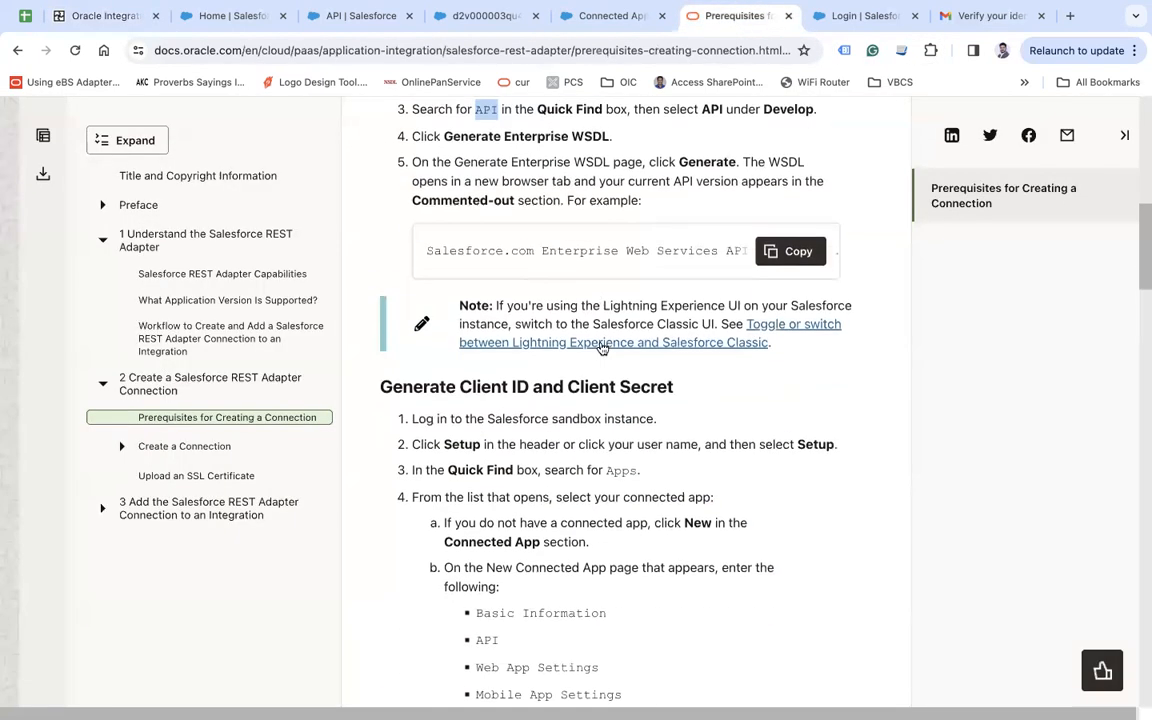
# - Scroll to the OAuth 2.0 Client Credentials steps, mark 'Connected App Details', then revisit the connected app
pyautogui.scroll(-3)
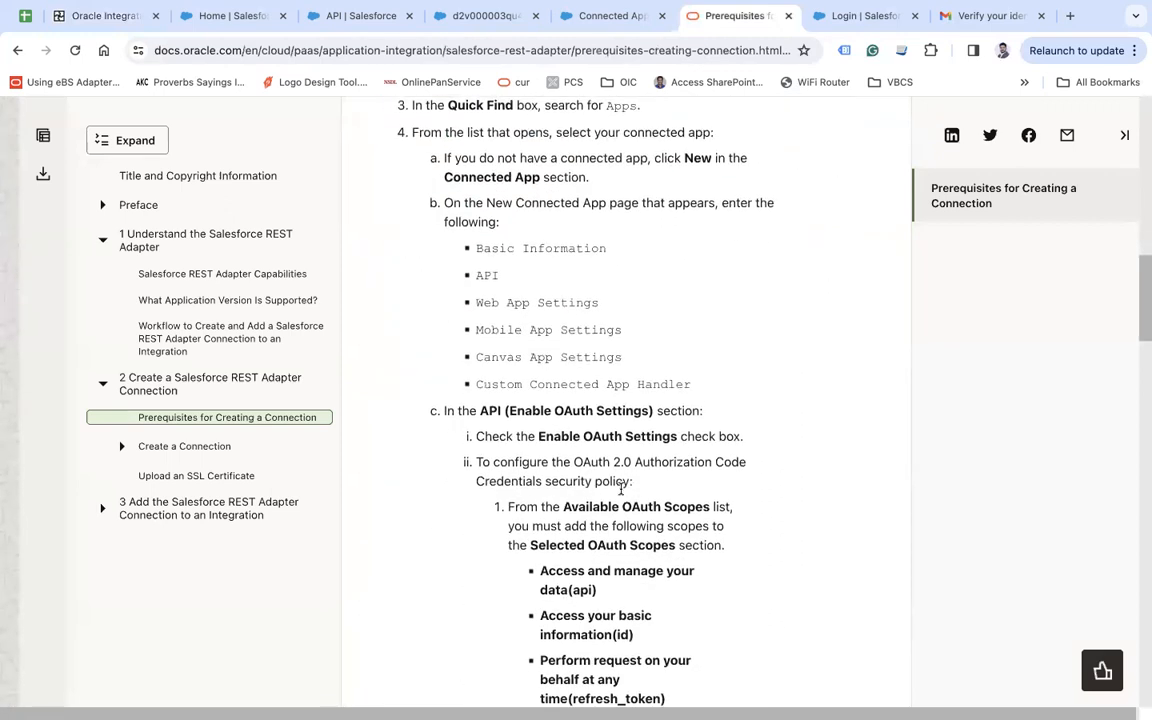
pyautogui.scroll(-3)
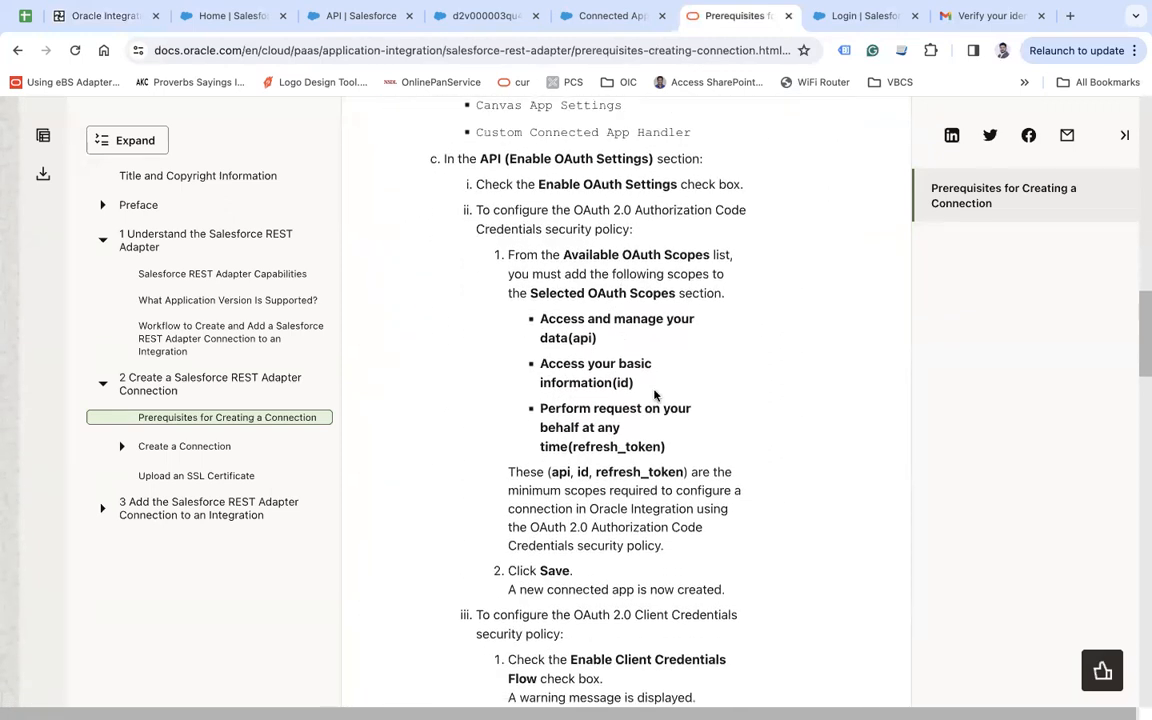
pyautogui.scroll(-3)
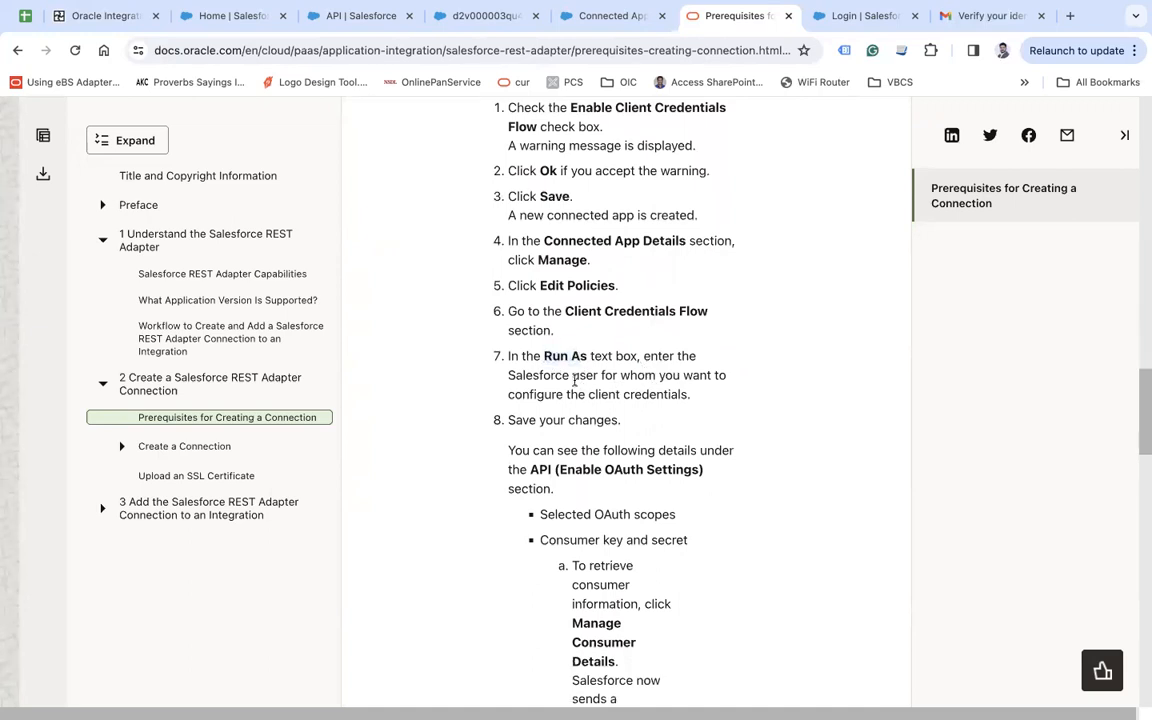
pyautogui.moveTo(575, 375); pyautogui.dragTo(676, 394)
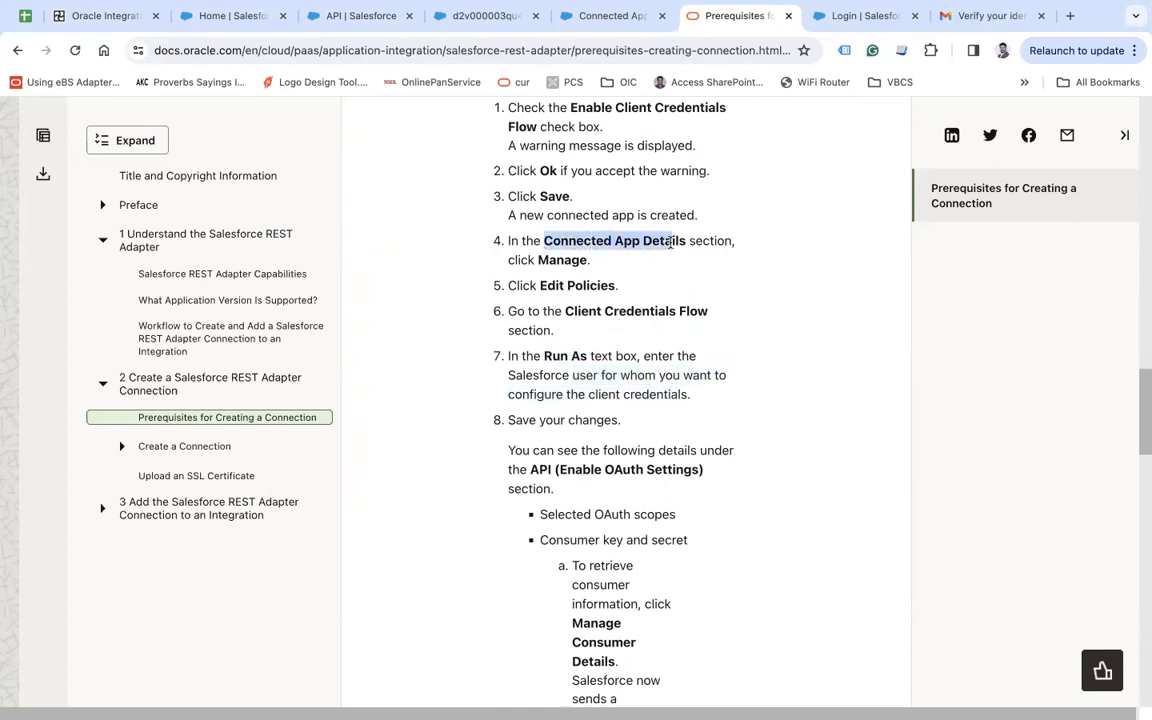
pyautogui.click(610, 15)
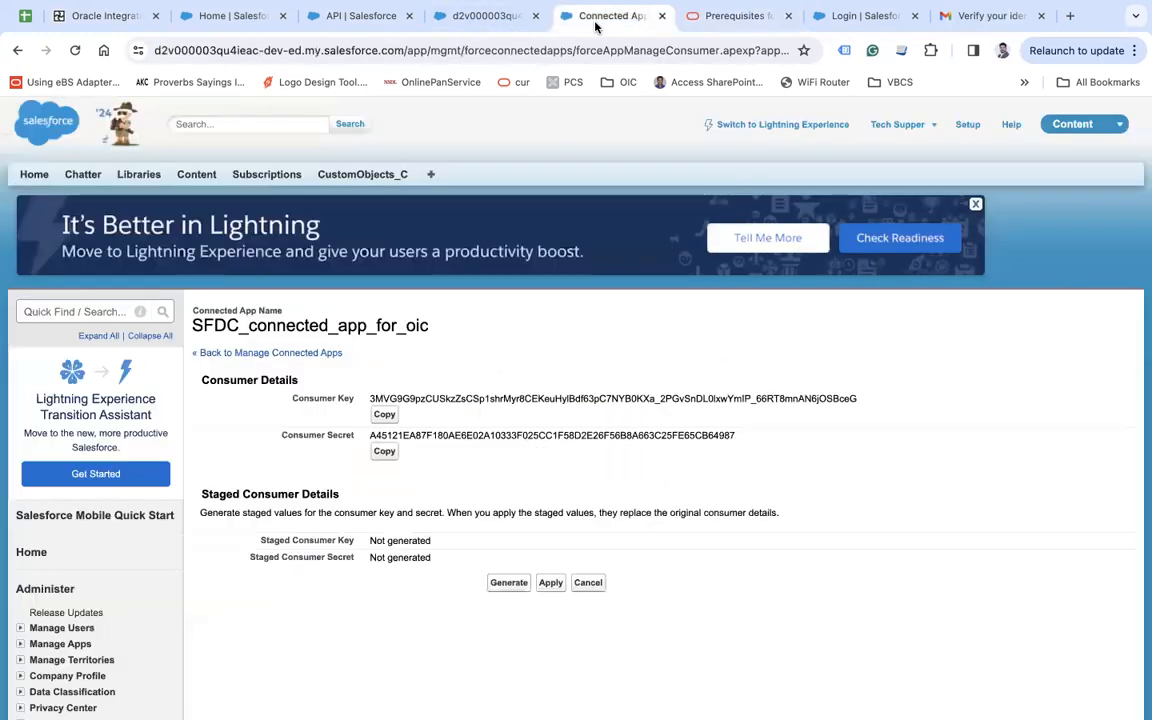
# - Find SFDC_connected_app_for_oic in App Manager and open its actions to manage it
pyautogui.click(485, 15)
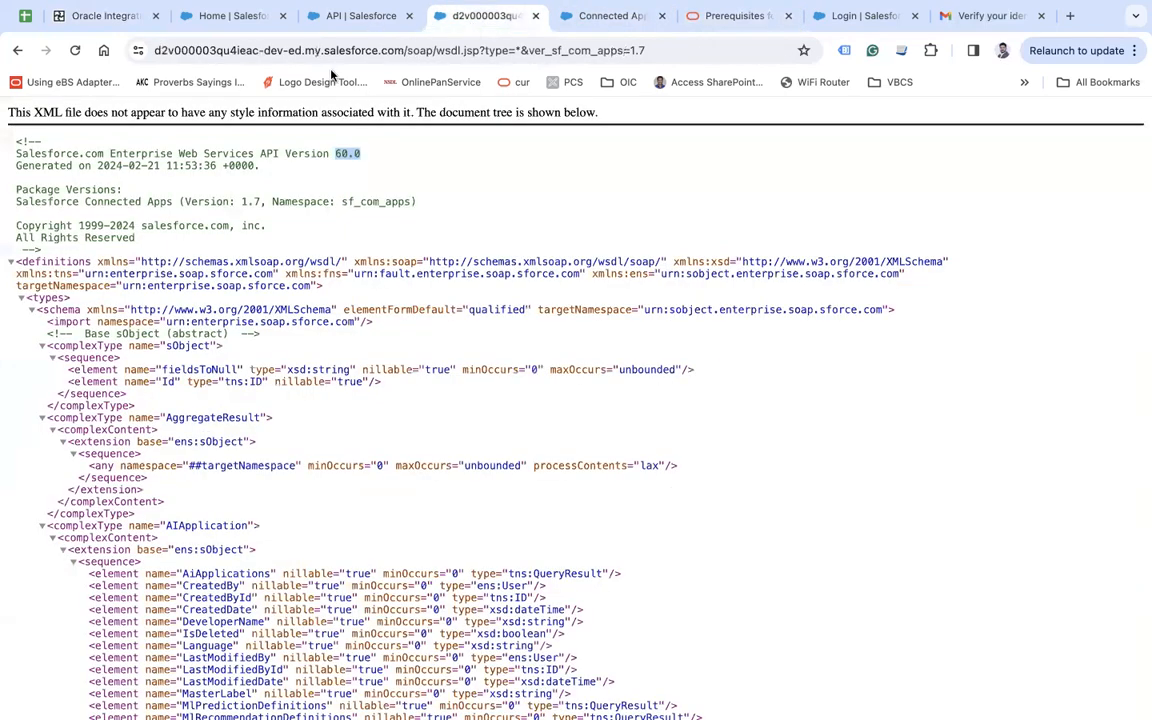
pyautogui.click(360, 15)
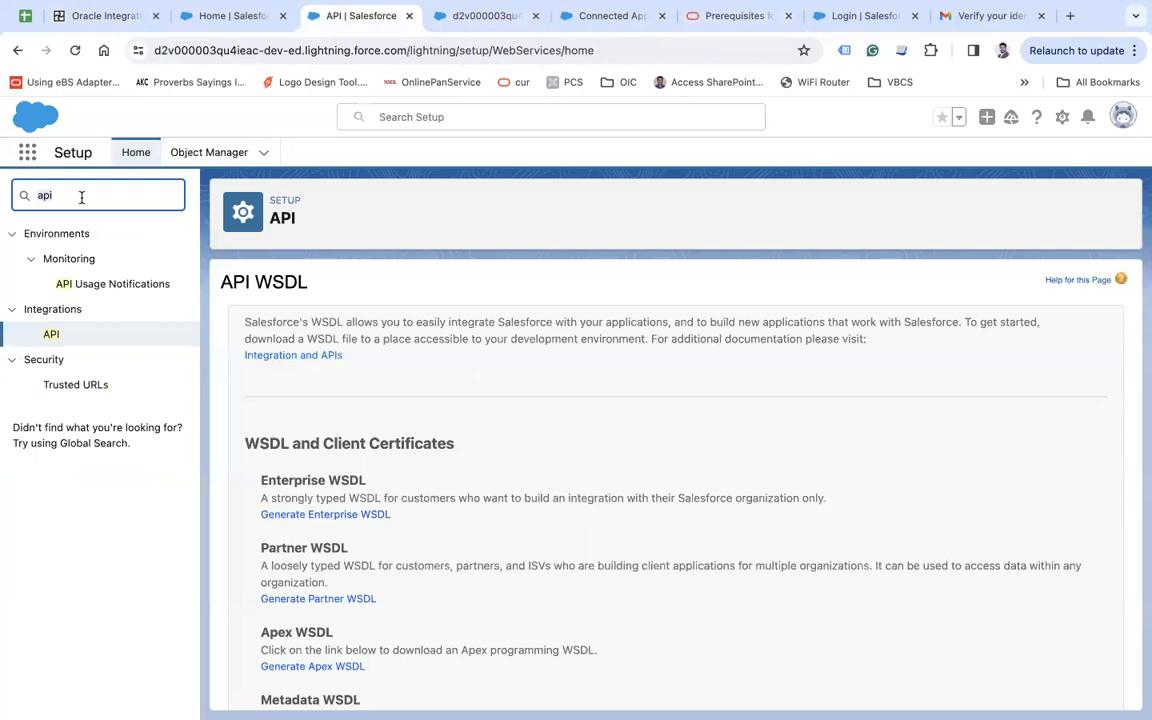
pyautogui.write('app man')
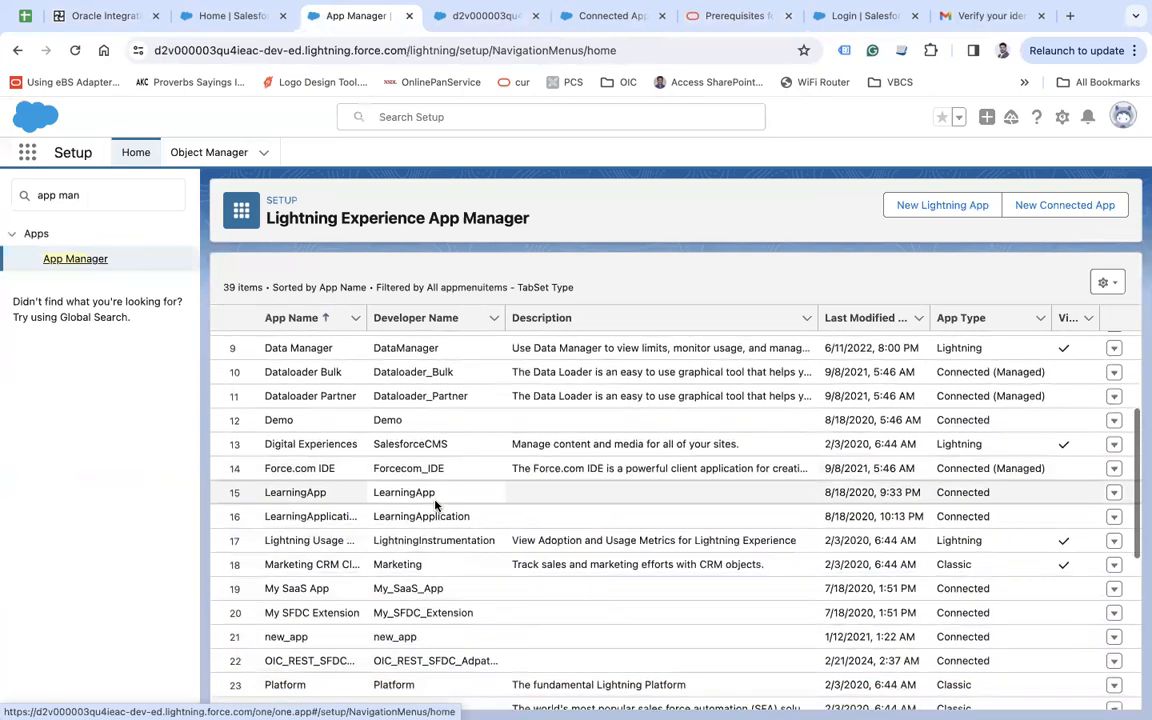
pyautogui.scroll(-3)
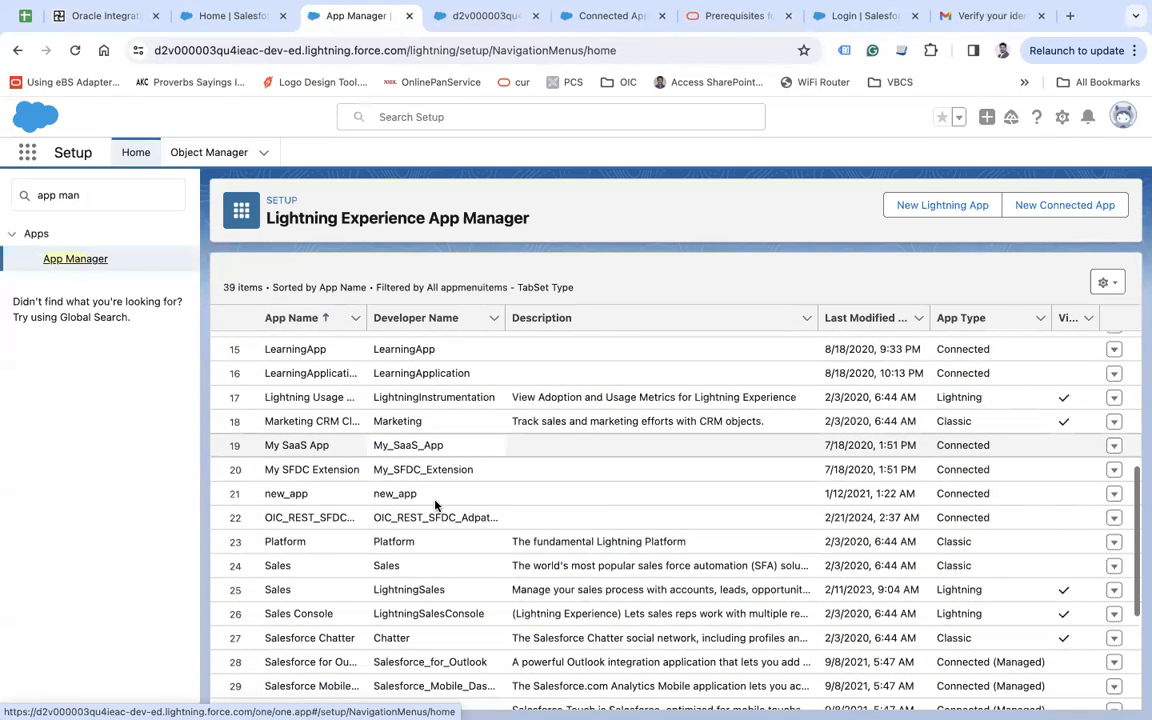
pyautogui.scroll(-3)
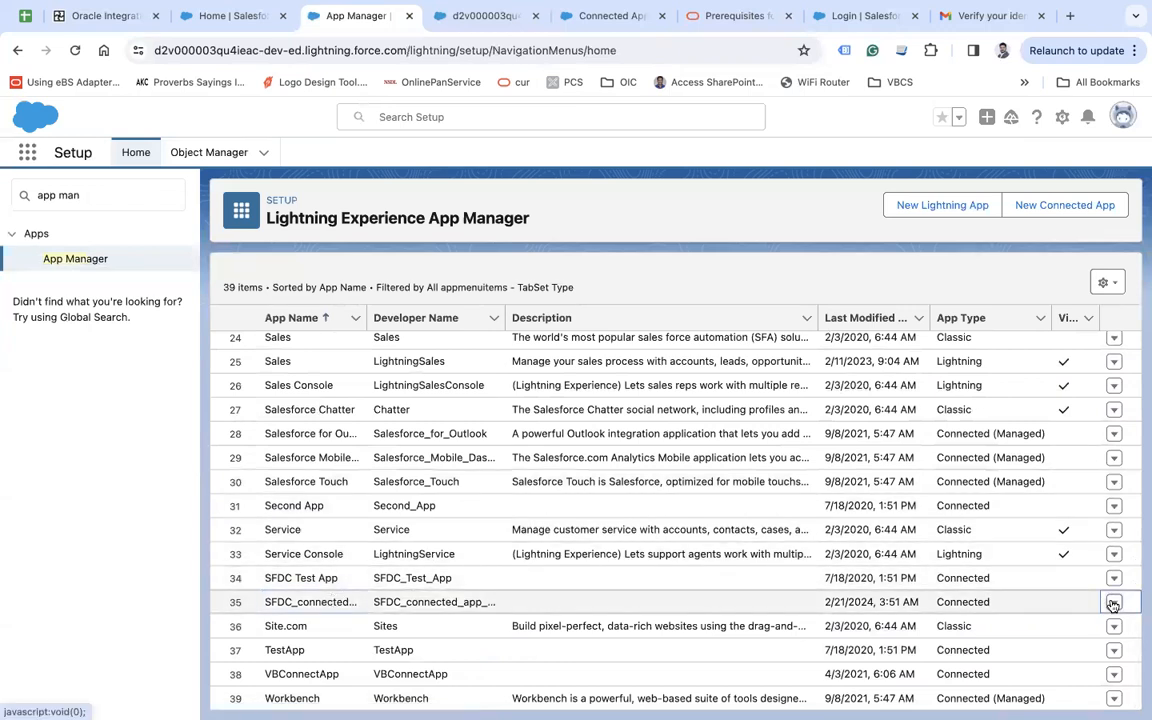
pyautogui.click(1113, 601)
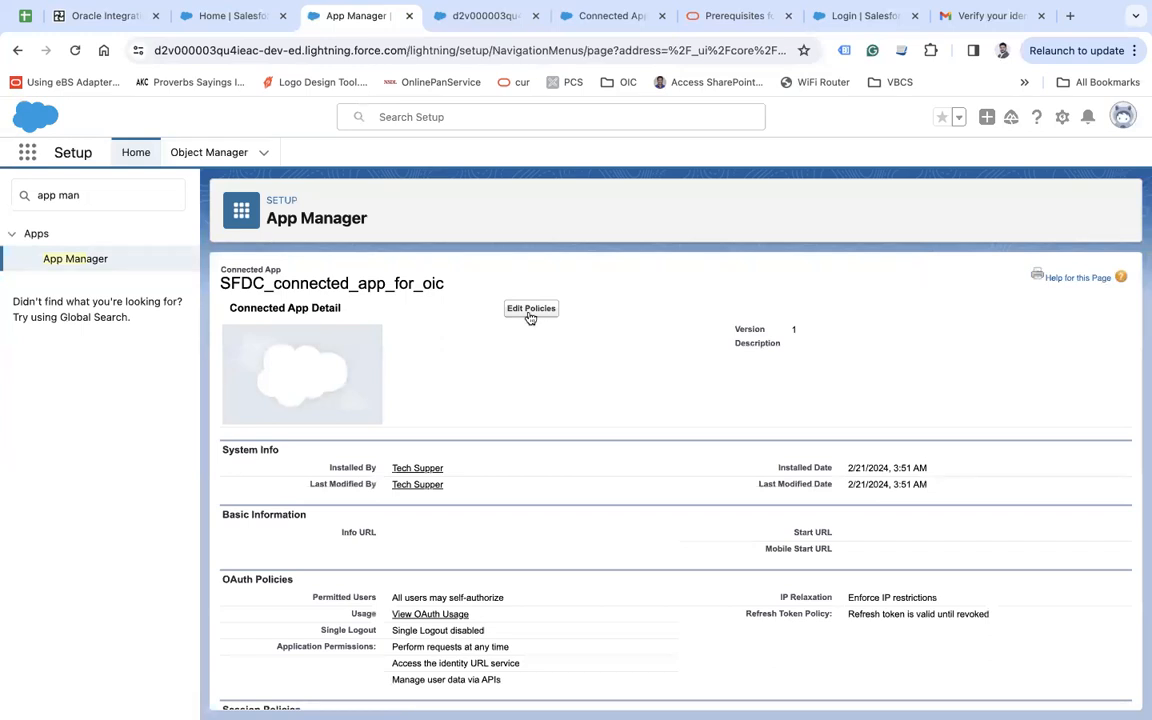
# - Set the client credentials flow Run As user to Tech Supper and save the policies
pyautogui.click(531, 308)
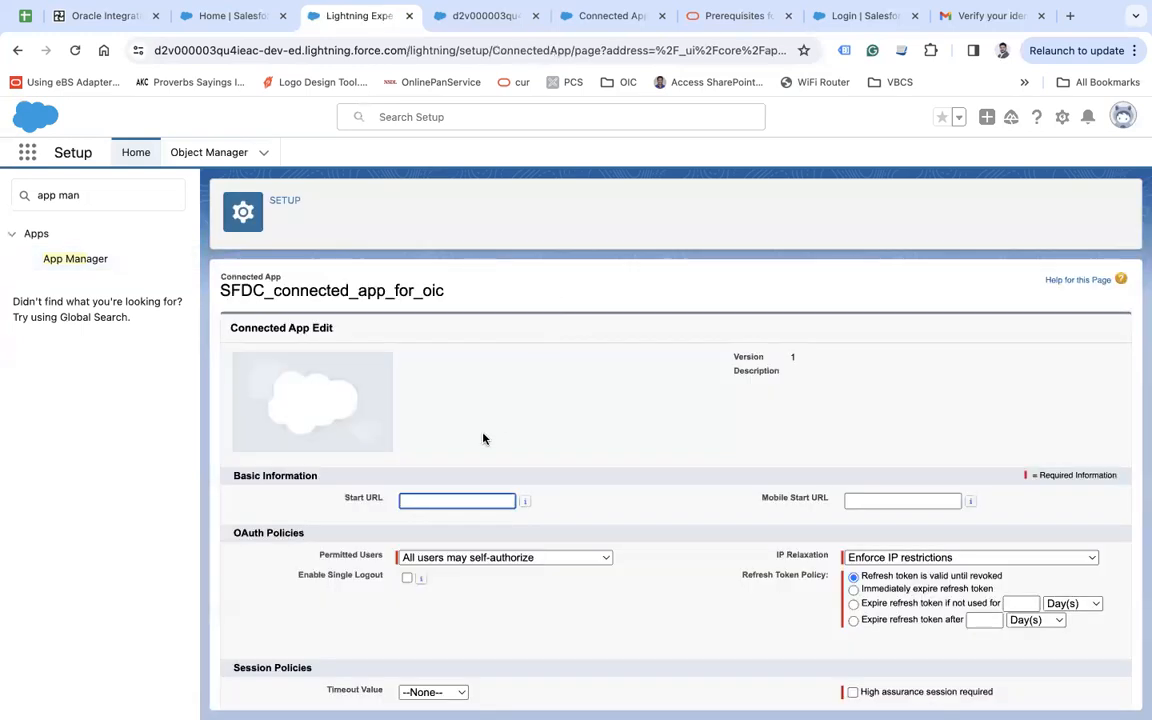
pyautogui.scroll(-3)
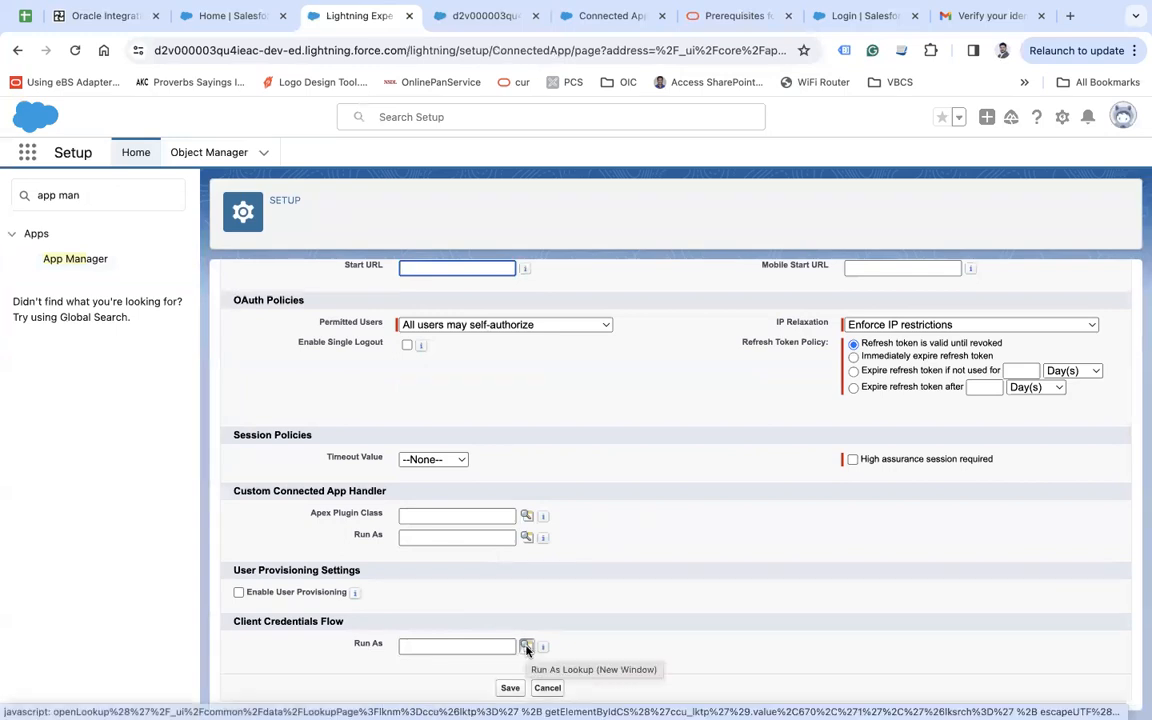
pyautogui.moveTo(440, 590)
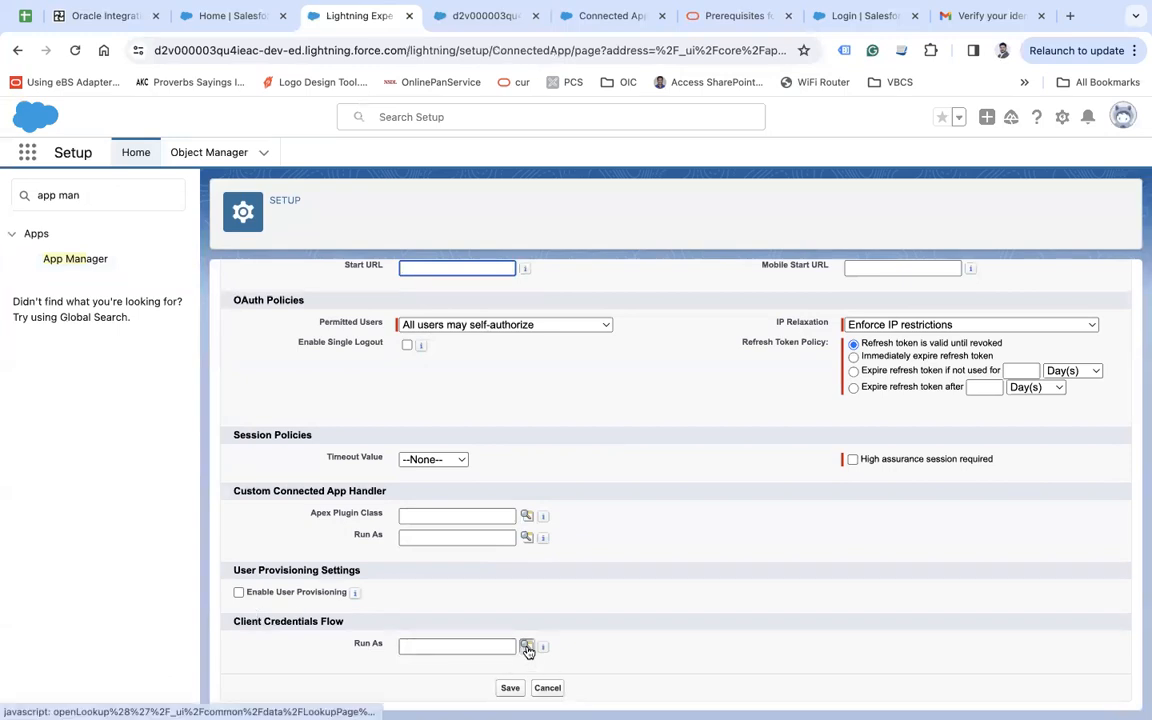
pyautogui.moveTo(527, 646)
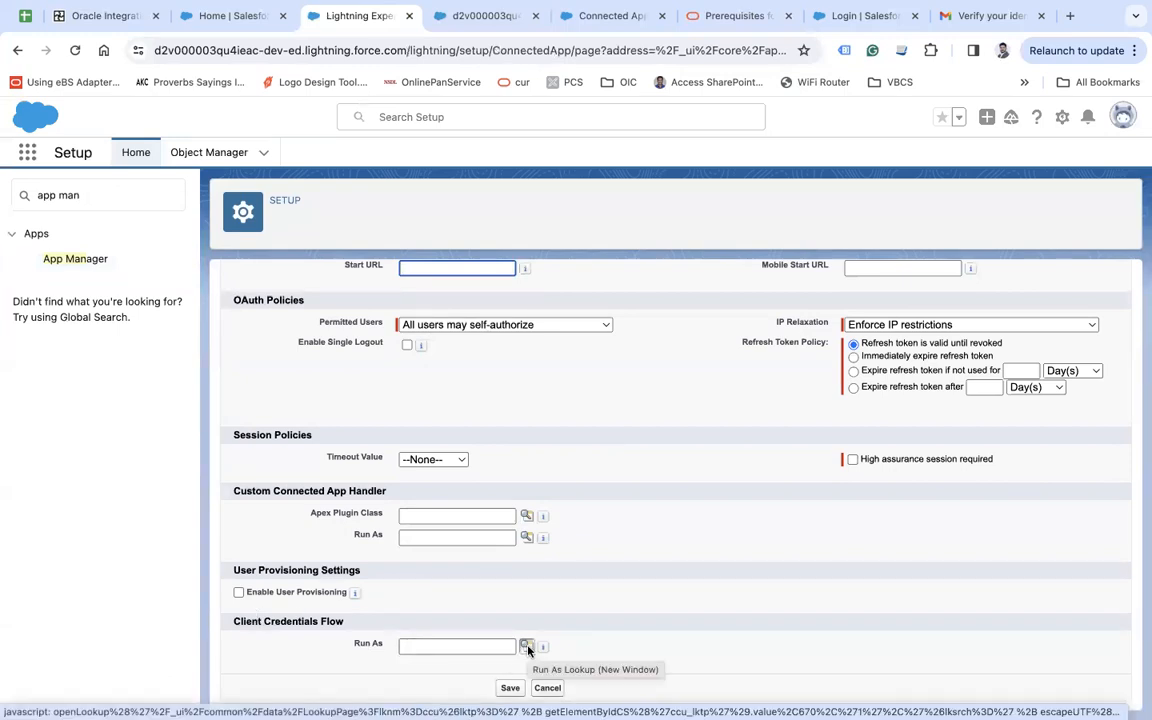
pyautogui.click(527, 645)
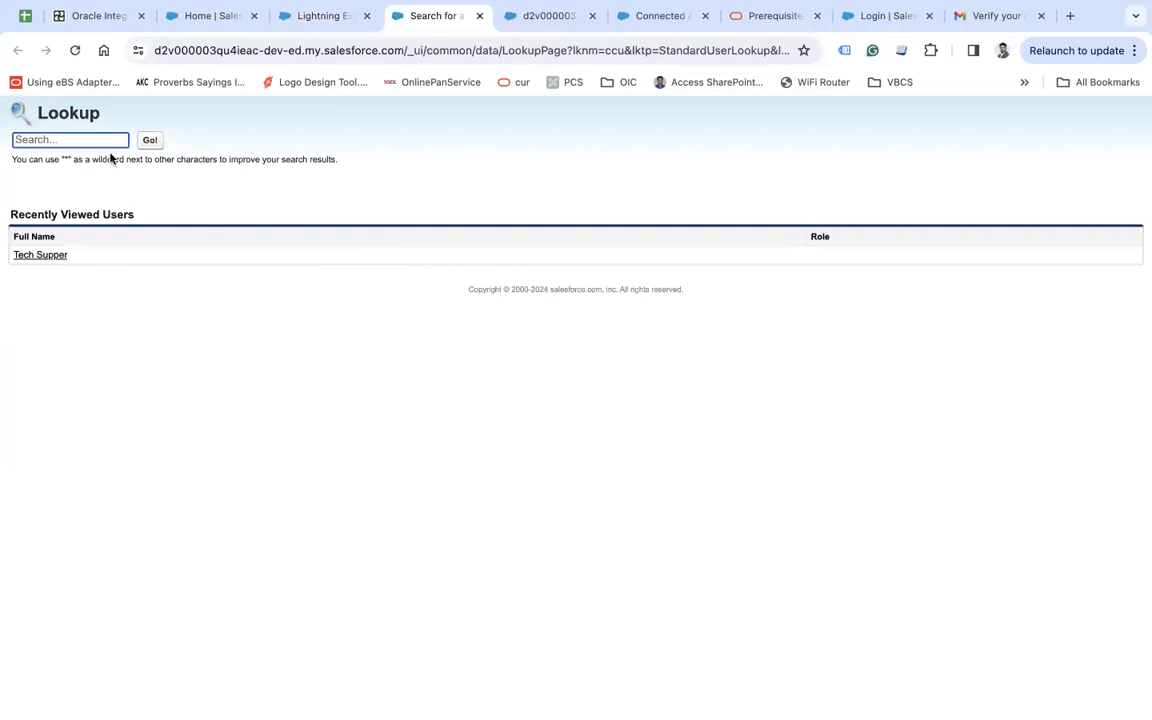
pyautogui.moveTo(40, 255)
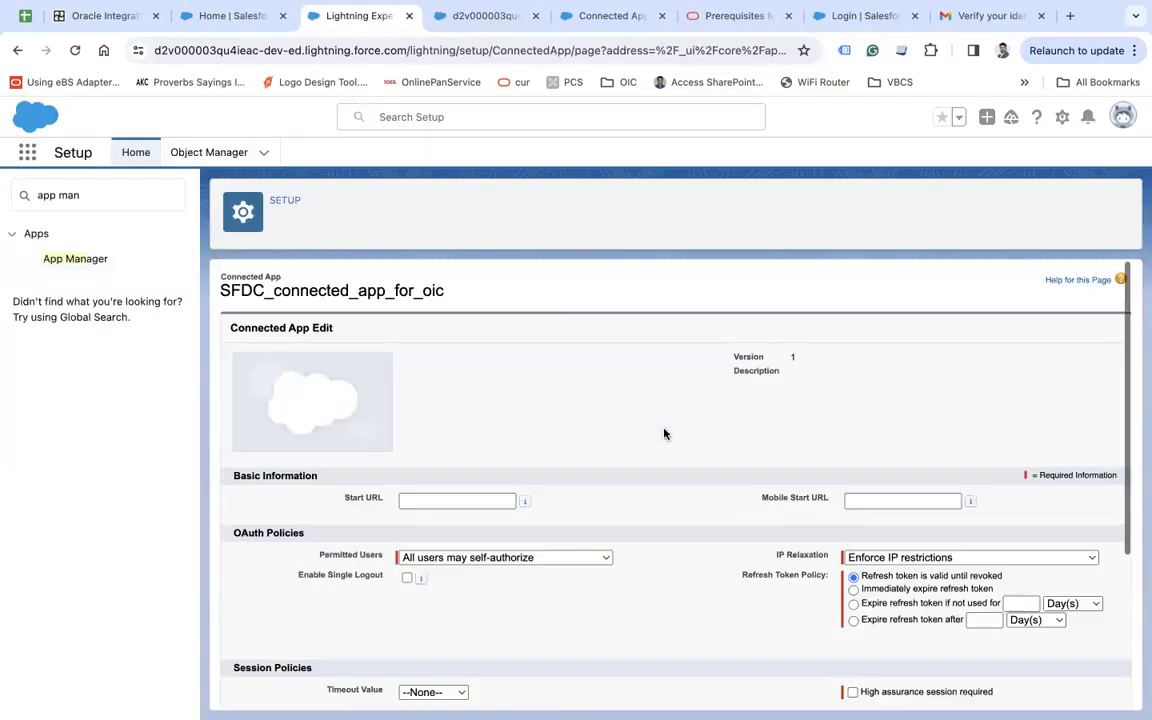
pyautogui.scroll(-3)
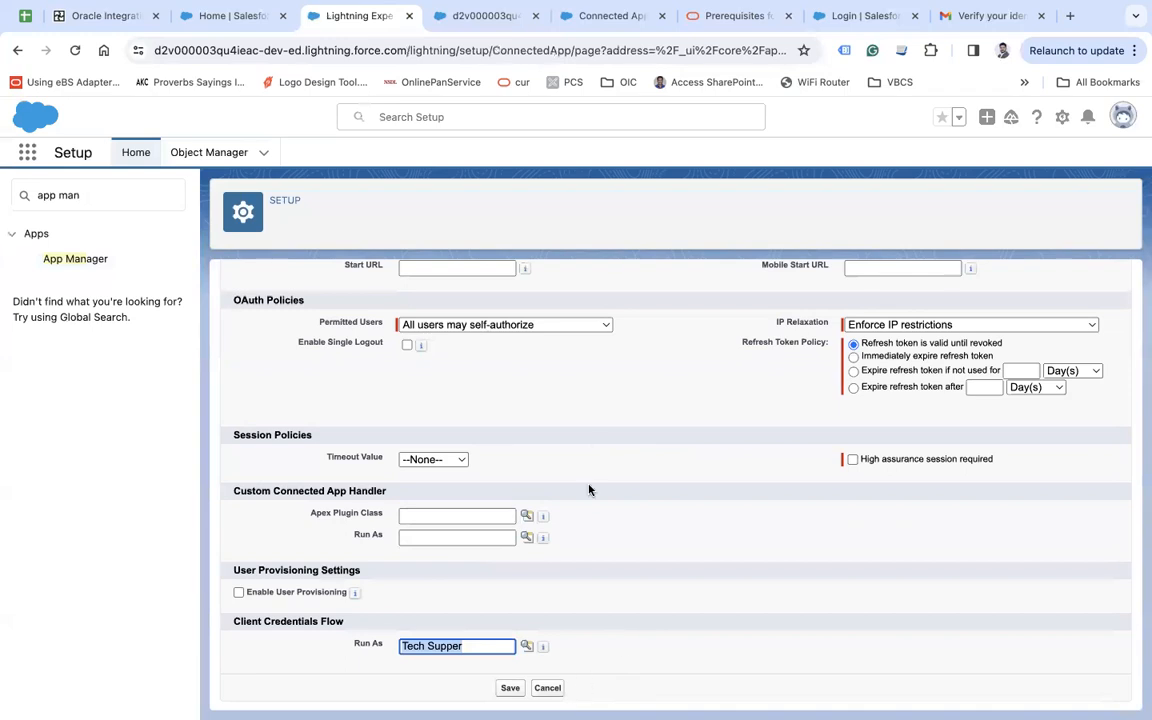
pyautogui.click(510, 688)
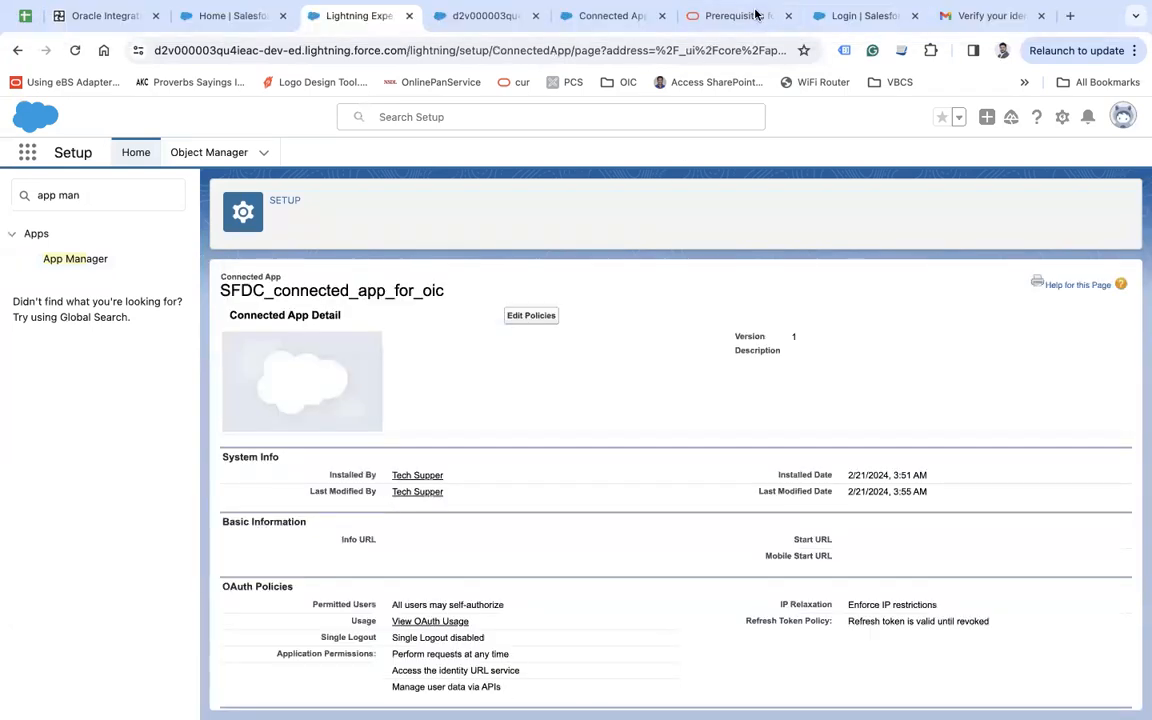
pyautogui.click(740, 15)
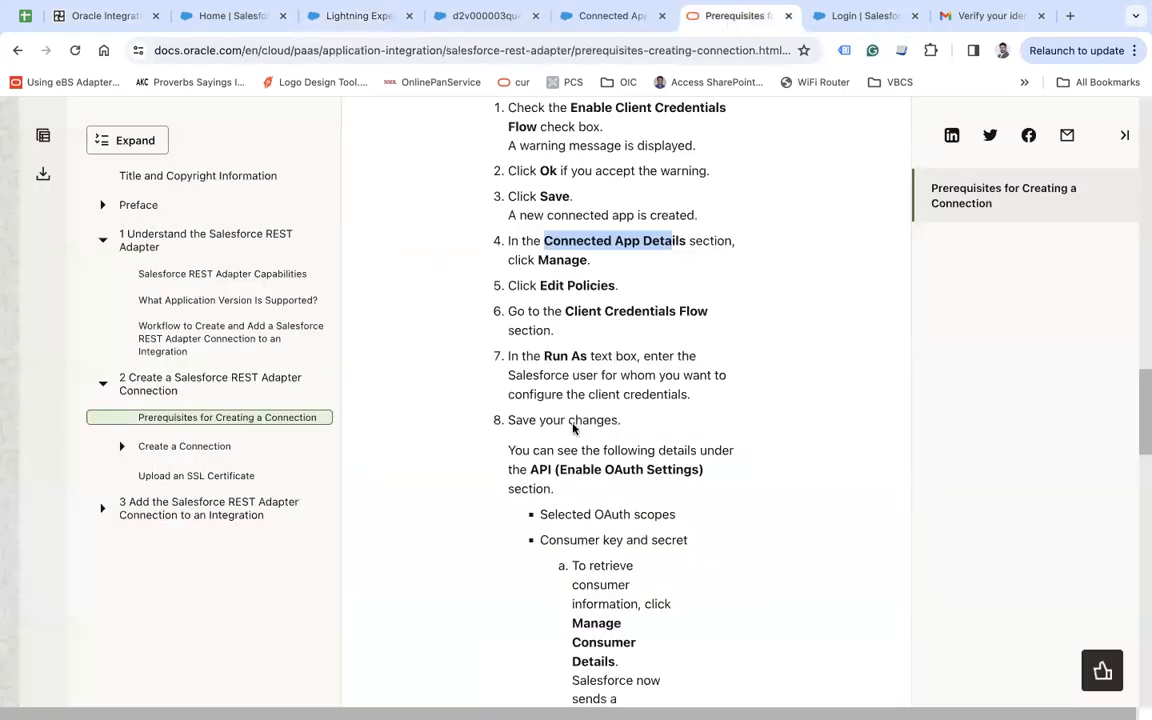
# - Scroll the prerequisites page past the consumer key and secret steps to the closing note
pyautogui.scroll(-3)
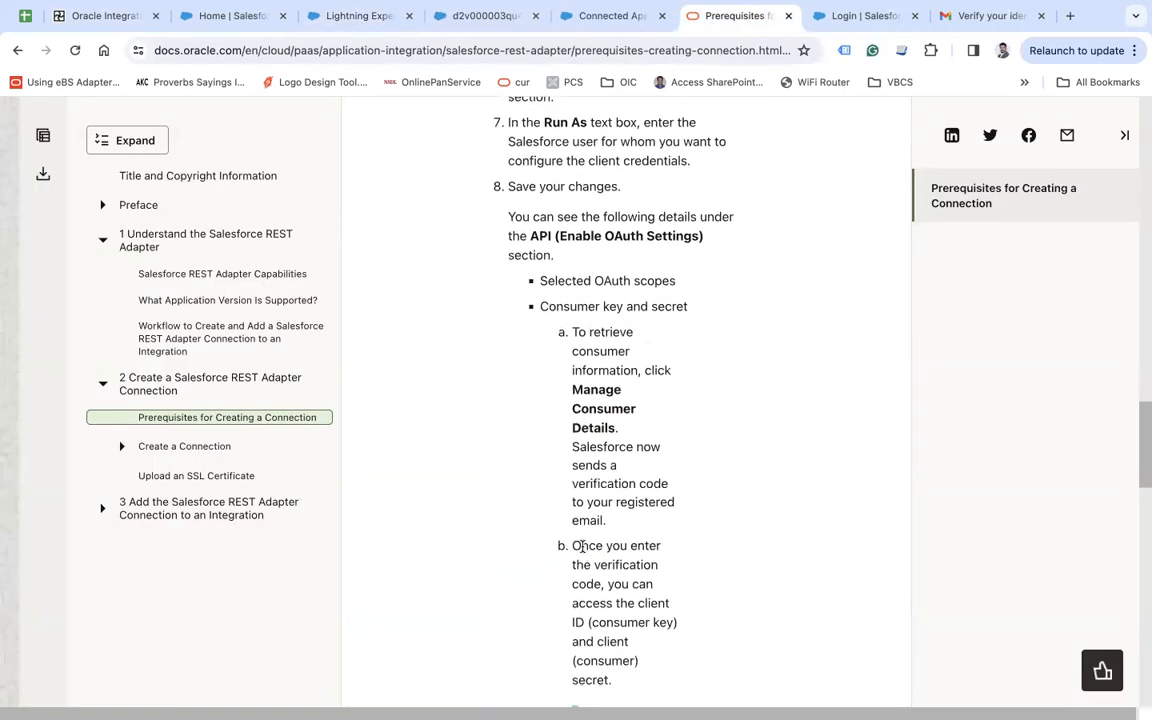
pyautogui.scroll(-3)
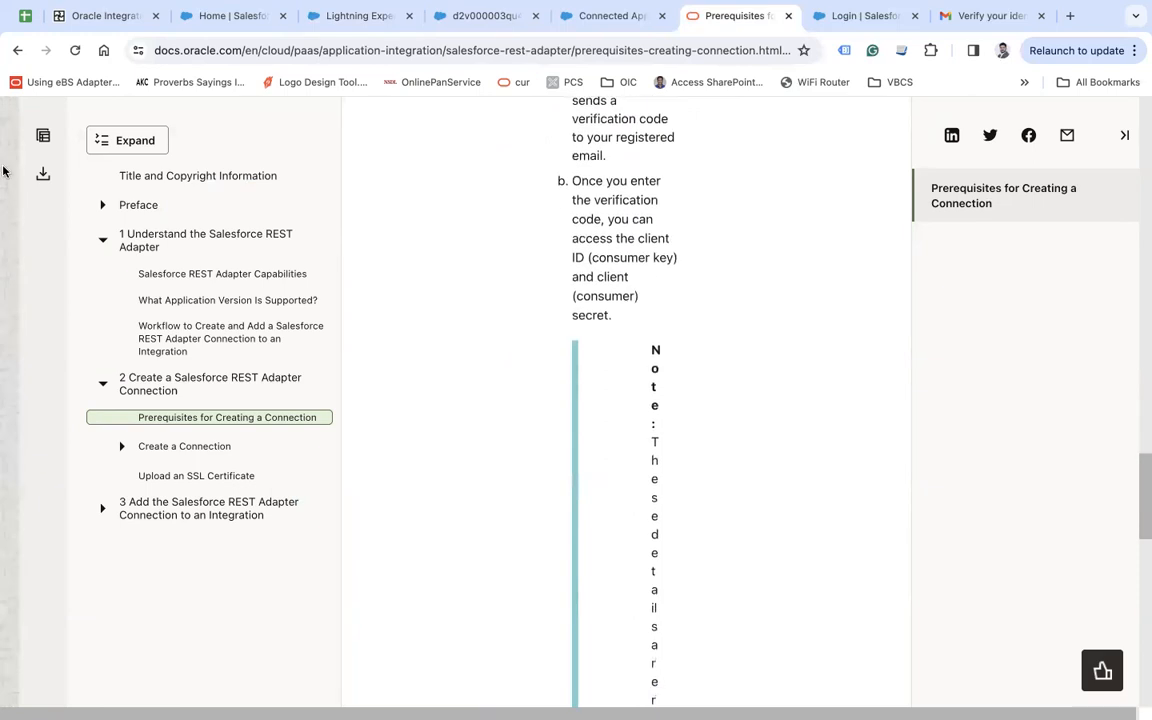
pyautogui.scroll(-3)
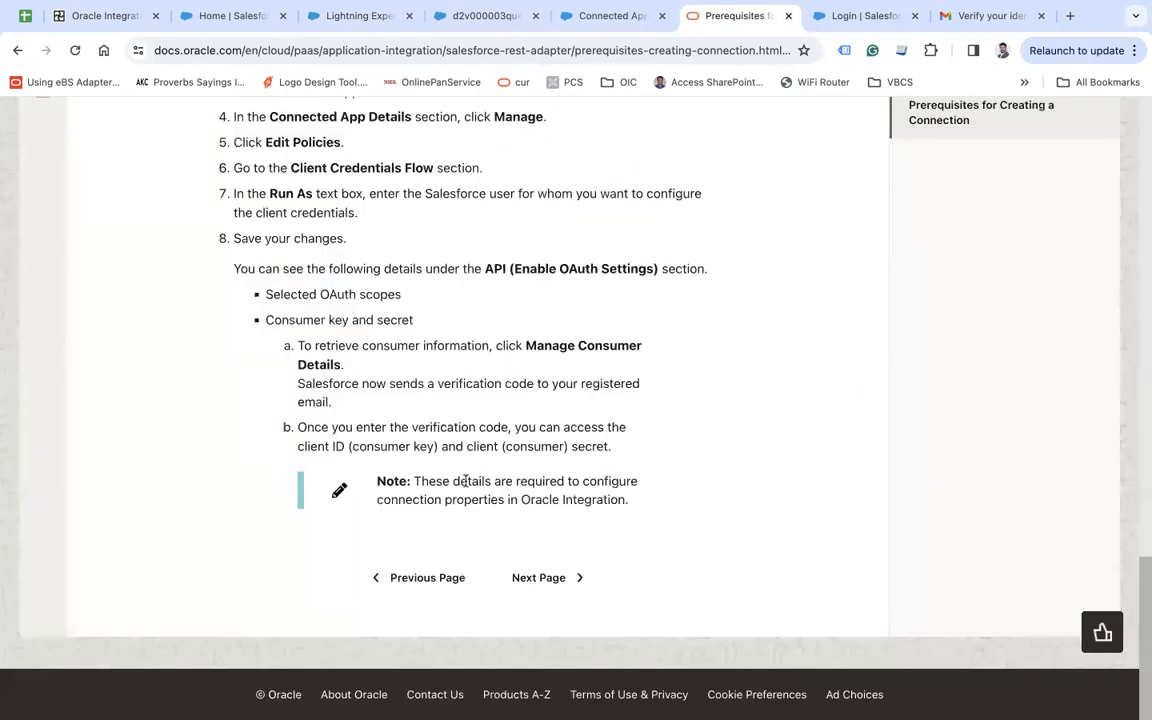
pyautogui.moveTo(462, 441)
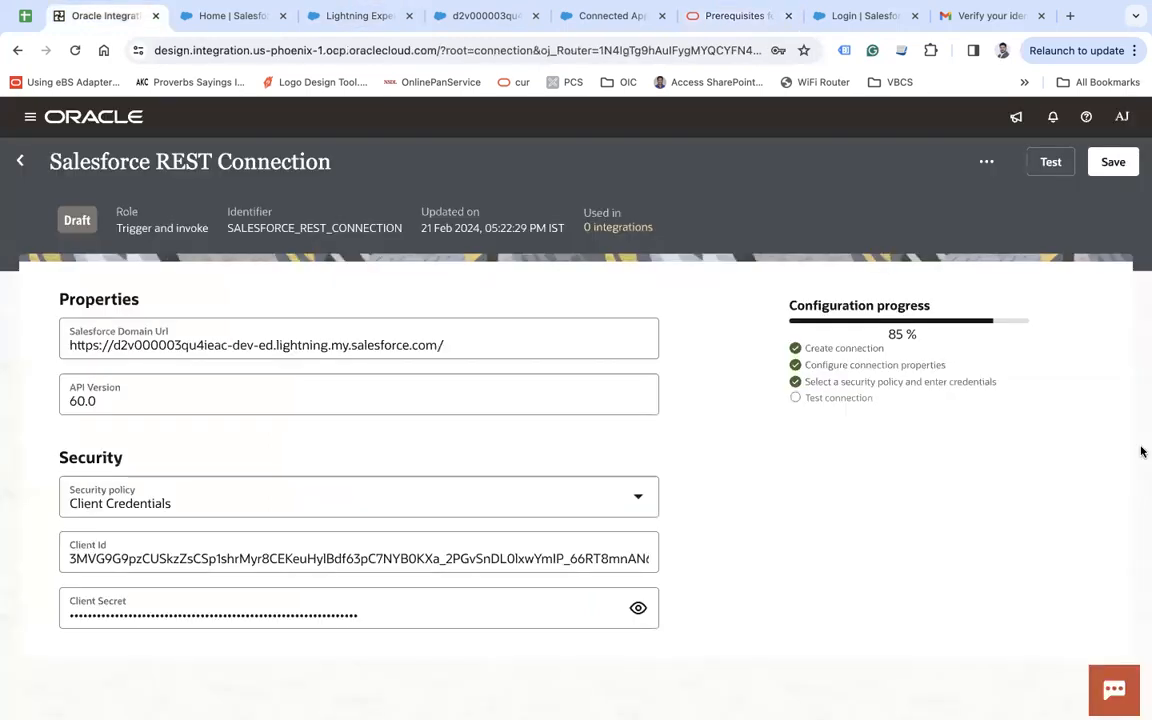
# - Save and test the Salesforce REST Connection, then leave it via Save changes and exit
pyautogui.click(1113, 161)
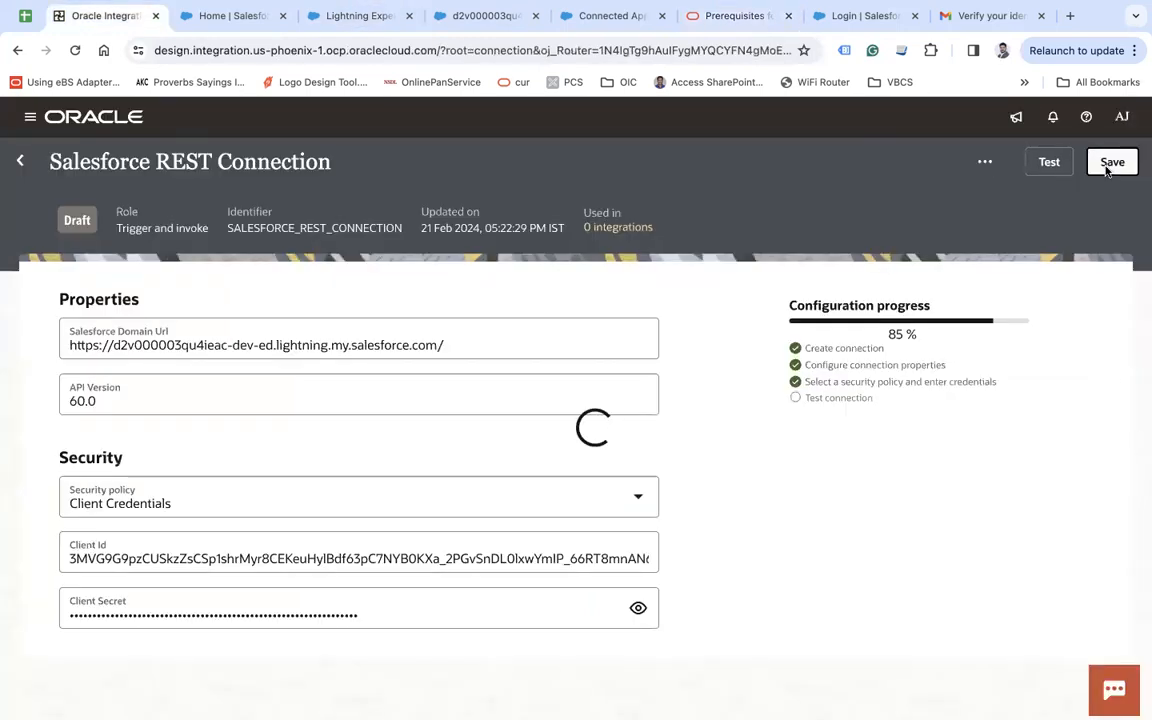
pyautogui.click(1112, 161)
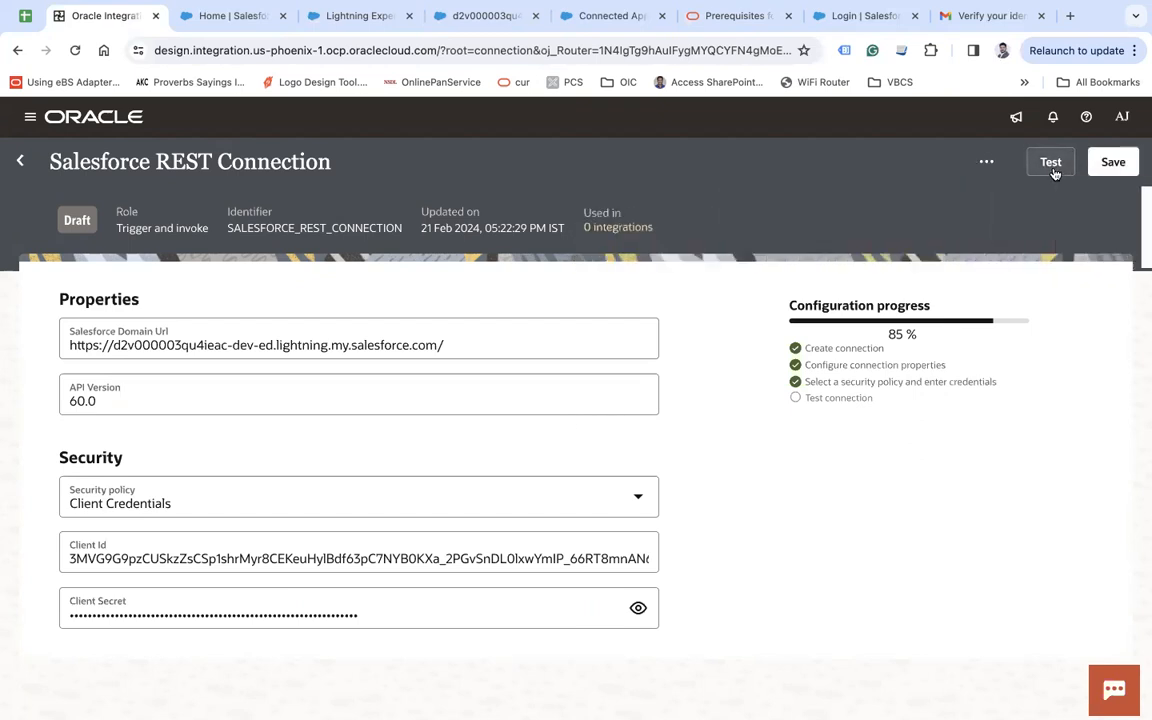
pyautogui.click(1050, 161)
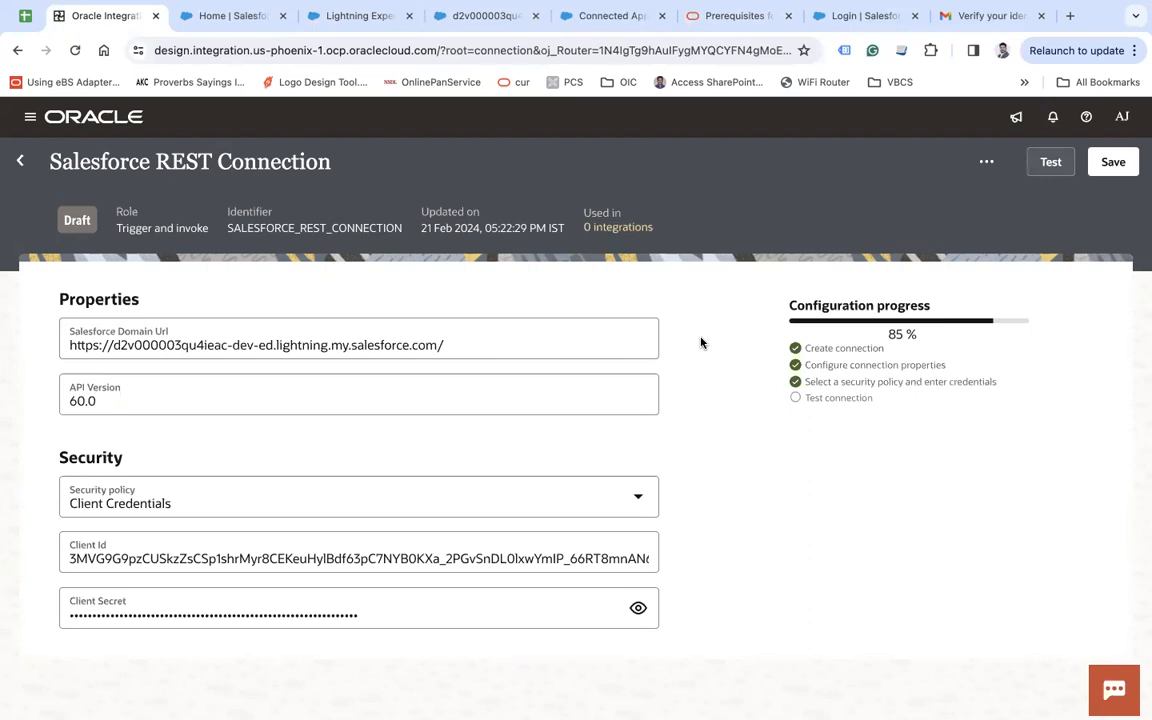
pyautogui.moveTo(398, 220)
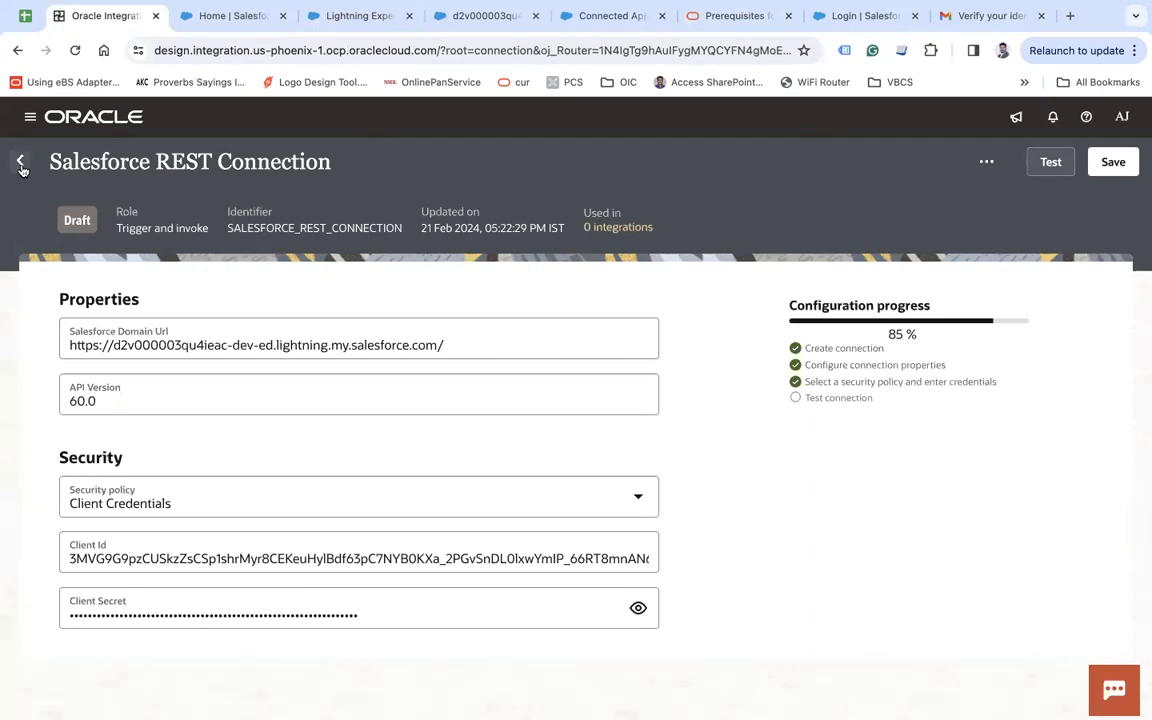
pyautogui.click(21, 161)
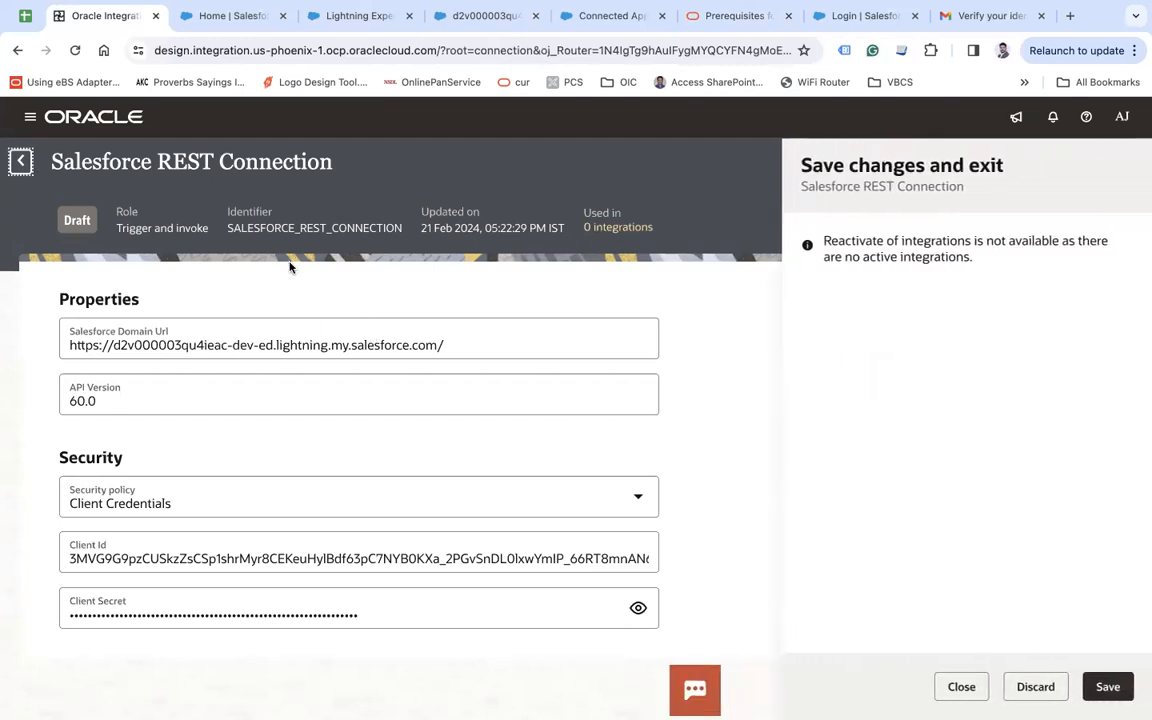
pyautogui.click(1107, 686)
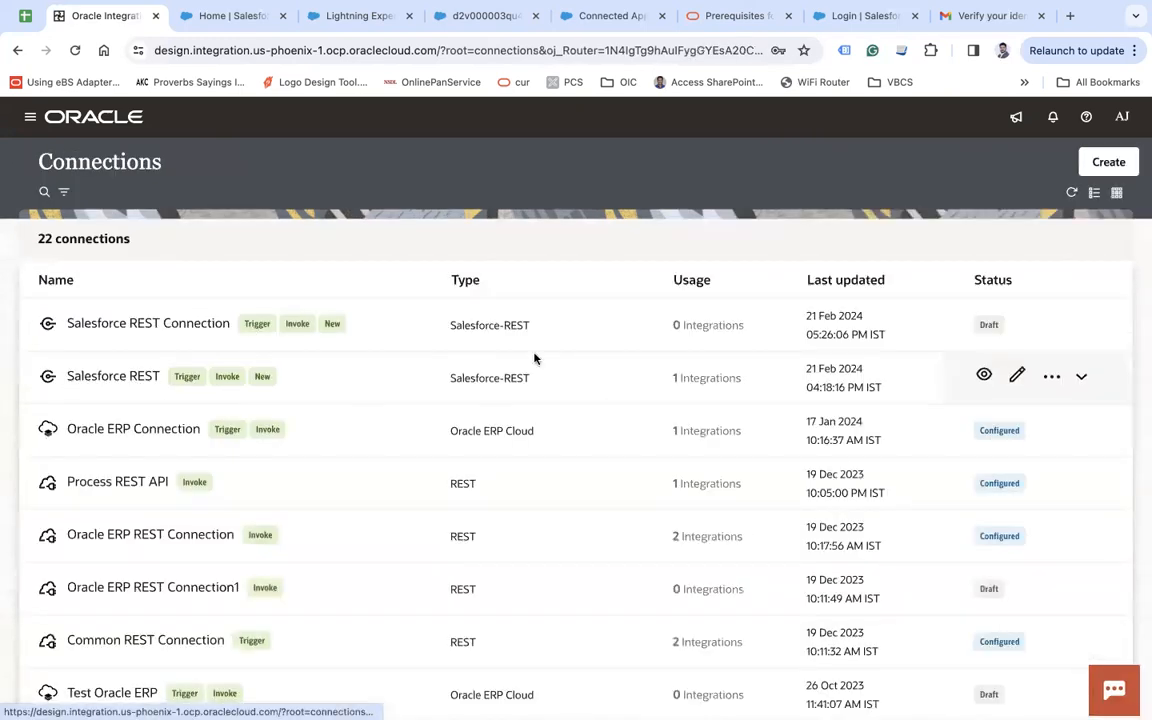
# - Reopen the Salesforce REST Connection from the connections list and retest it, still failing
pyautogui.click(113, 375)
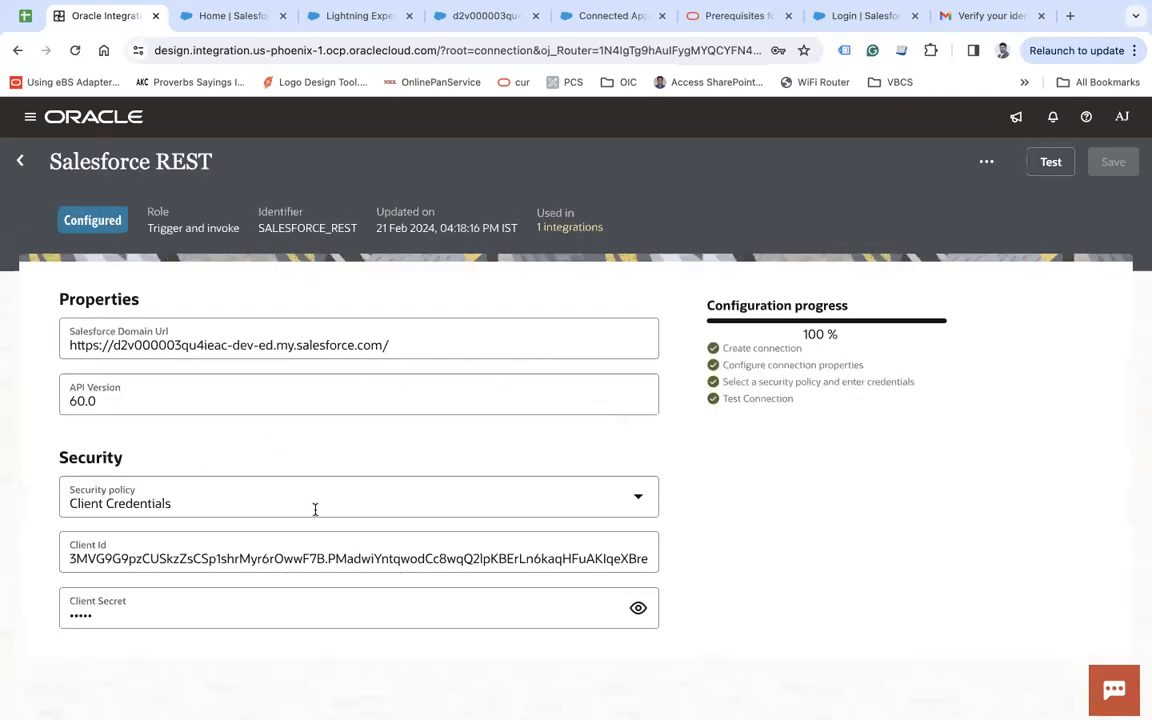
pyautogui.moveTo(10, 179)
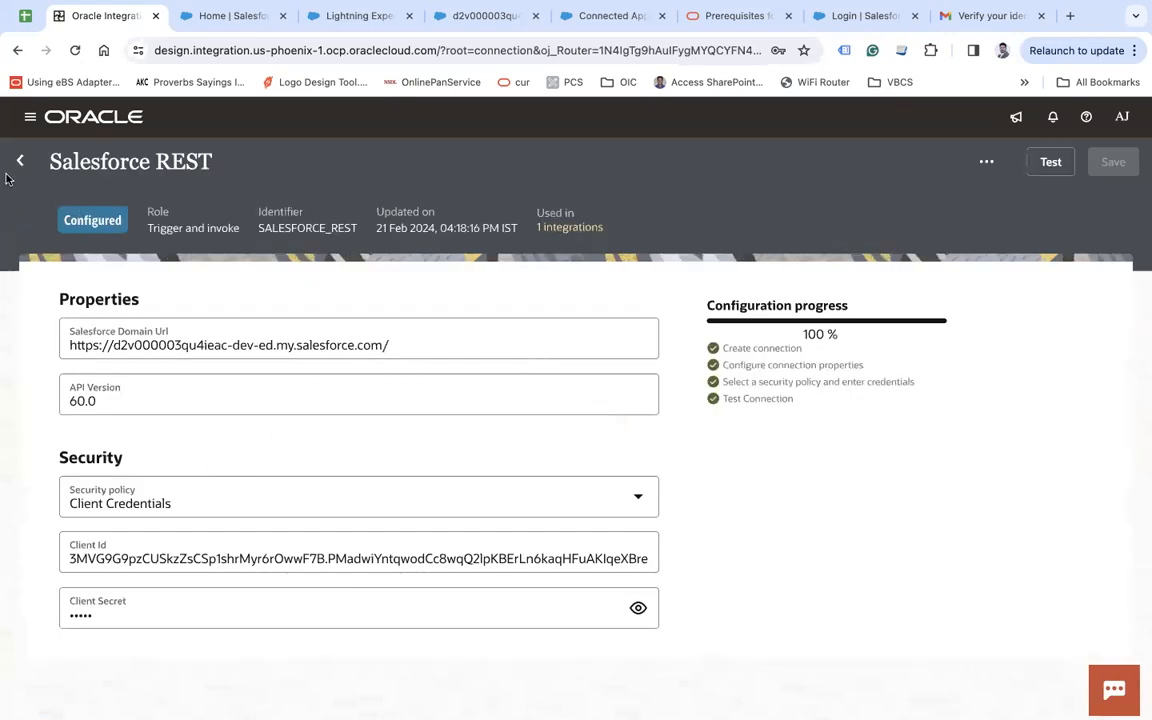
pyautogui.click(20, 161)
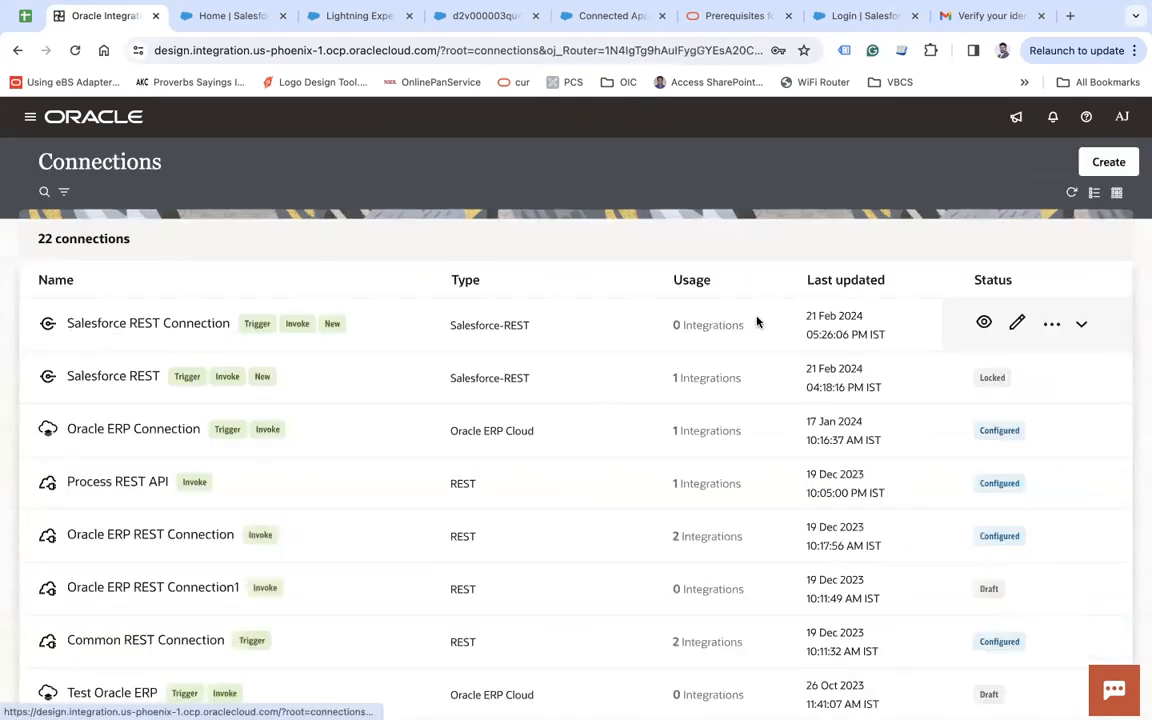
pyautogui.click(148, 322)
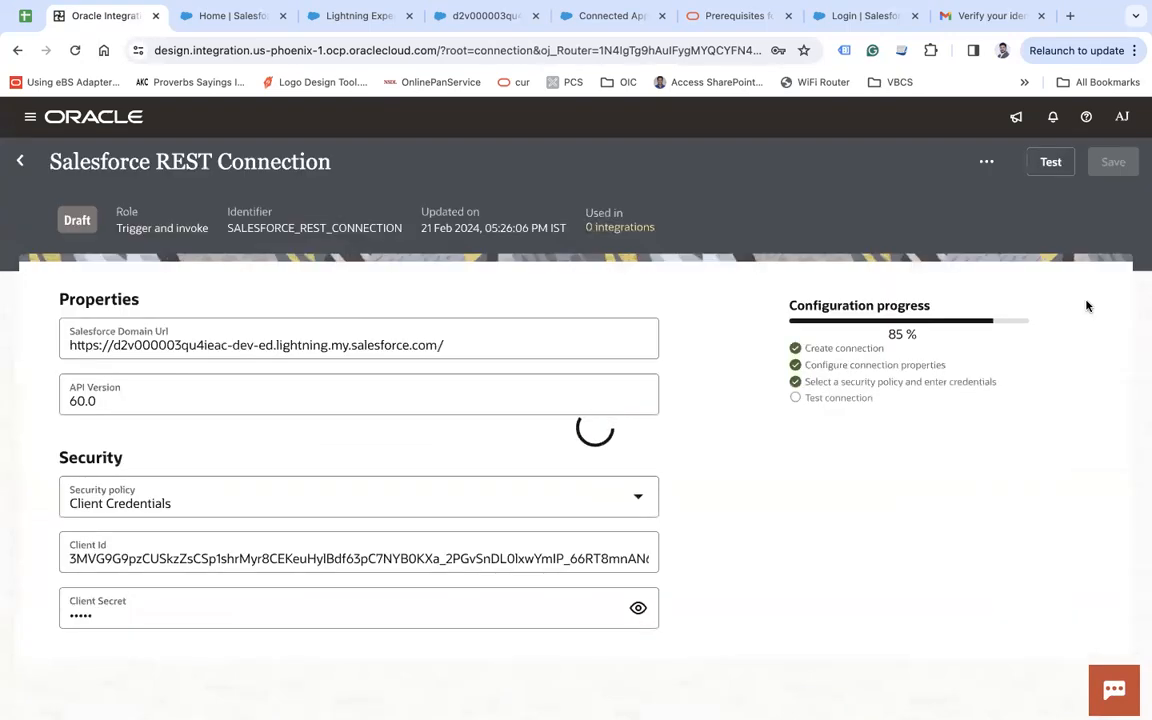
pyautogui.click(1050, 161)
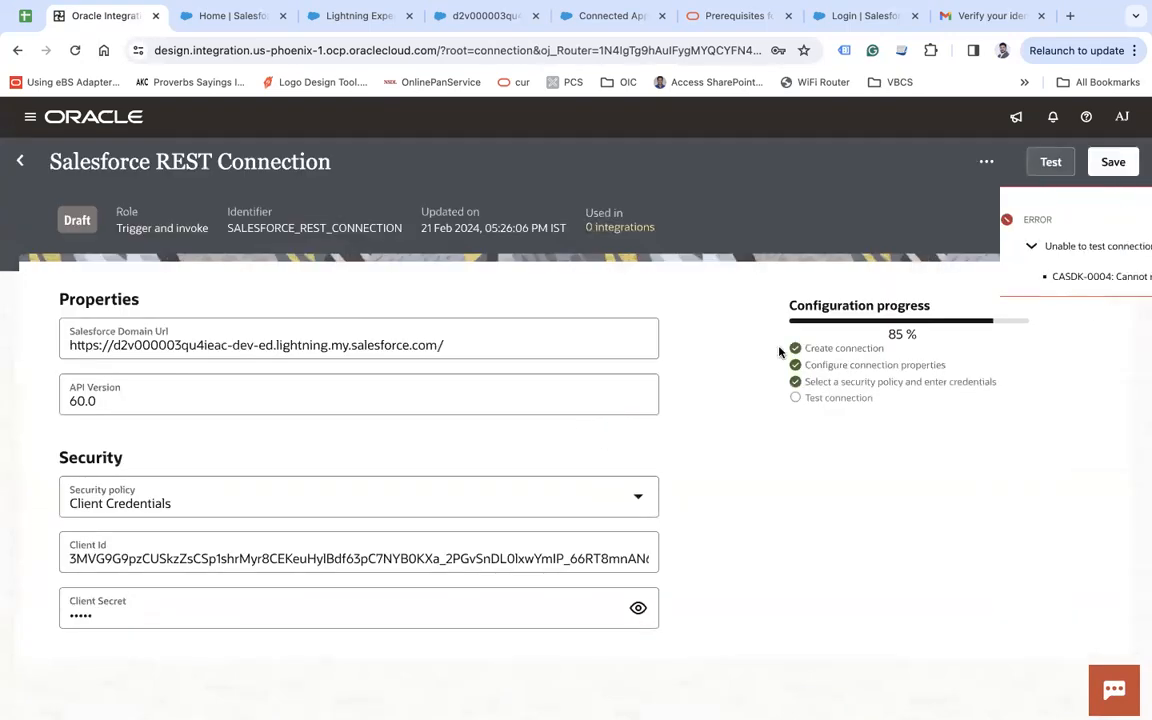